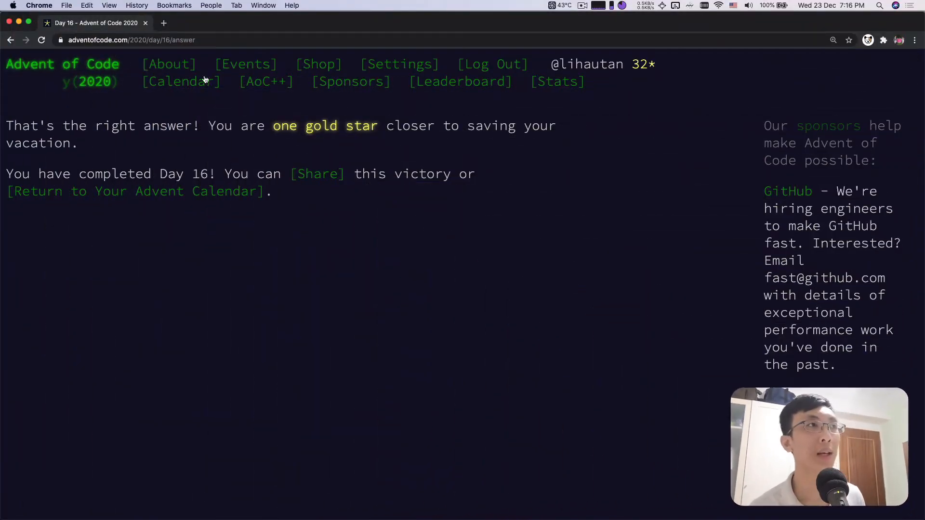
Go to the 2020 calendar and open the Day 17 Conway Cubes puzzle
{"action": "left_click", "coordinate": [181, 81]}
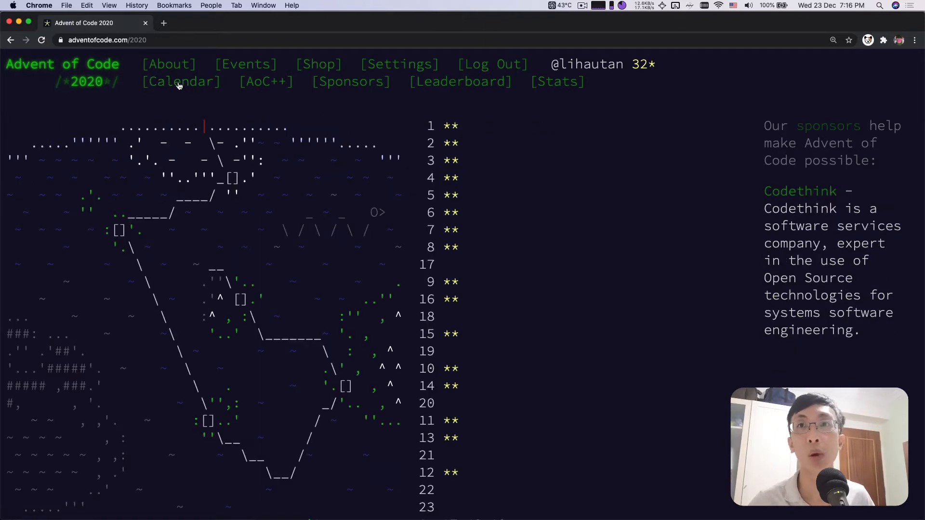
{"action": "left_click", "coordinate": [431, 264]}
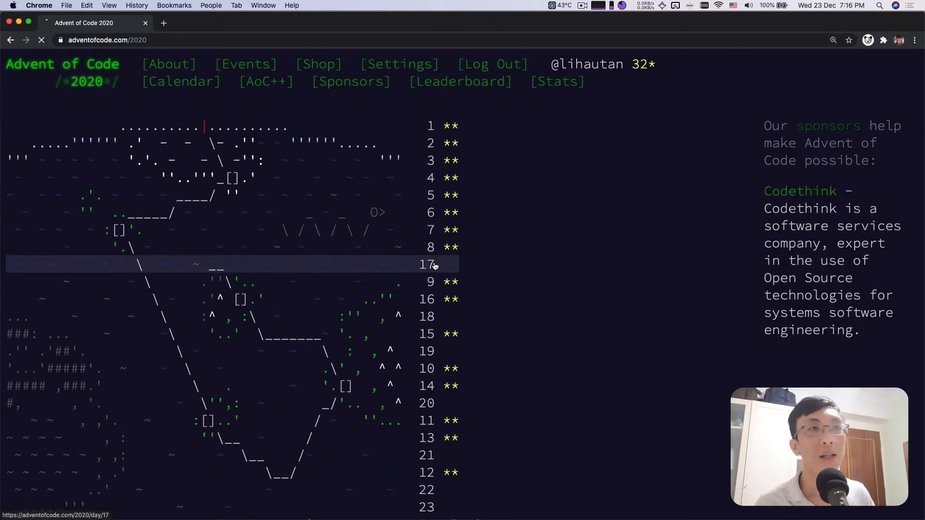
{"action": "left_click", "coordinate": [426, 264]}
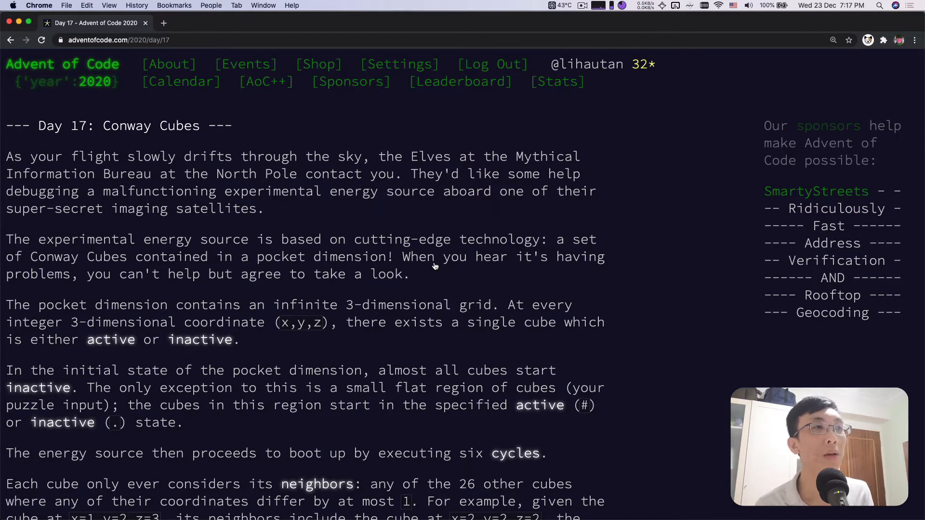
{"action": "scroll", "scroll_direction": "down", "scroll_amount": 3}
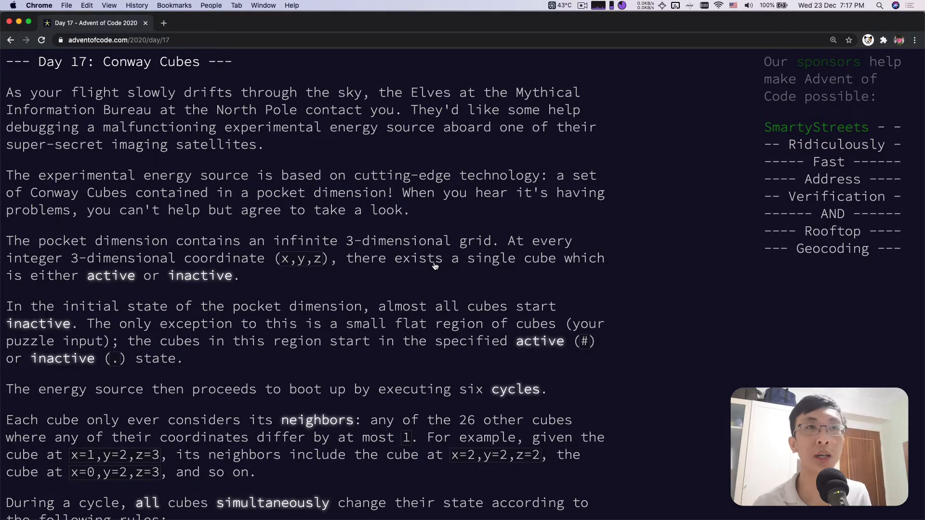
{"action": "scroll", "scroll_direction": "down", "scroll_amount": 3}
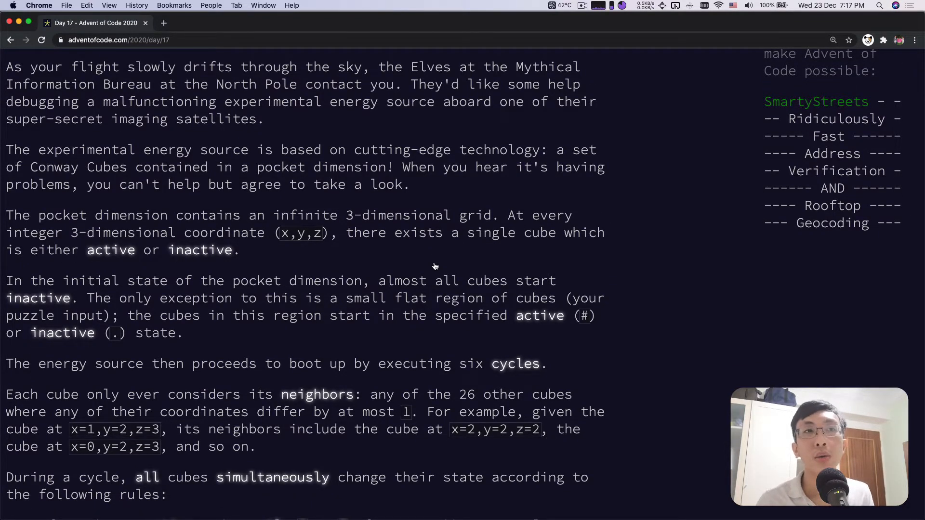
{"action": "scroll", "scroll_direction": "down", "scroll_amount": 3}
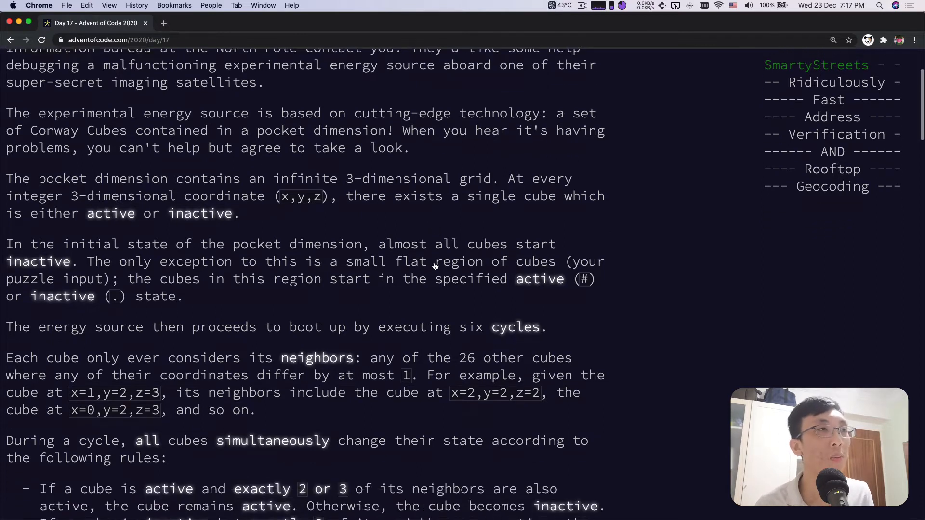
{"action": "scroll", "scroll_direction": "down", "scroll_amount": 3}
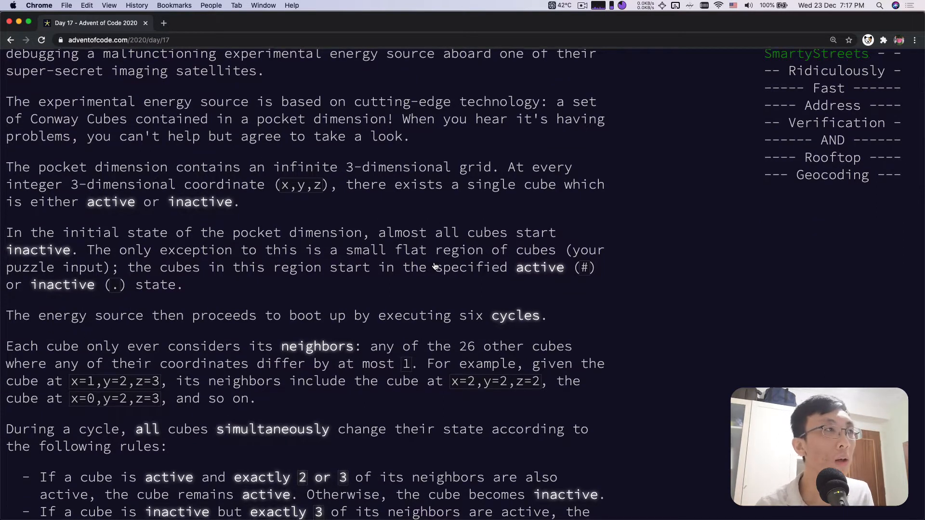
{"action": "scroll", "scroll_direction": "down", "scroll_amount": 3}
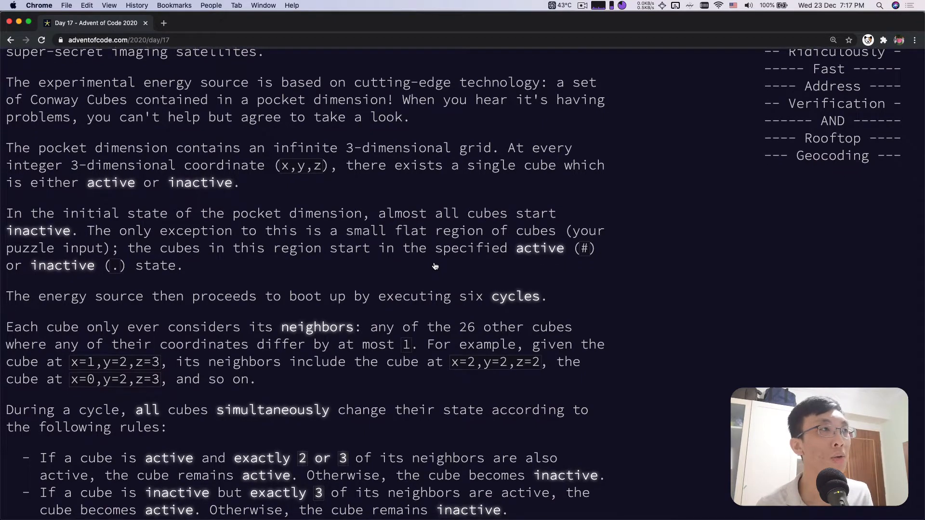
{"action": "scroll", "scroll_direction": "down", "scroll_amount": 3}
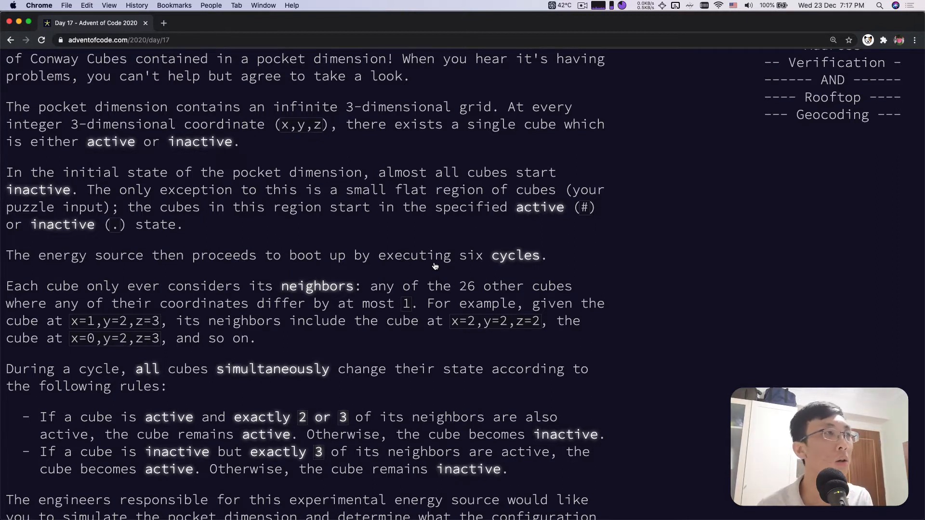
{"action": "scroll", "scroll_direction": "down", "scroll_amount": 3}
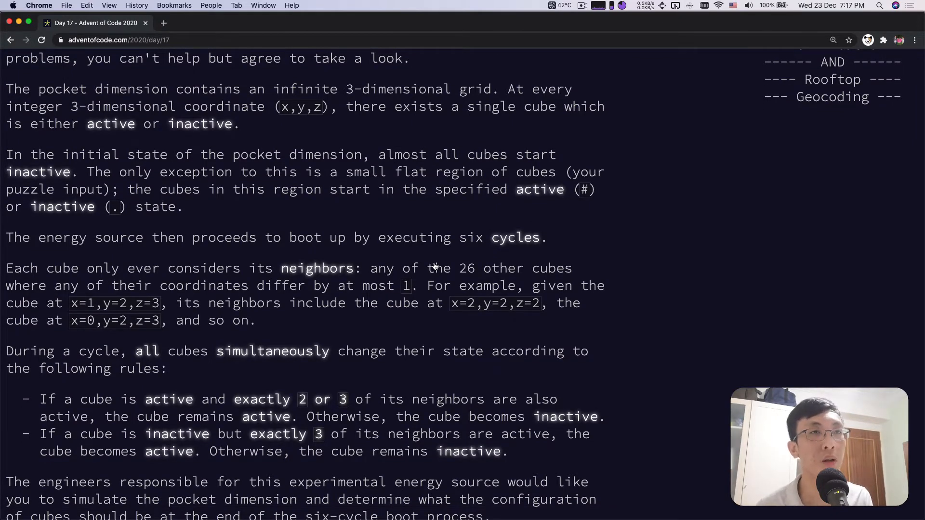
{"action": "scroll", "scroll_direction": "down", "scroll_amount": 3}
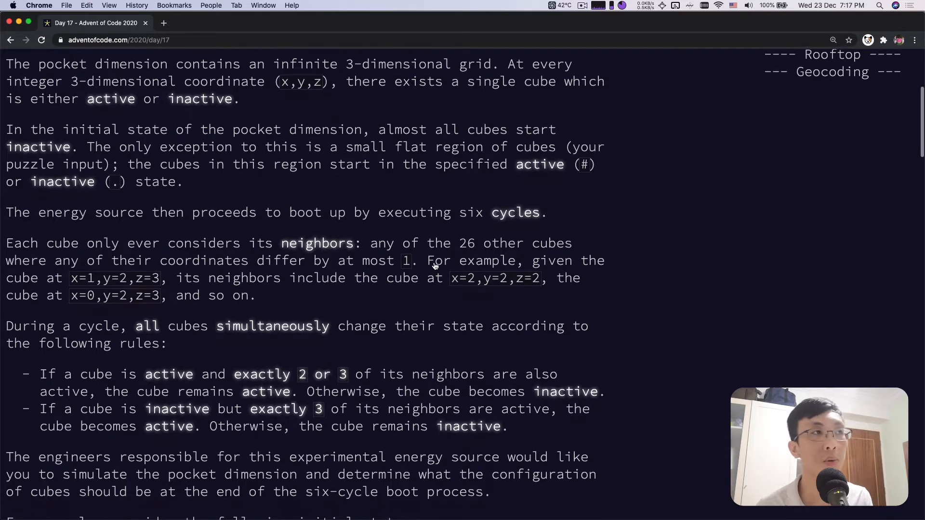
{"action": "scroll", "scroll_direction": "down", "scroll_amount": 3}
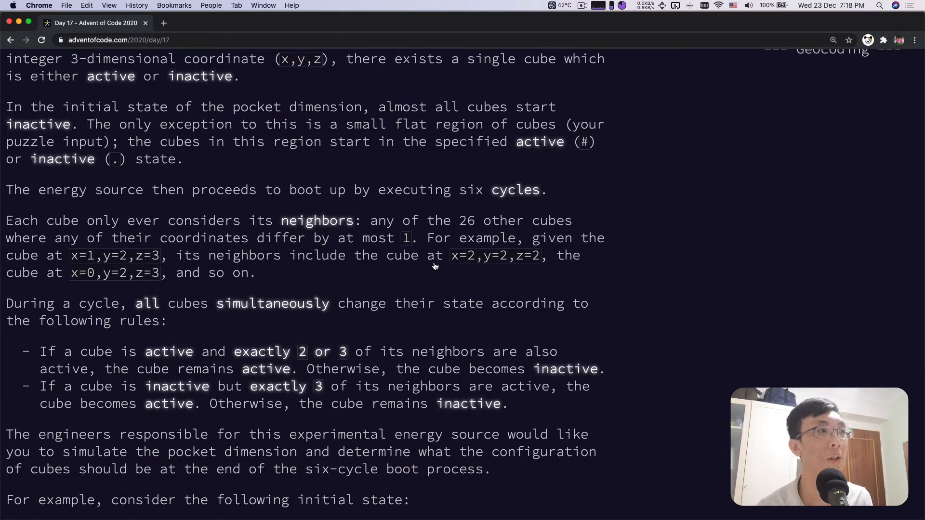
{"action": "scroll", "scroll_direction": "down", "scroll_amount": 3}
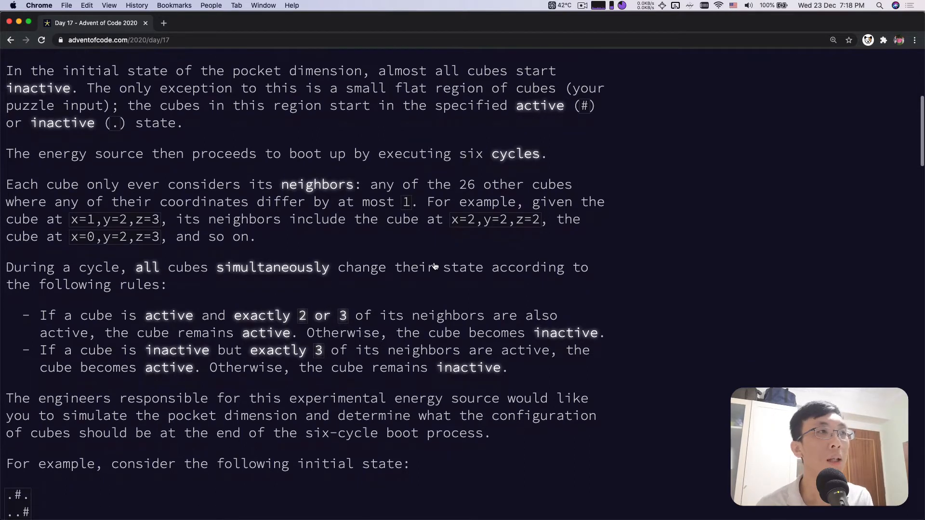
{"action": "scroll", "scroll_direction": "down", "scroll_amount": 3}
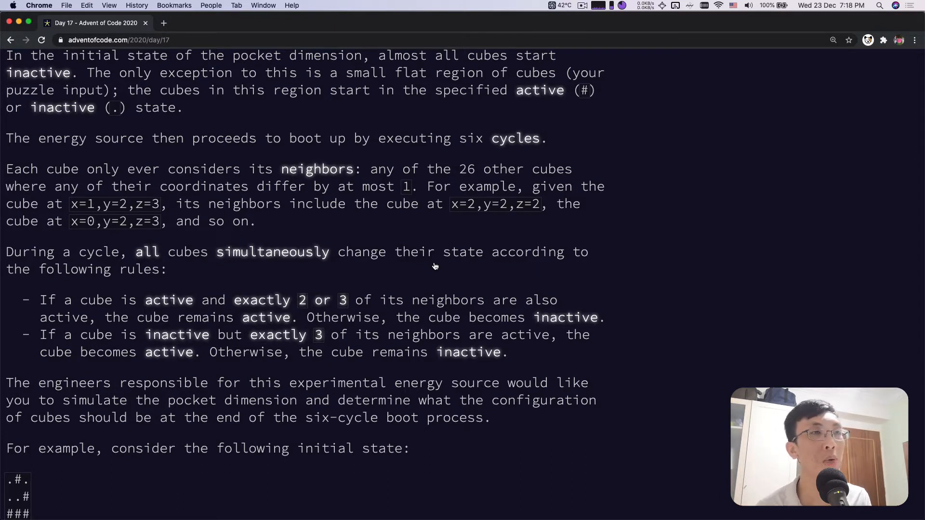
{"action": "scroll", "scroll_direction": "down", "scroll_amount": 3}
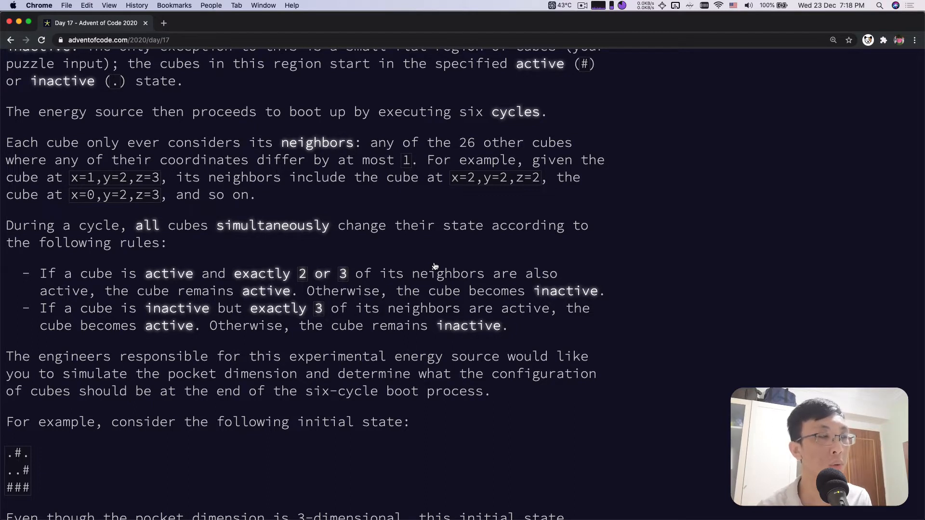
{"action": "scroll", "scroll_direction": "down", "scroll_amount": 3}
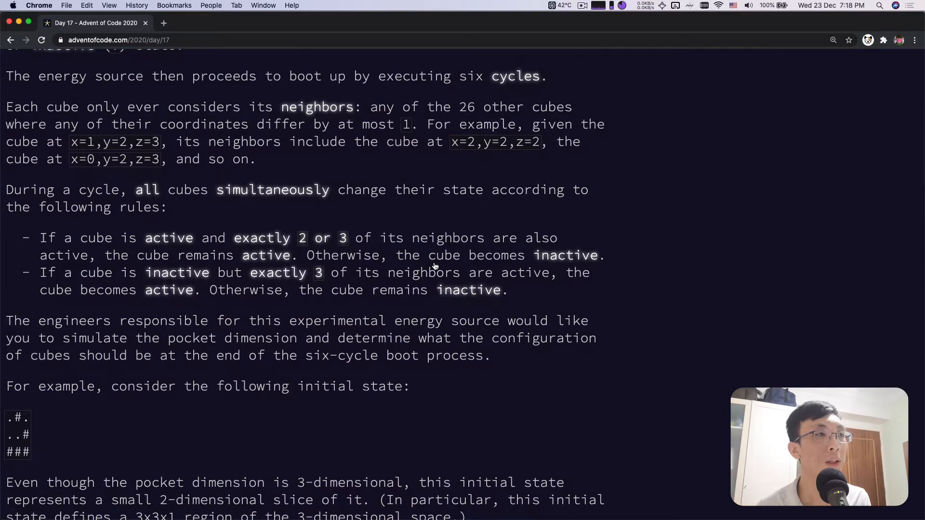
{"action": "scroll", "scroll_direction": "down", "scroll_amount": 3}
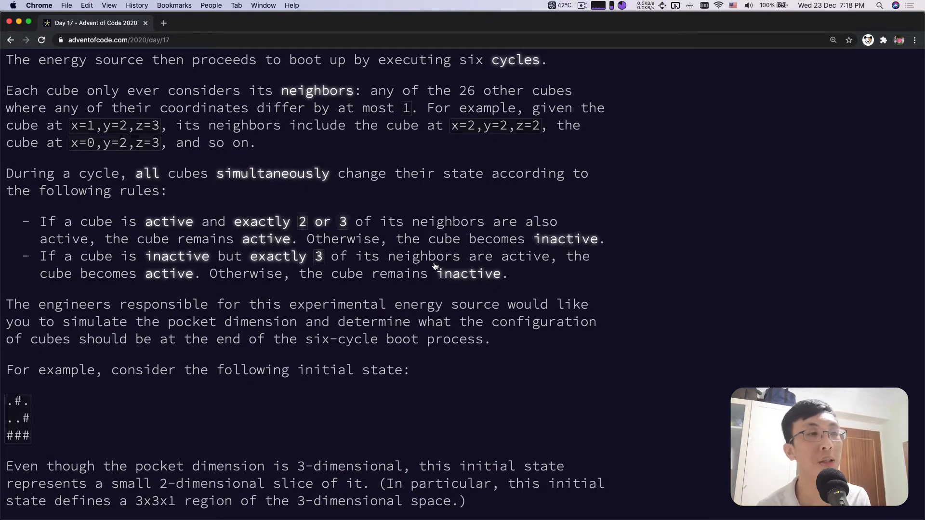
{"action": "scroll", "scroll_direction": "down", "scroll_amount": 3}
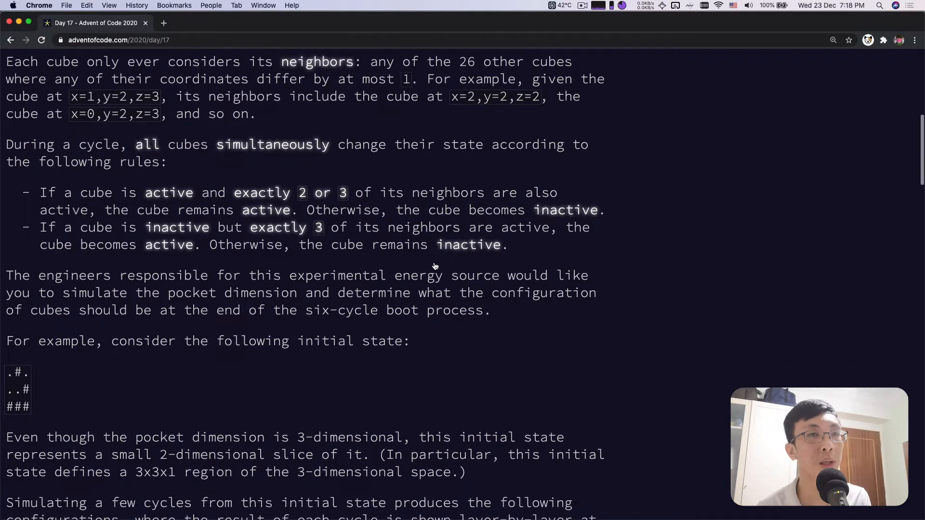
{"action": "scroll", "scroll_direction": "down", "scroll_amount": 3}
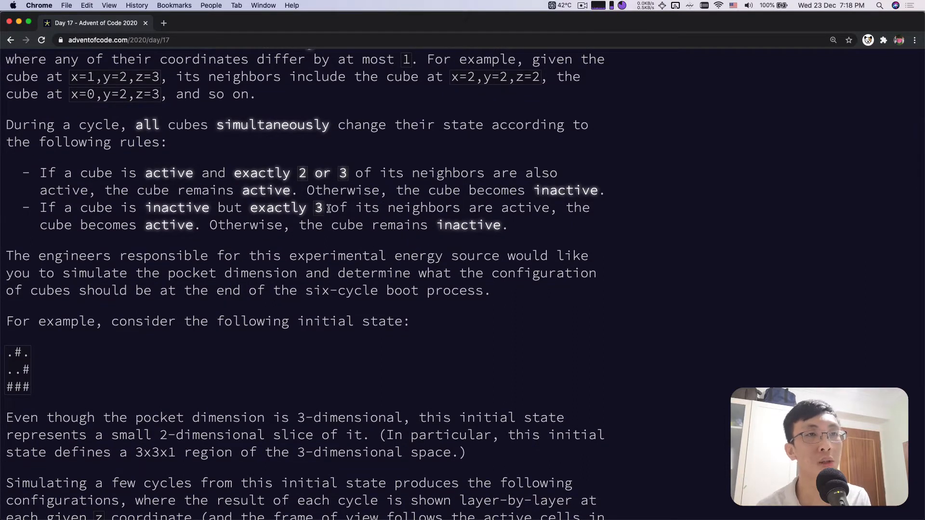
{"action": "scroll", "scroll_direction": "down", "scroll_amount": 3}
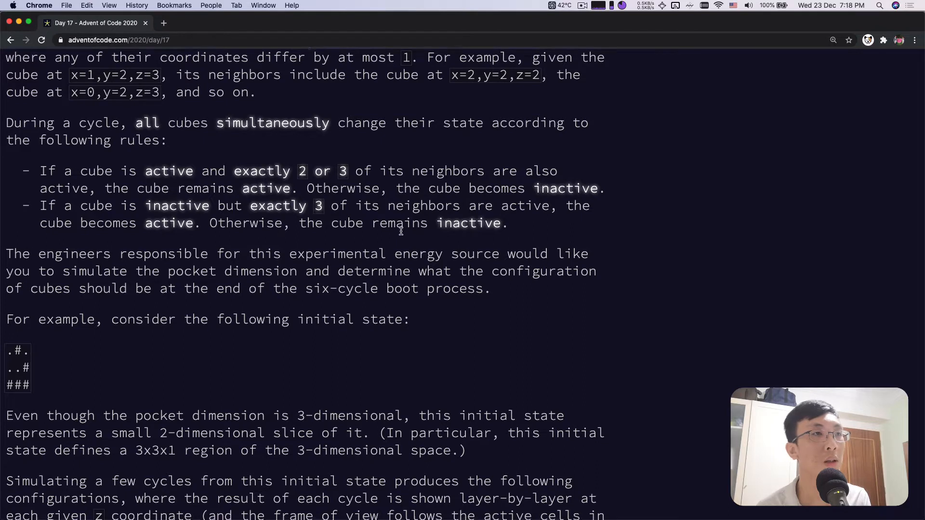
{"action": "scroll", "scroll_direction": "down", "scroll_amount": 3}
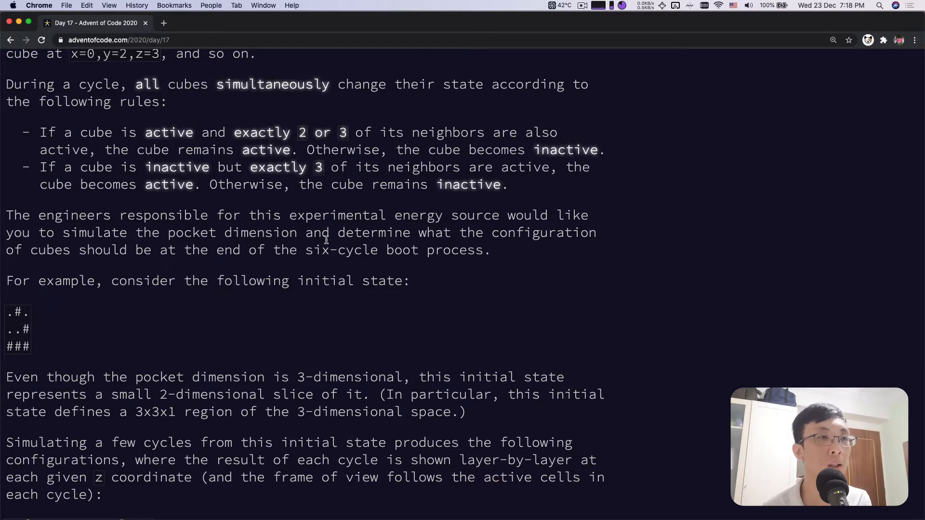
{"action": "scroll", "scroll_direction": "down", "scroll_amount": 3}
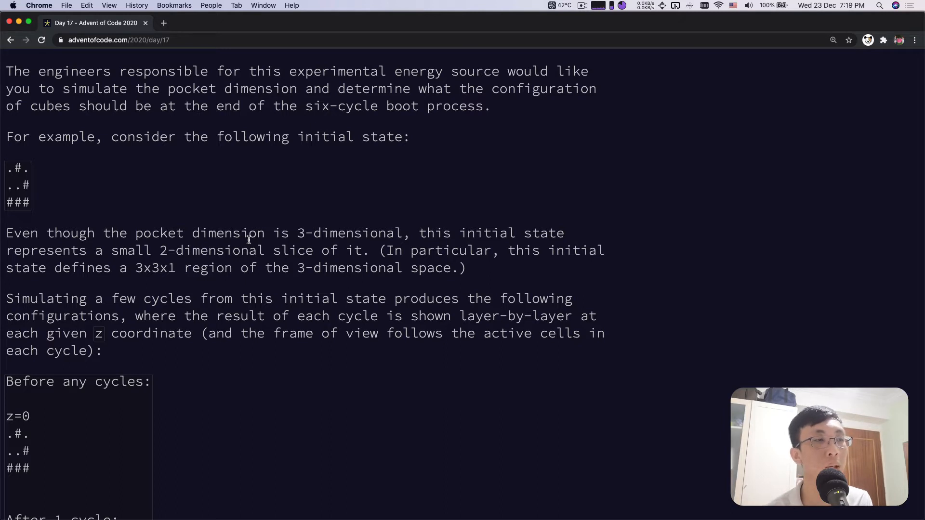
{"action": "scroll", "scroll_direction": "down", "scroll_amount": 3}
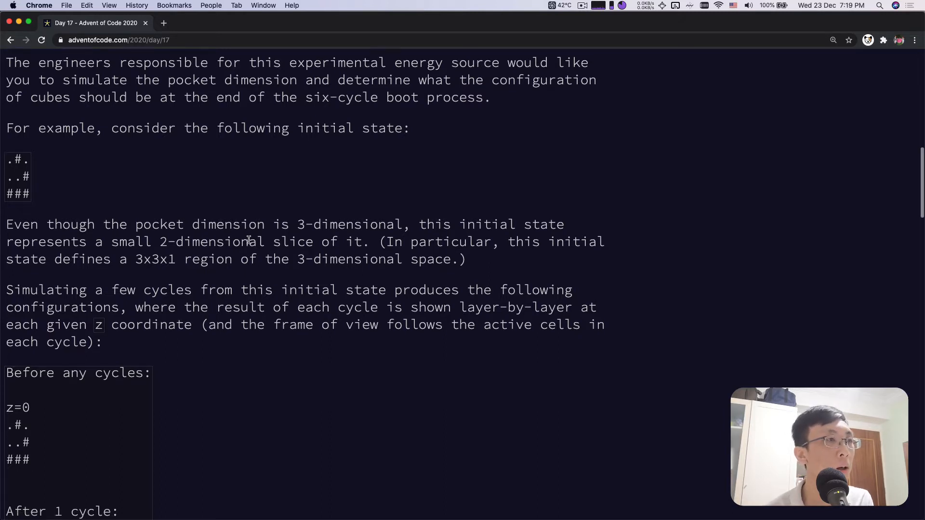
{"action": "scroll", "scroll_direction": "down", "scroll_amount": 3}
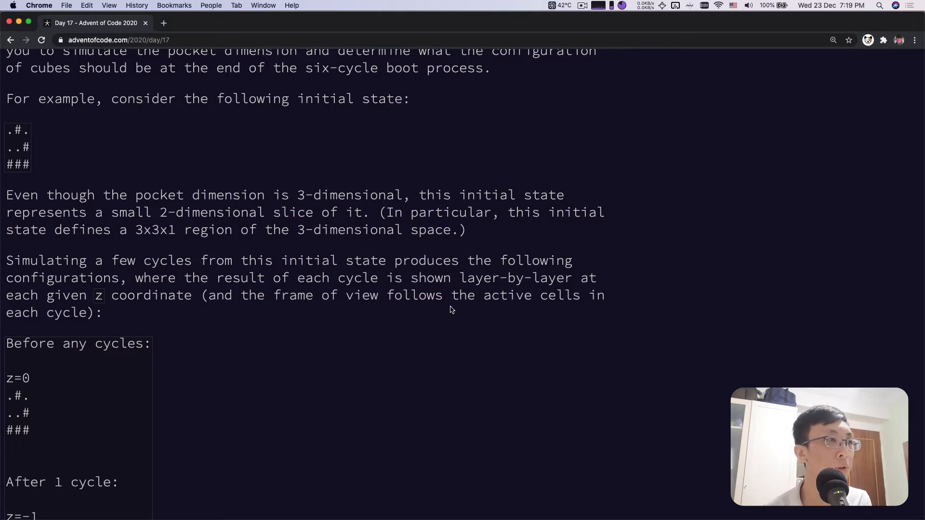
{"action": "scroll", "scroll_direction": "down", "scroll_amount": 3}
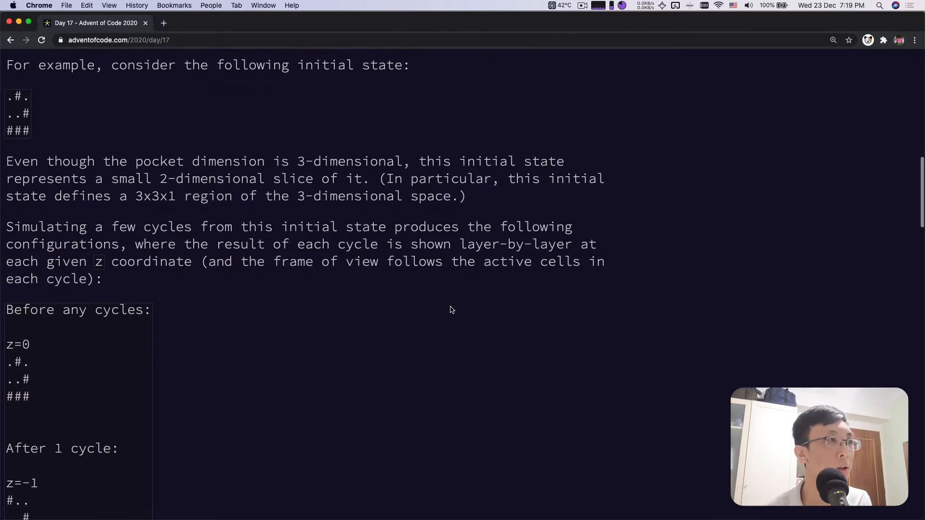
{"action": "scroll", "scroll_direction": "down", "scroll_amount": 3}
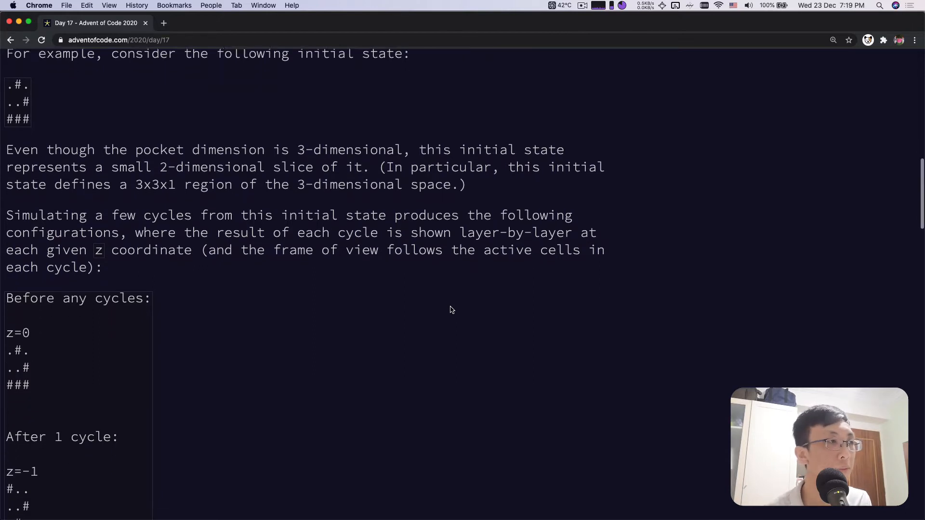
{"action": "scroll", "scroll_direction": "down", "scroll_amount": 3}
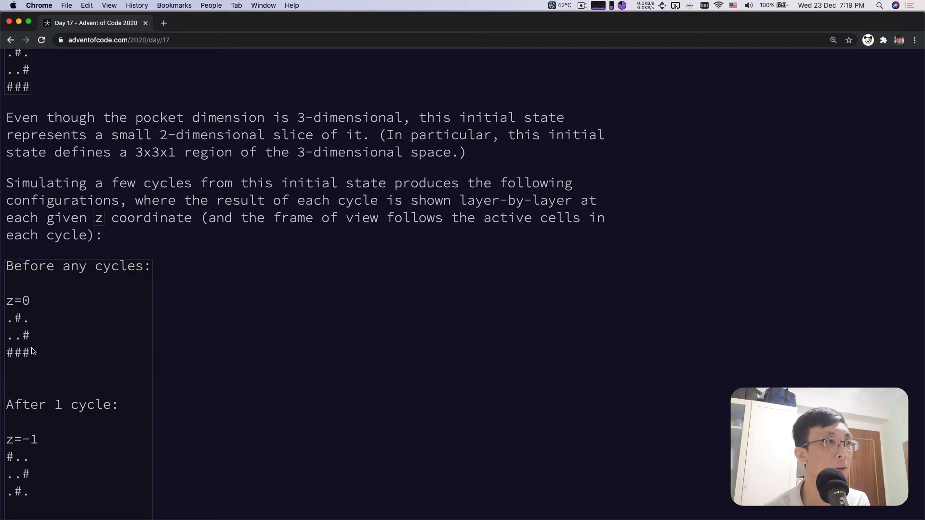
{"action": "scroll", "scroll_direction": "down", "scroll_amount": 3}
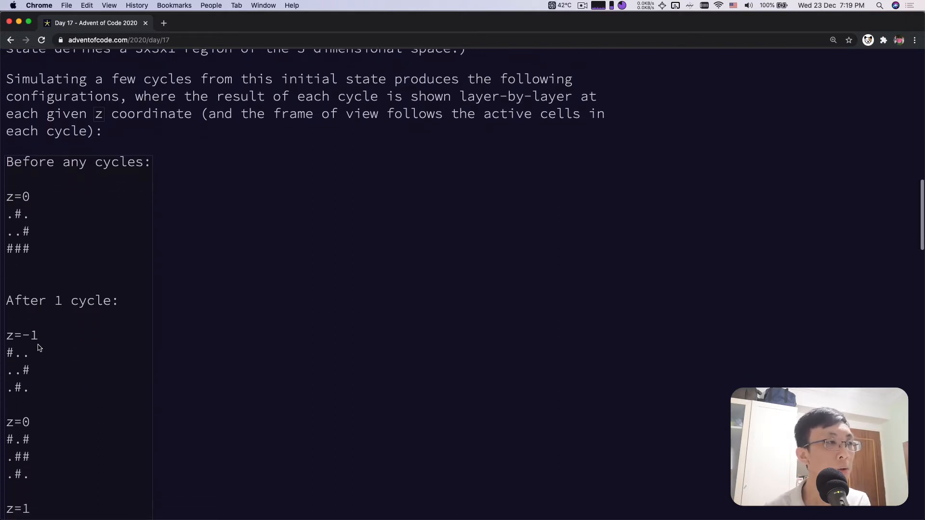
{"action": "scroll", "scroll_direction": "down", "scroll_amount": 3}
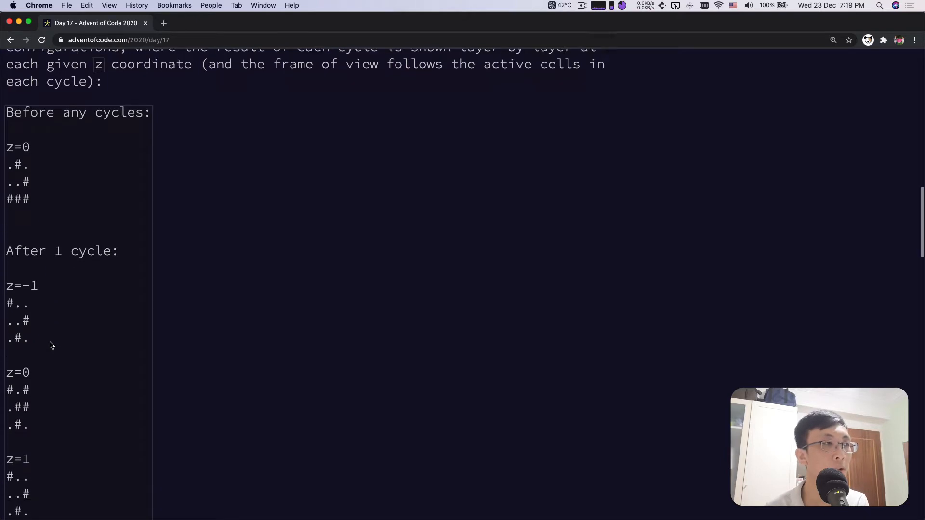
{"action": "scroll", "scroll_direction": "down", "scroll_amount": 3}
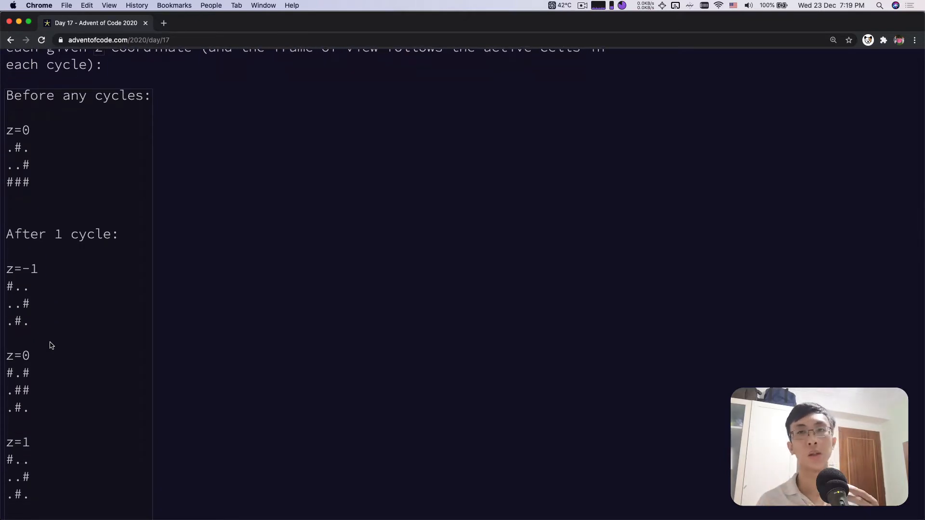
{"action": "scroll", "scroll_direction": "up", "scroll_amount": 3}
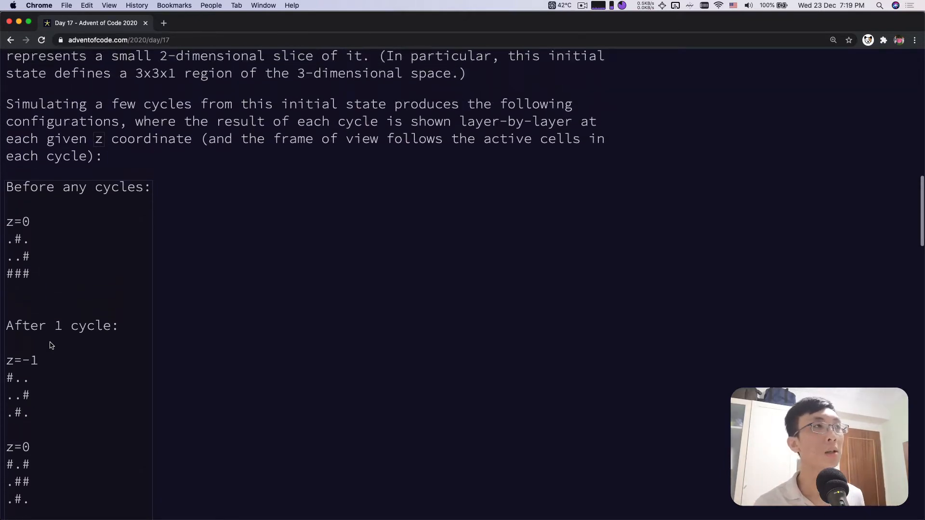
{"action": "scroll", "scroll_direction": "down", "scroll_amount": 3}
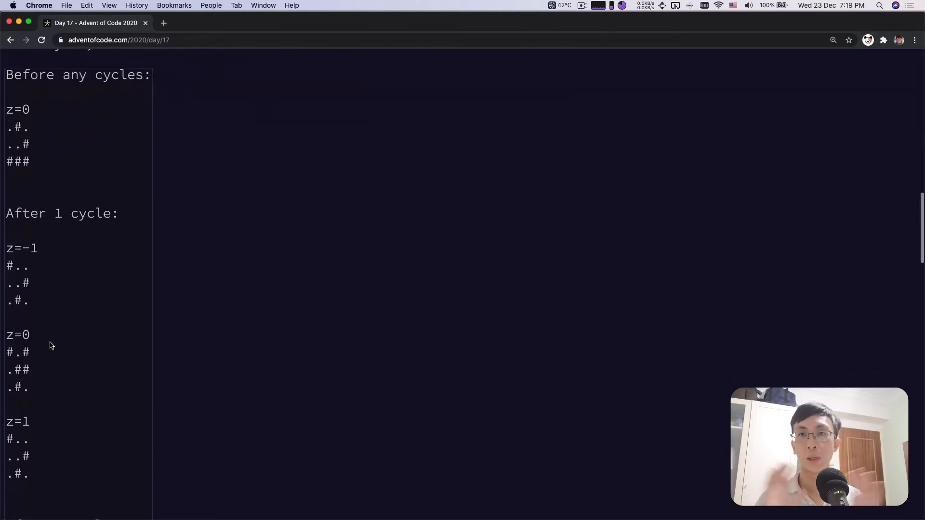
{"action": "scroll", "scroll_direction": "down", "scroll_amount": 3}
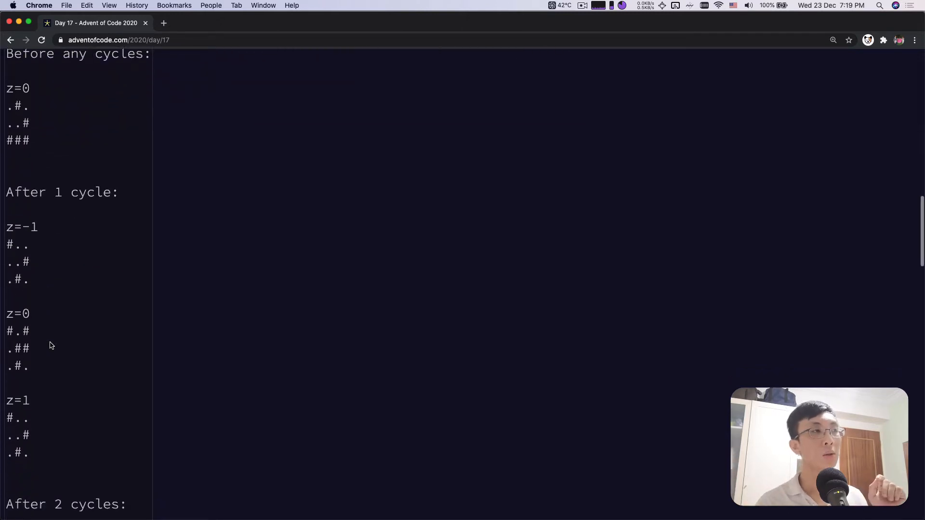
{"action": "scroll", "scroll_direction": "down", "scroll_amount": 3}
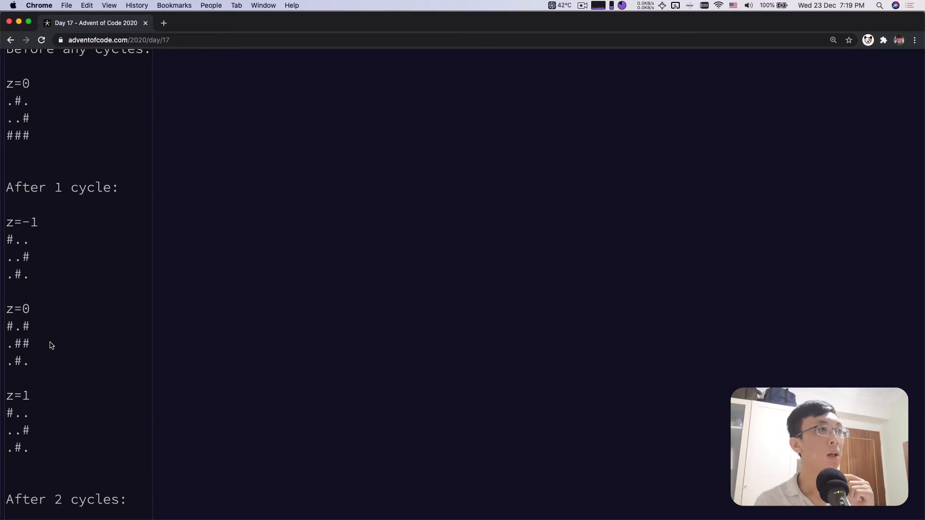
{"action": "scroll", "scroll_direction": "up", "scroll_amount": 3}
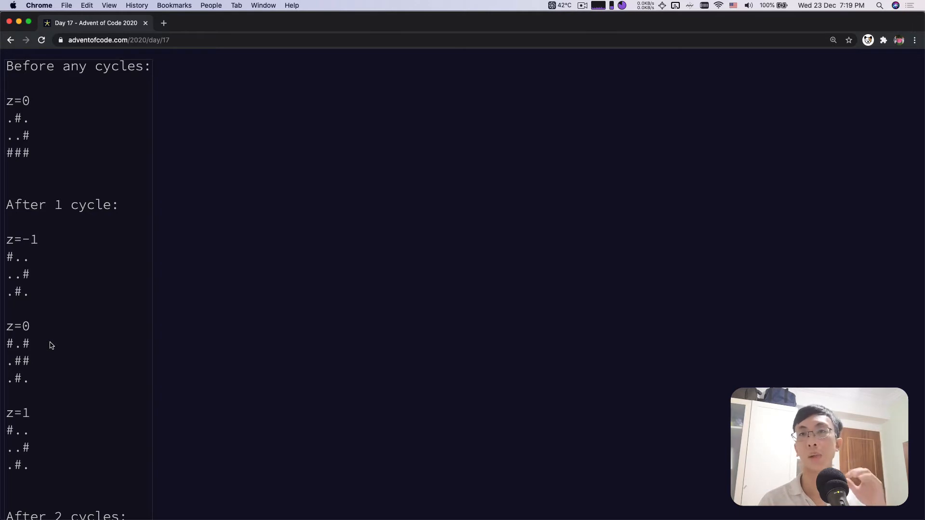
{"action": "scroll", "scroll_direction": "down", "scroll_amount": 3}
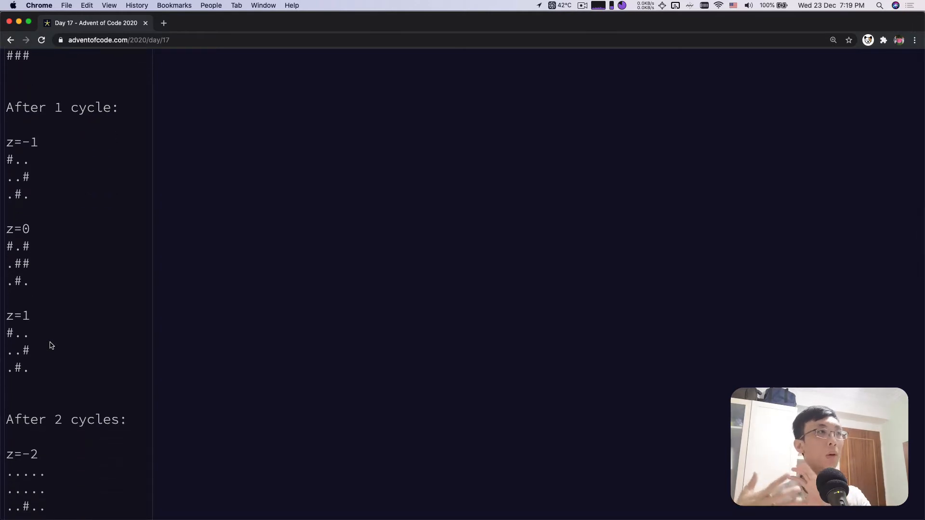
{"action": "scroll", "scroll_direction": "down", "scroll_amount": 3}
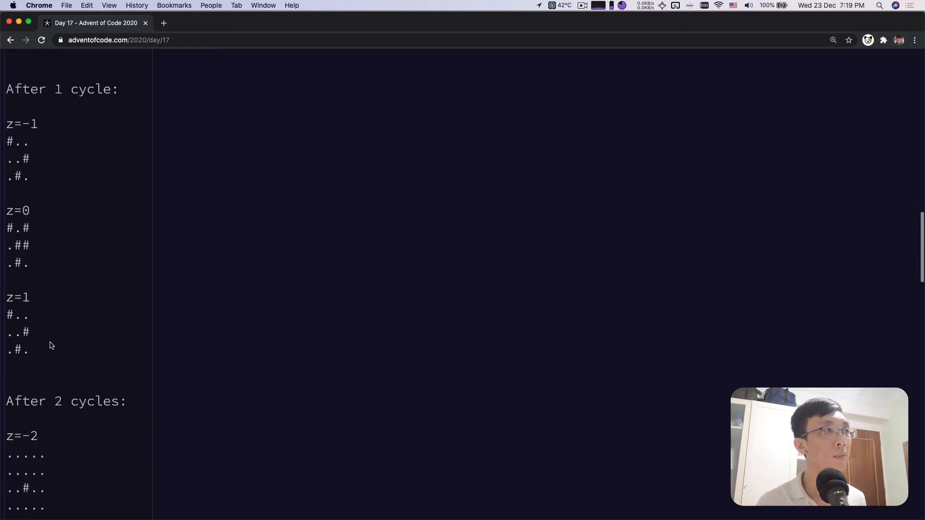
{"action": "scroll", "scroll_direction": "down", "scroll_amount": 3}
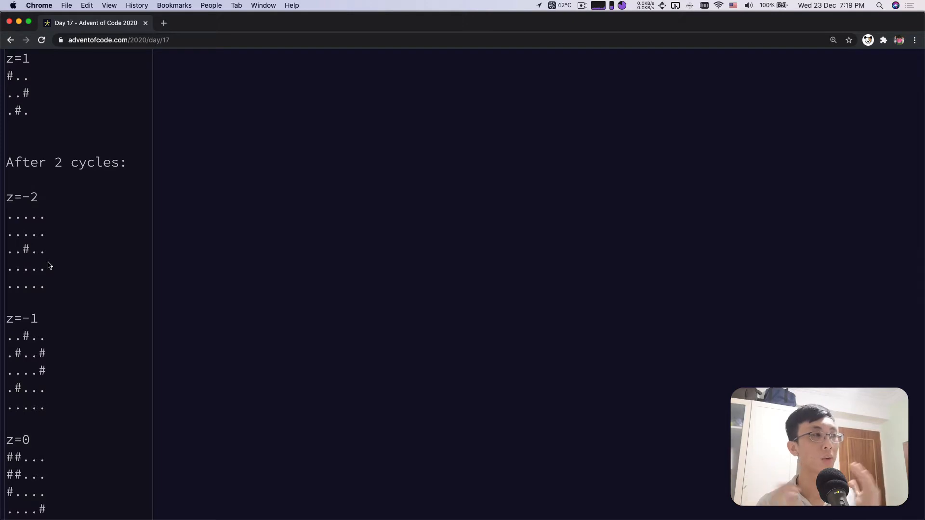
{"action": "scroll", "scroll_direction": "down", "scroll_amount": 3}
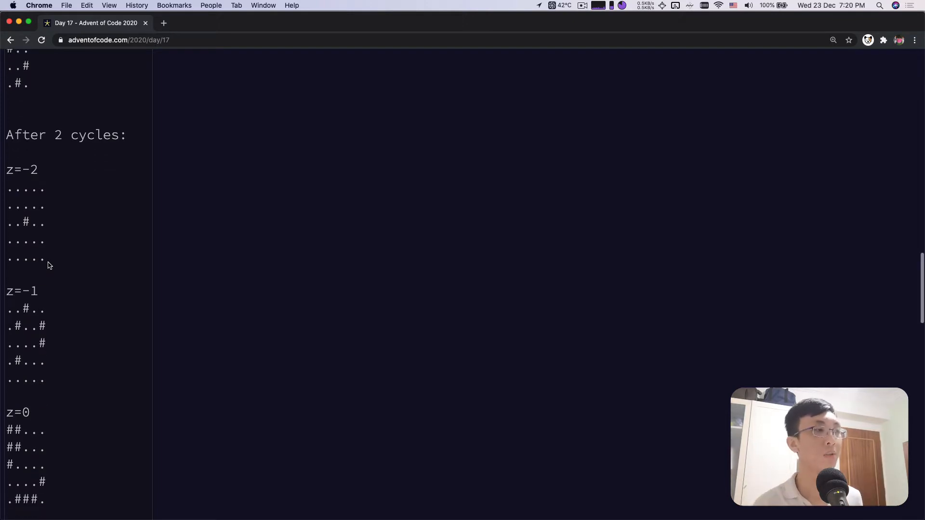
{"action": "scroll", "scroll_direction": "down", "scroll_amount": 3}
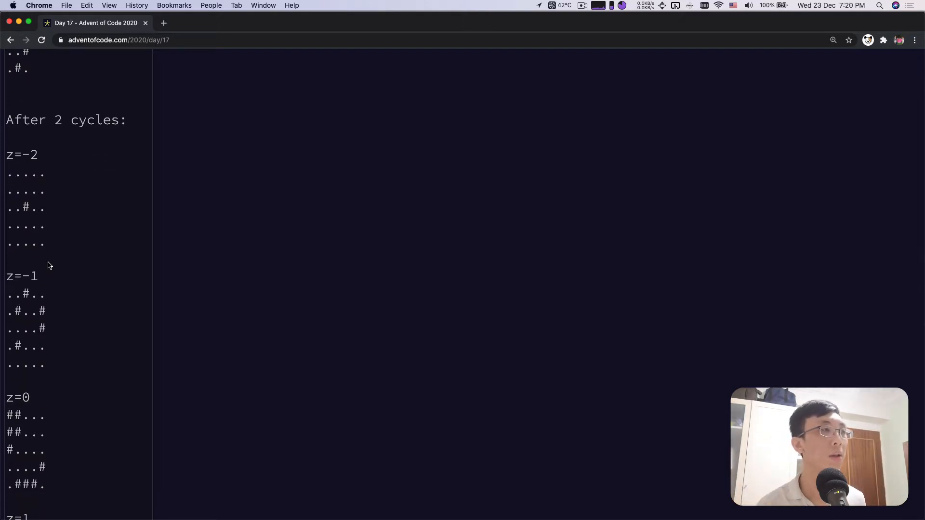
{"action": "scroll", "scroll_direction": "down", "scroll_amount": 3}
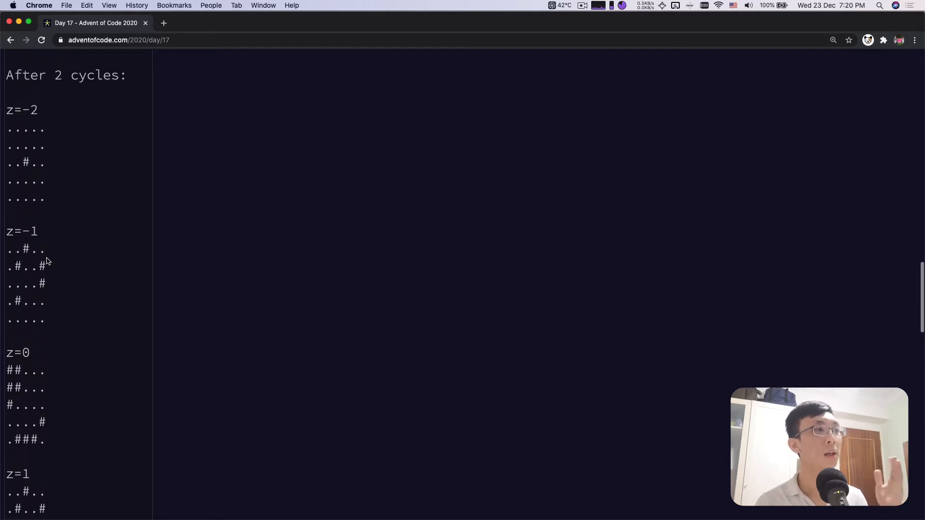
{"action": "scroll", "scroll_direction": "down", "scroll_amount": 3}
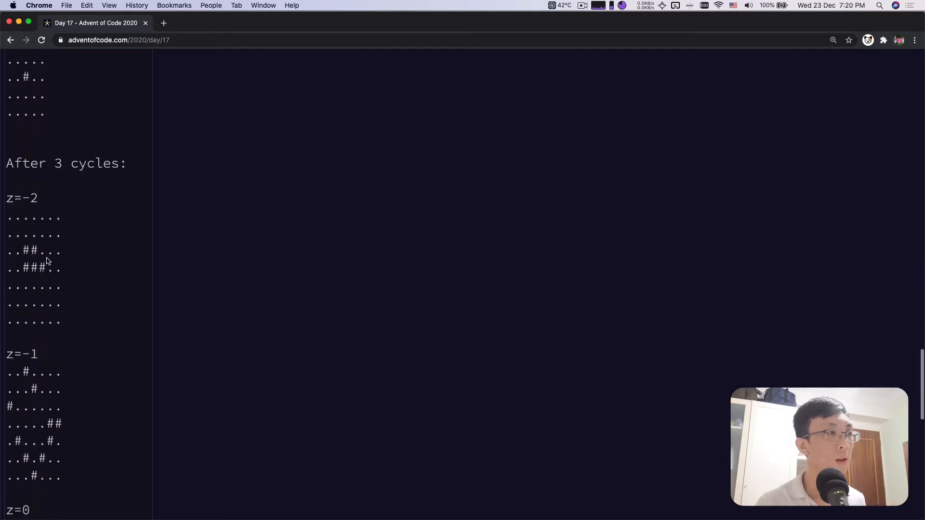
{"action": "scroll", "scroll_direction": "down", "scroll_amount": 3}
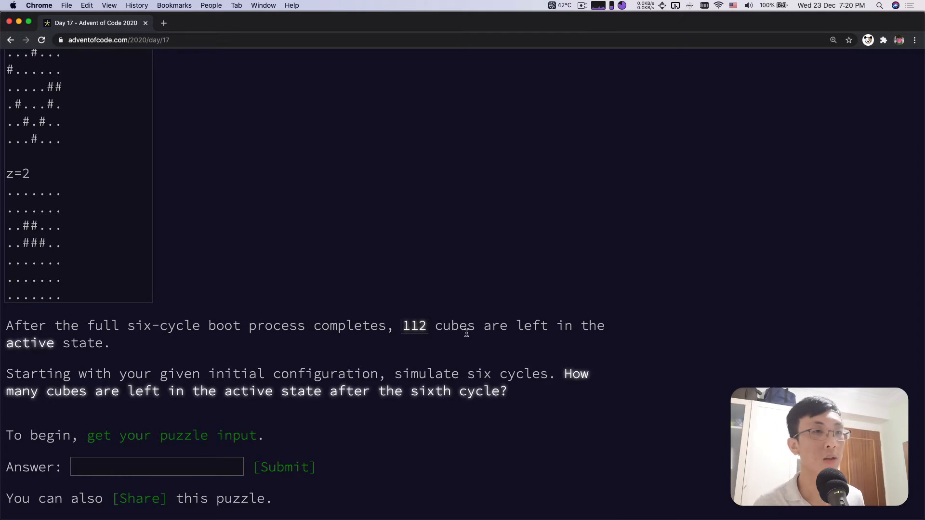
{"action": "mouse_move", "coordinate": [538, 391]}
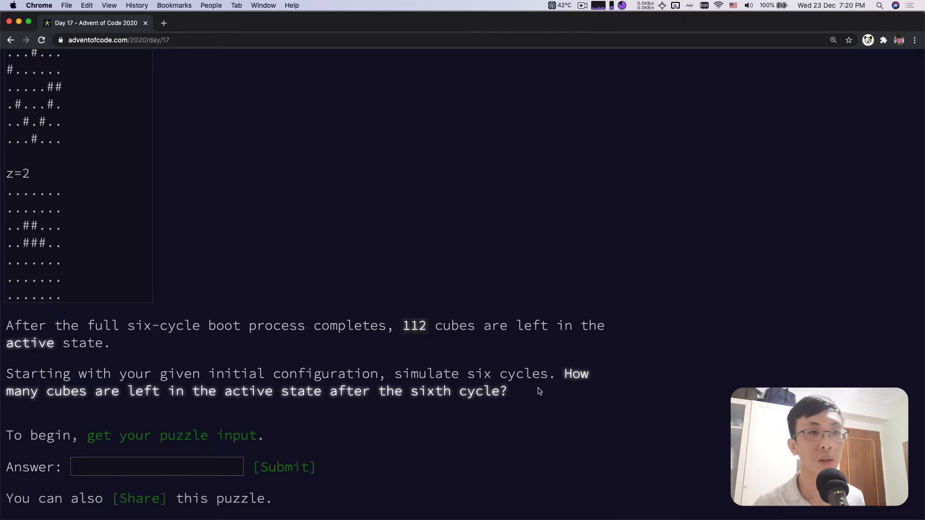
{"action": "mouse_move", "coordinate": [603, 446]}
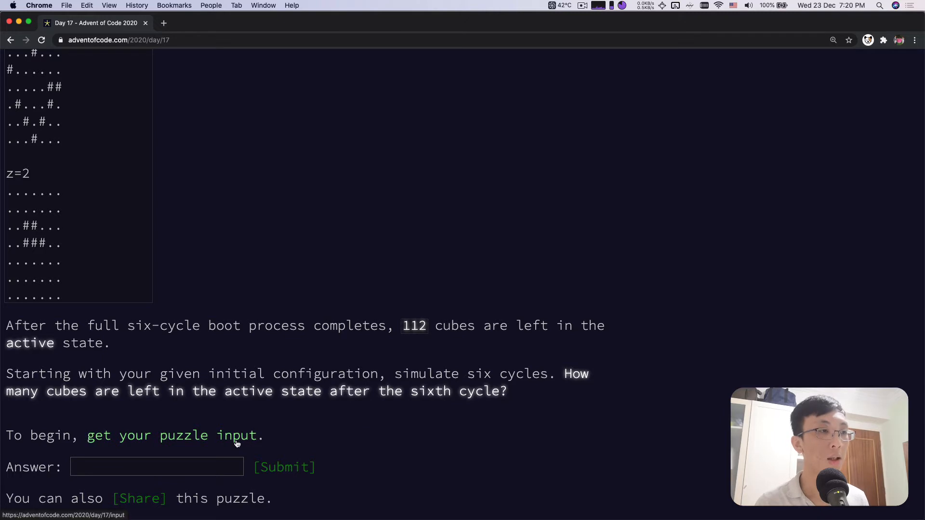
Download the Day 17 puzzle input via the 'get your puzzle input' link
{"action": "left_click", "coordinate": [183, 435]}
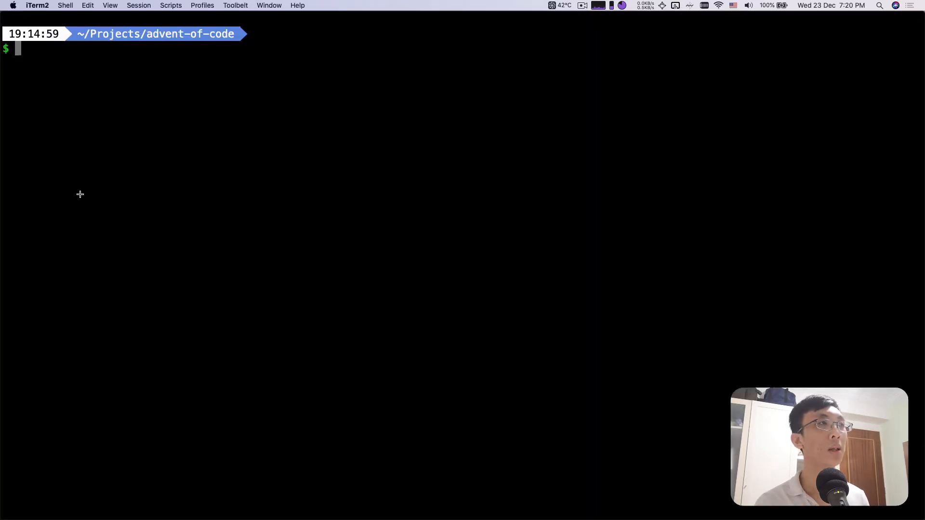
Move ~/Downloads/input.txt into the advent-of-code project folder with mv
{"action": "type", "text": "mv ~/Downloads/input.txt day-16.txt"}
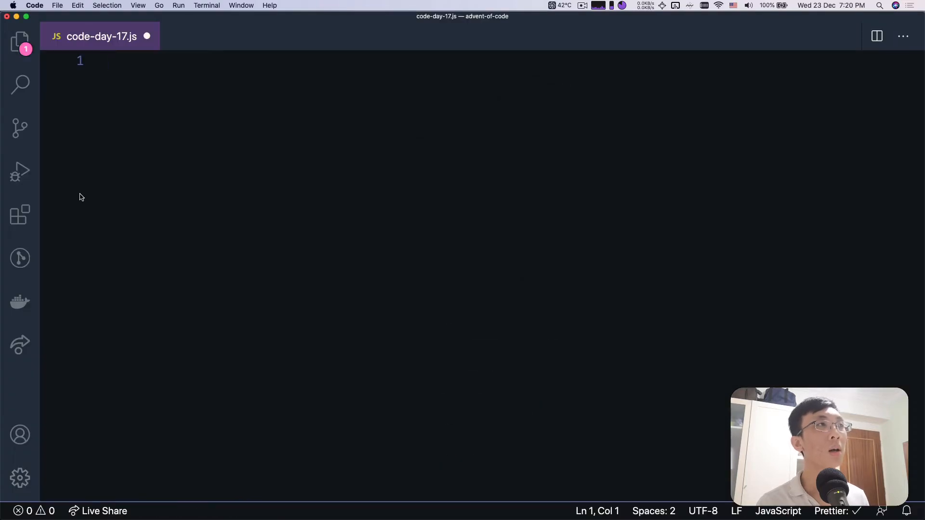
Write const fs = require('fs') and read './day-17.txt' as 'utf-8' into content
{"action": "type", "text": "const fs"}
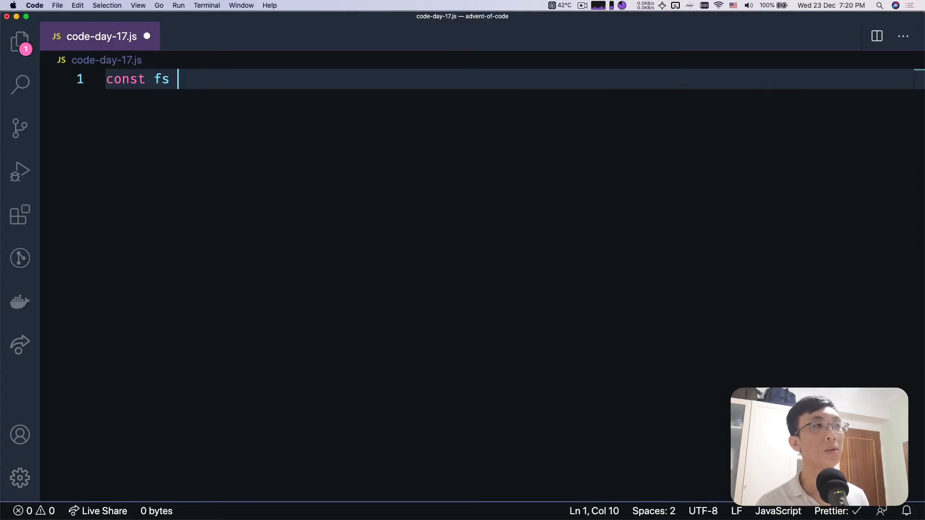
{"action": "type", "text": "= require"}
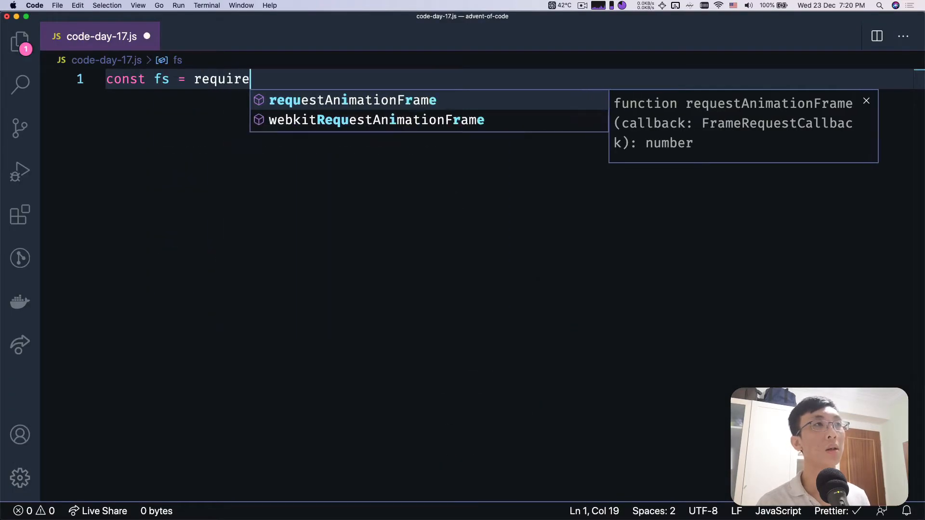
{"action": "type", "text": "('fs');"}
{"action": "type", "text": "fs.readFileSync('"}
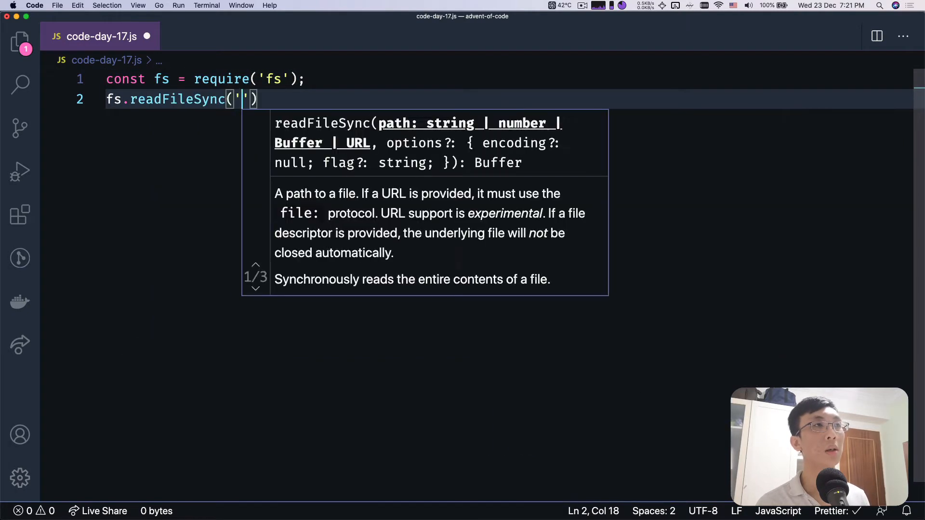
{"action": "type", "text": "./day-17.t"}
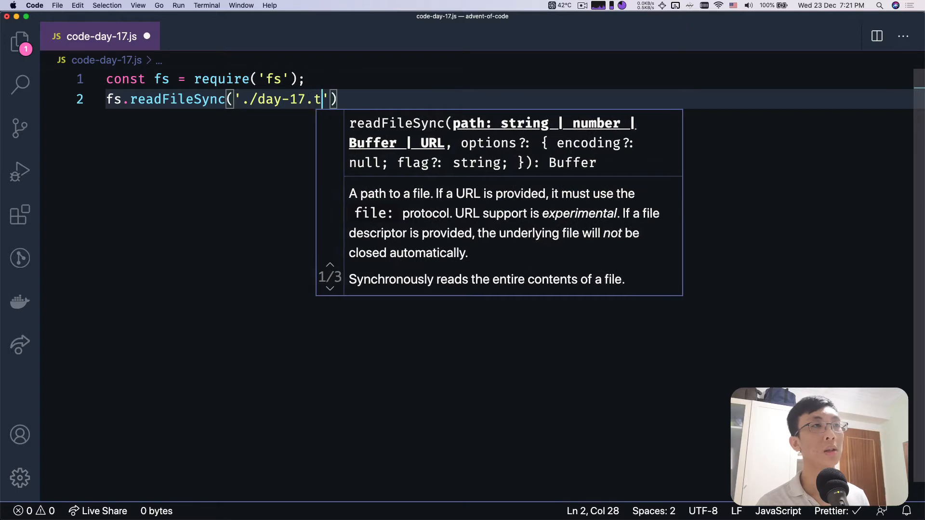
{"action": "type", "text": "xt', 'utf-8"}
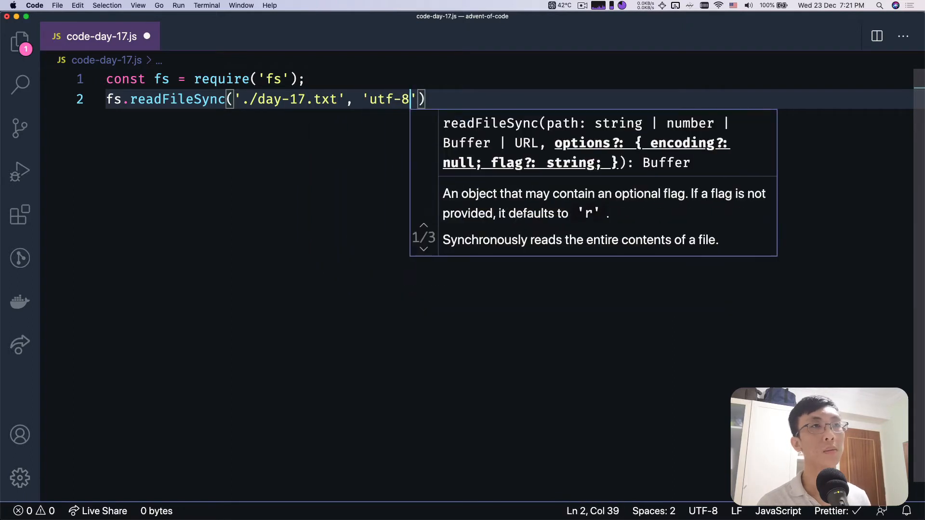
{"action": "type", "text": "const"}
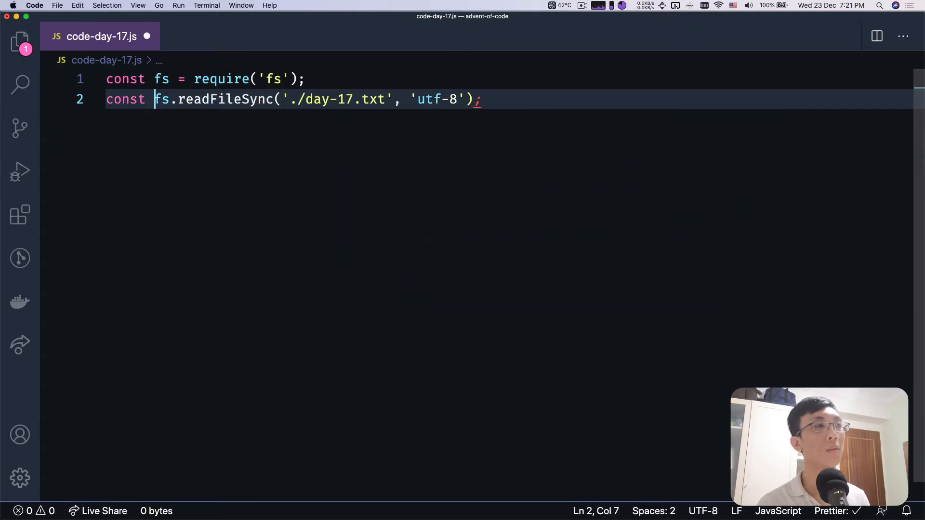
{"action": "type", "text": "content ="}
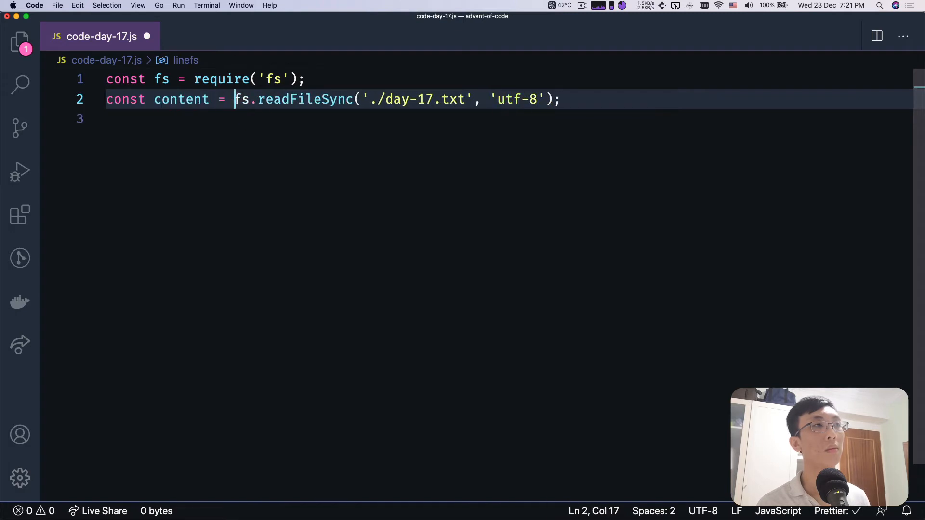
{"action": "left_click", "coordinate": [19, 41]}
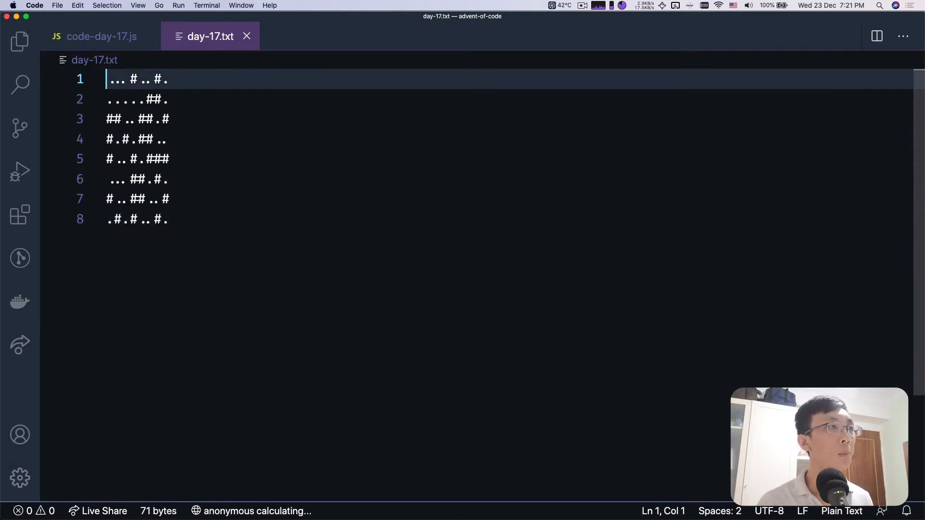
Inspect the day-17.txt input grid, then return to code-day-17.js and save
{"action": "left_click", "coordinate": [145, 219]}
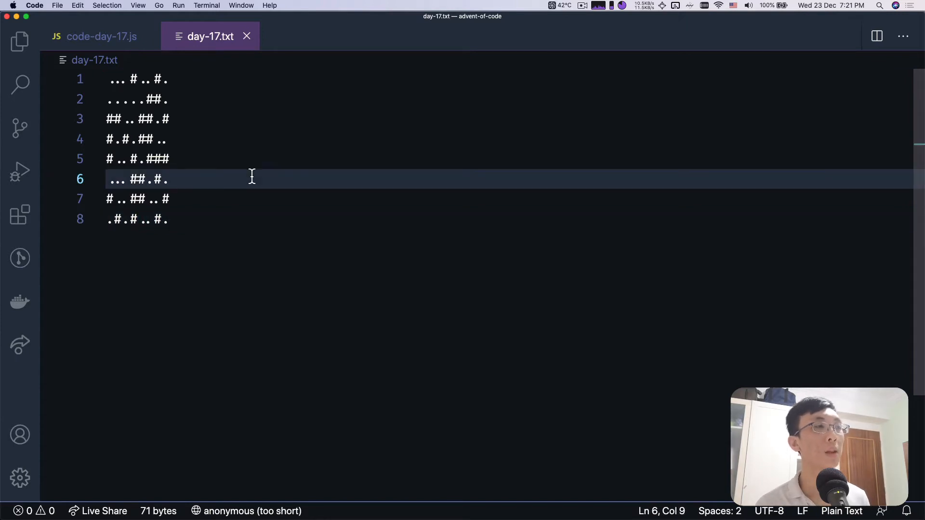
{"action": "left_click", "coordinate": [102, 36]}
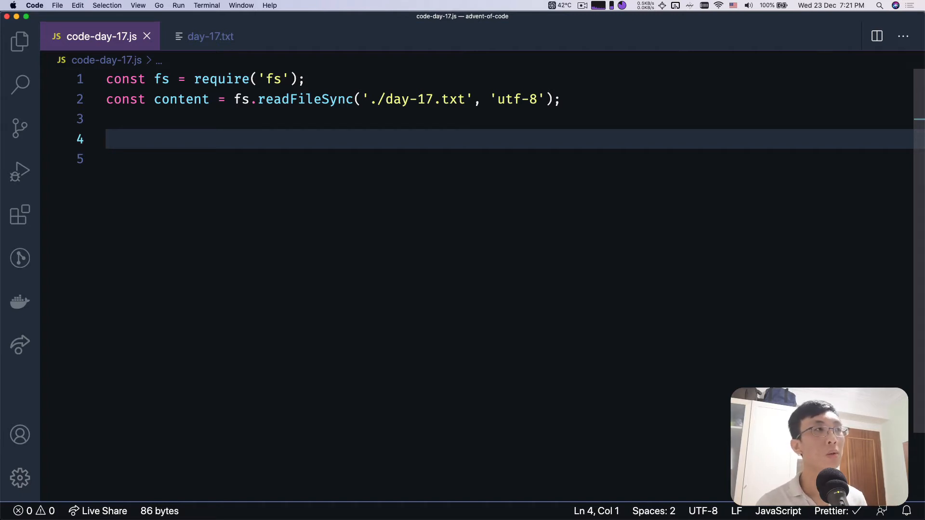
Declare const active = new Set() below the input read, checking day-17.txt along the way
{"action": "type", "text": "const active"}
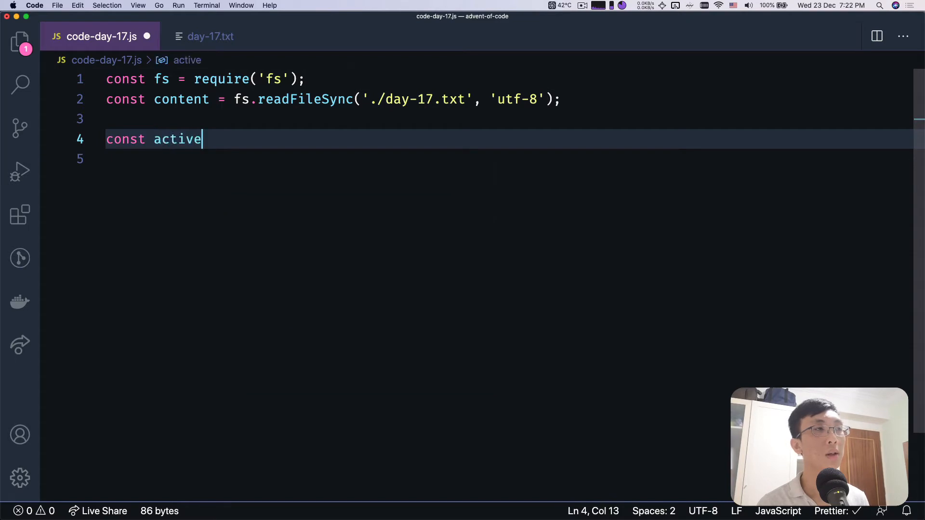
{"action": "type", "text": "= new Set();"}
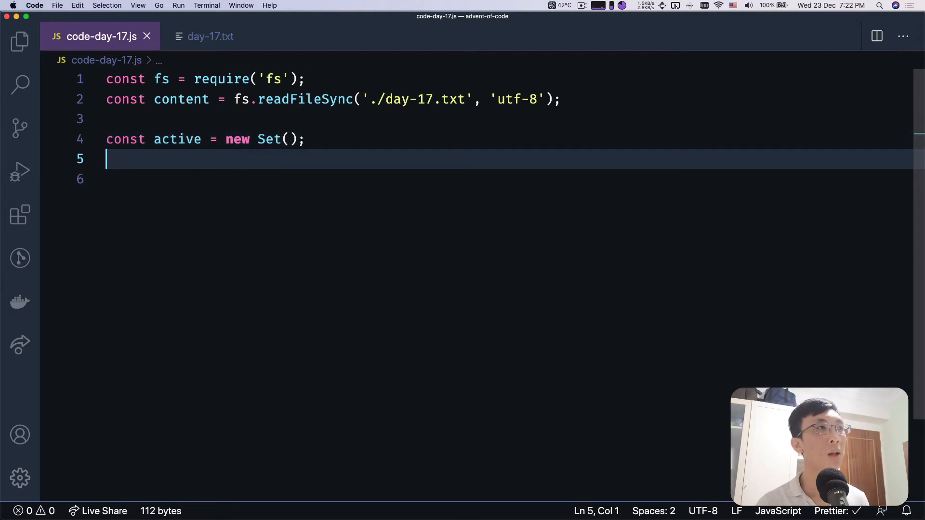
{"action": "left_click", "coordinate": [210, 35]}
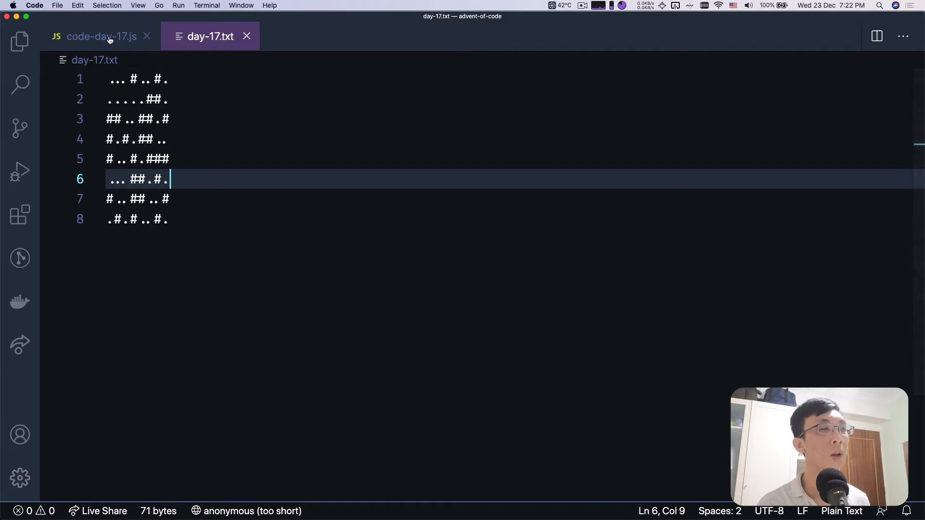
{"action": "left_click", "coordinate": [100, 36]}
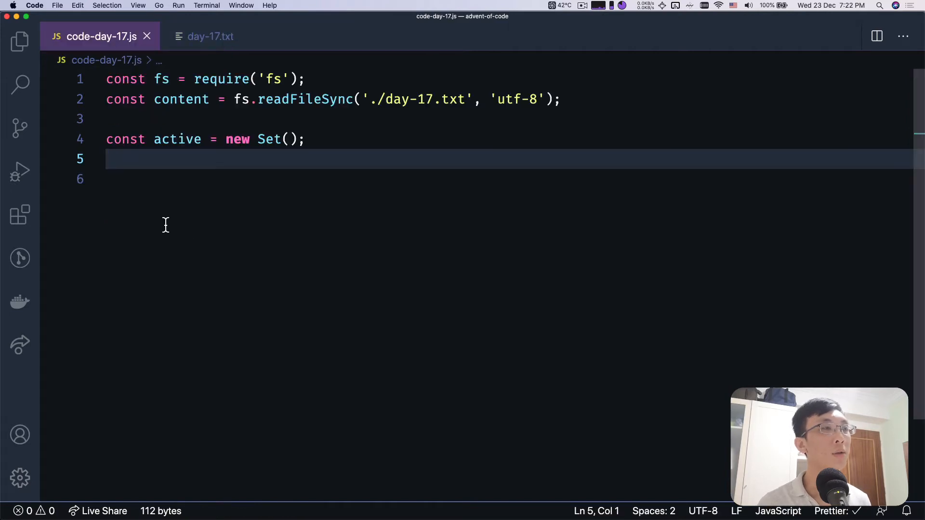
{"action": "mouse_move", "coordinate": [189, 245]}
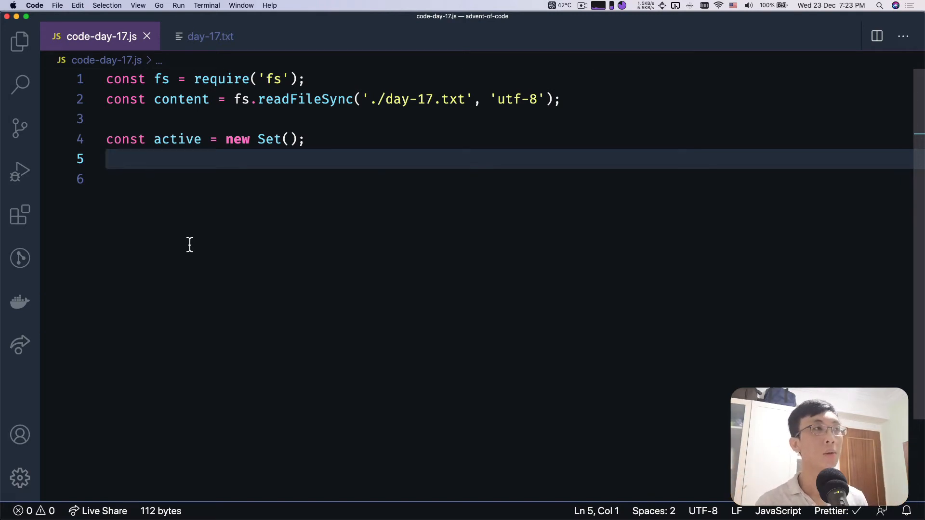
Declare x and y bounds -1 to 9 and z bounds -1 to 1, checking the input row width
{"action": "type", "text": "le"}
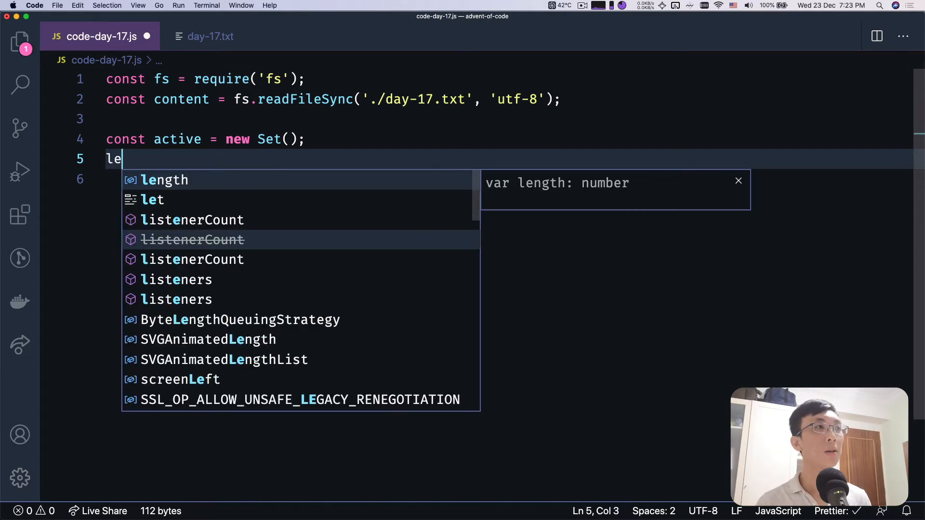
{"action": "type", "text": "t"}
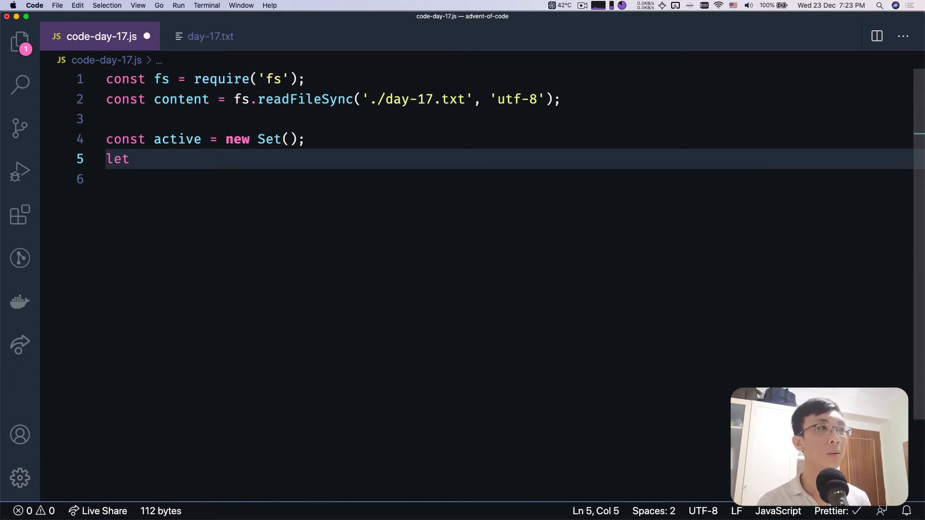
{"action": "type", "text": "x_min"}
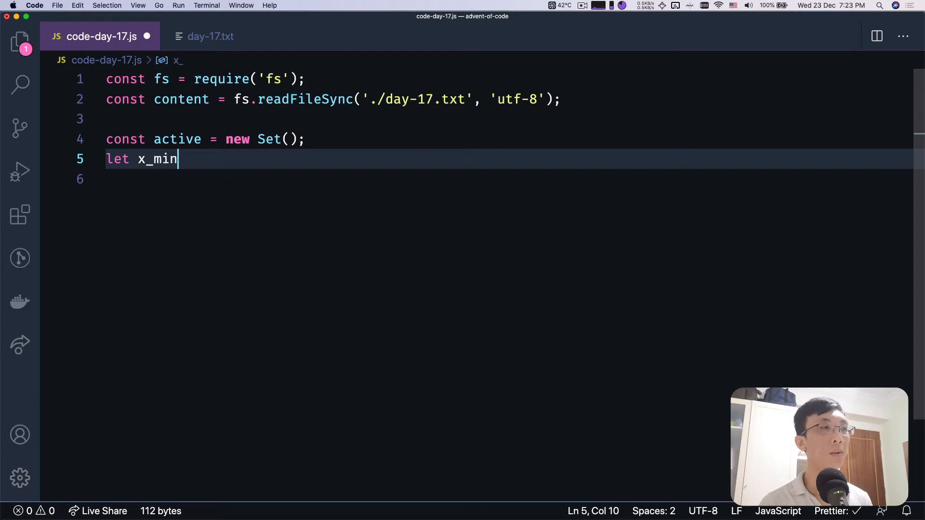
{"action": "type", "text": "="}
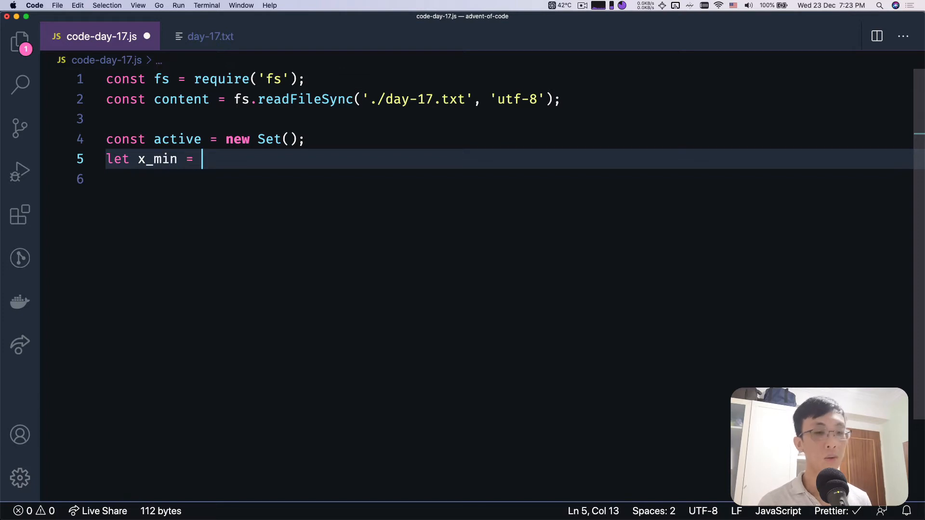
{"action": "type", "text": "-1;"}
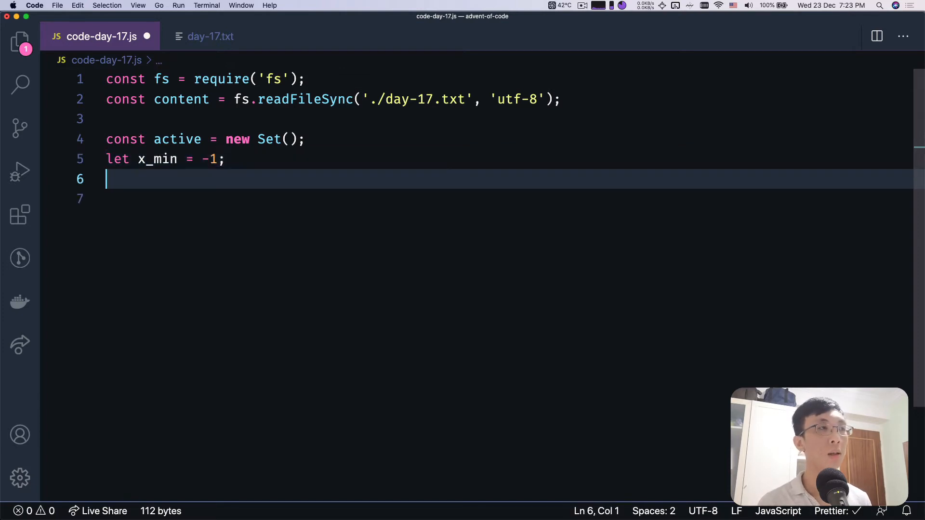
{"action": "type", "text": "let y_min"}
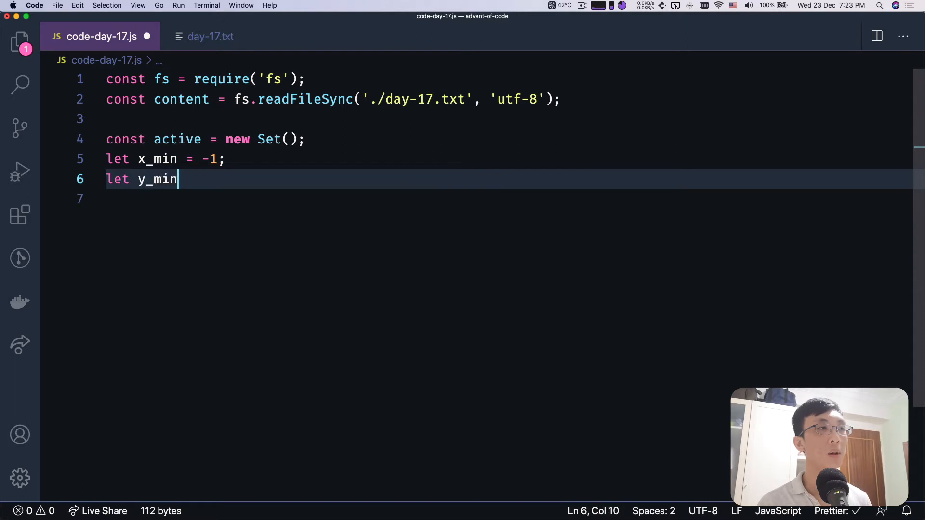
{"action": "type", "text": "x_max ="}
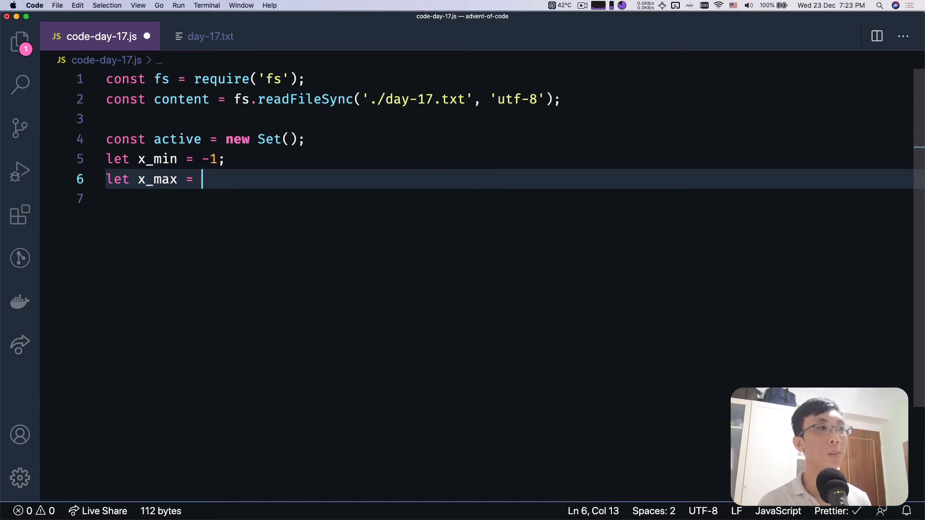
{"action": "type", "text": "9;"}
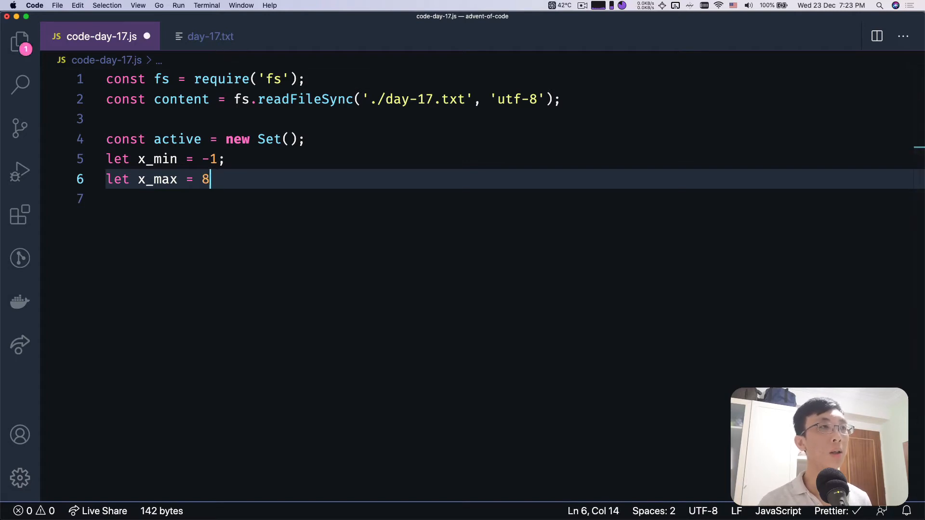
{"action": "left_click", "coordinate": [210, 35]}
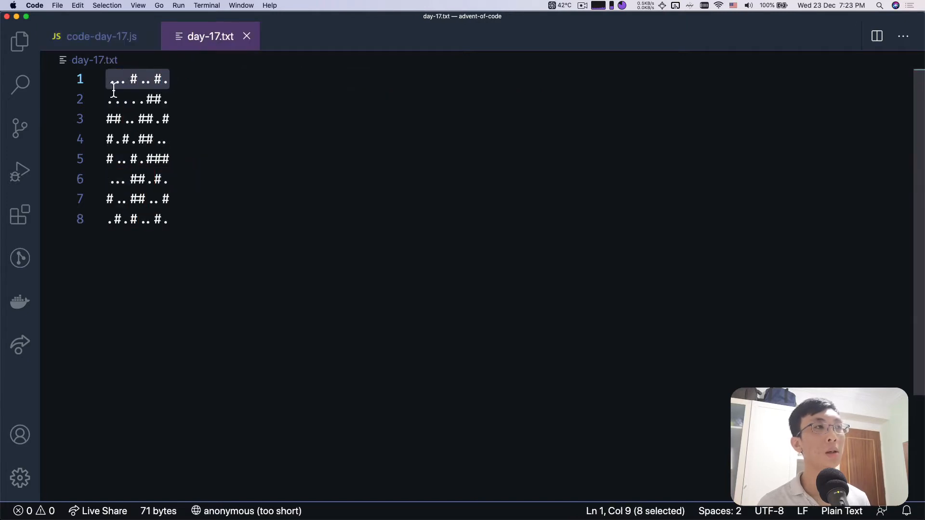
{"action": "mouse_move", "coordinate": [143, 171]}
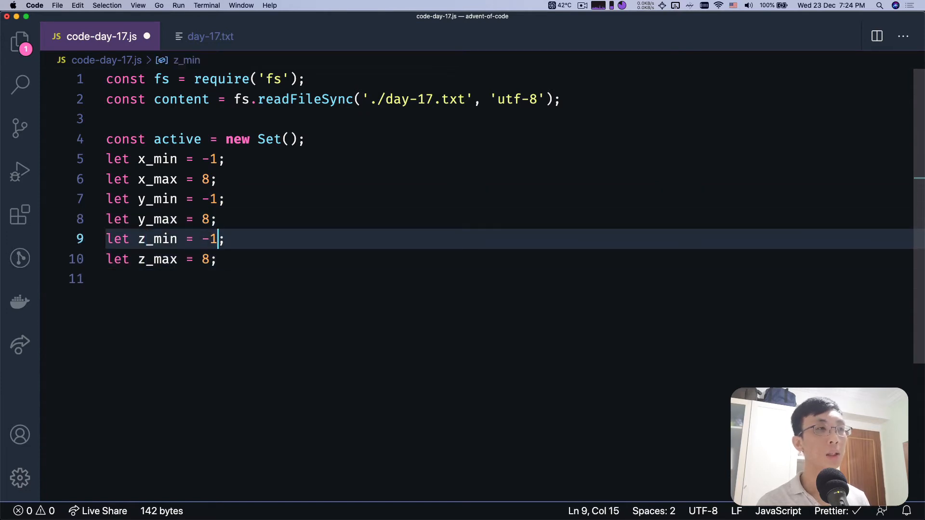
{"action": "type", "text": "1"}
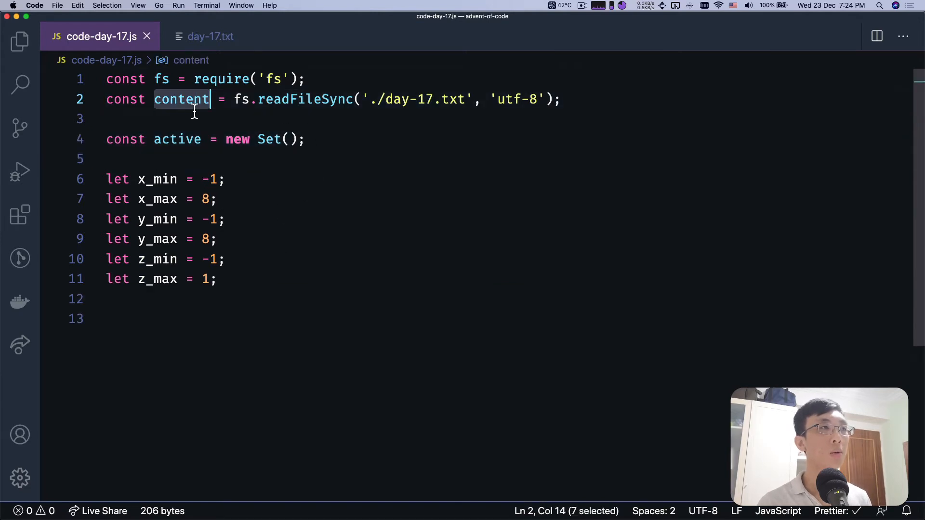
Add const map = content.split('\n') and begin for loops over the input rows
{"action": "type", "text": "for (co"}
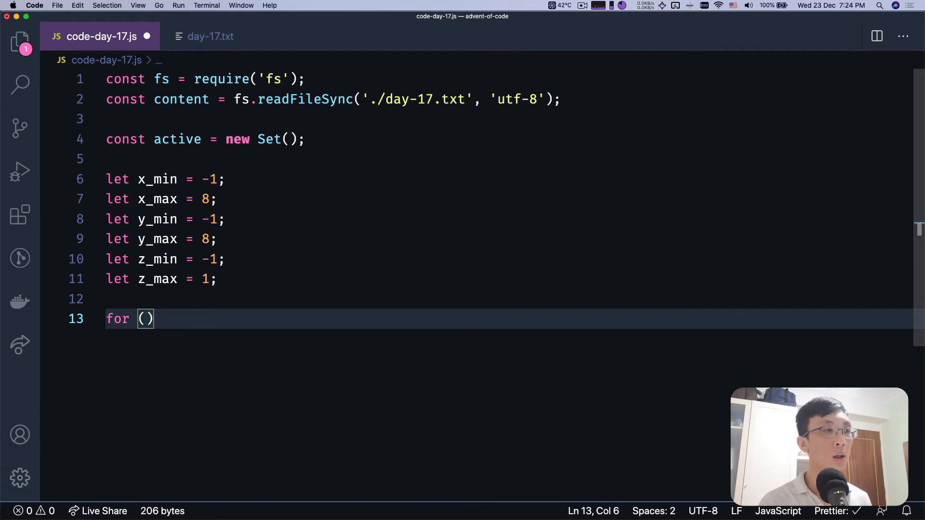
{"action": "type", "text": "const row"}
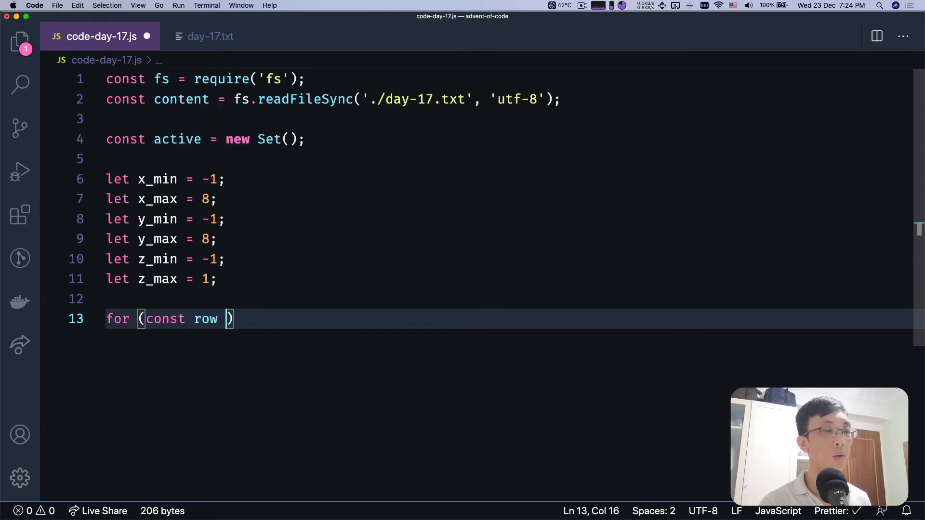
{"action": "type", "text": "of content.split('\\n"}
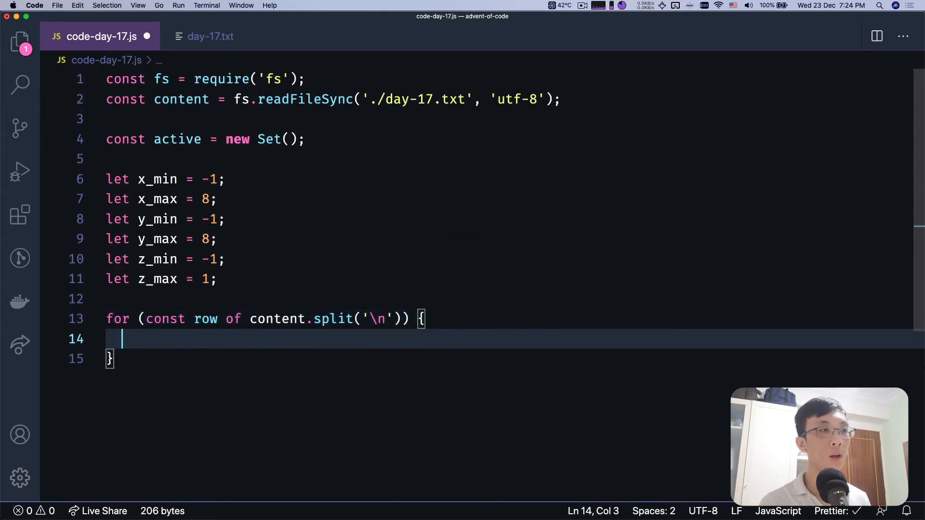
{"action": "type", "text": "for (const"}
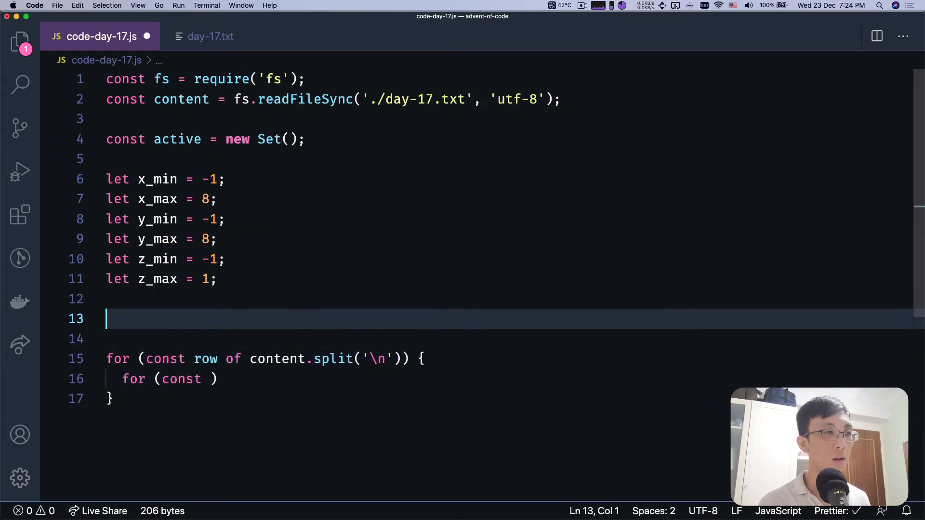
{"action": "type", "text": "const m"}
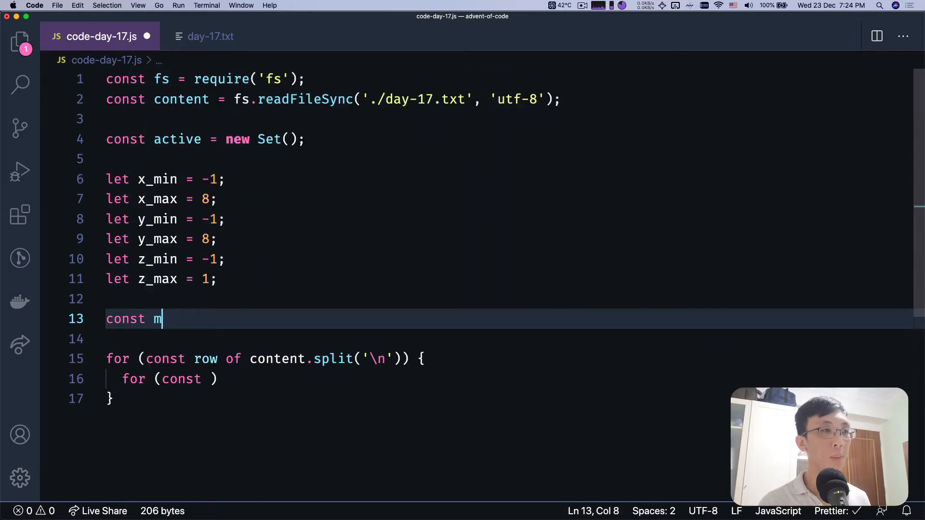
{"action": "type", "text": "ap = contet"}
{"action": "type", "text": "for (let "}
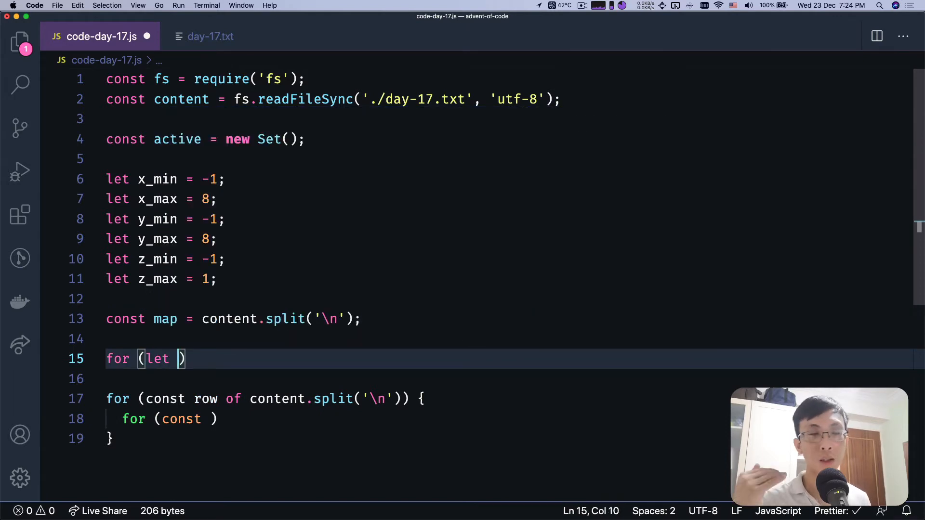
Nest y and x loops over map, adding each '#' cell to active as `${x},${y},0`
{"action": "type", "text": "y ="}
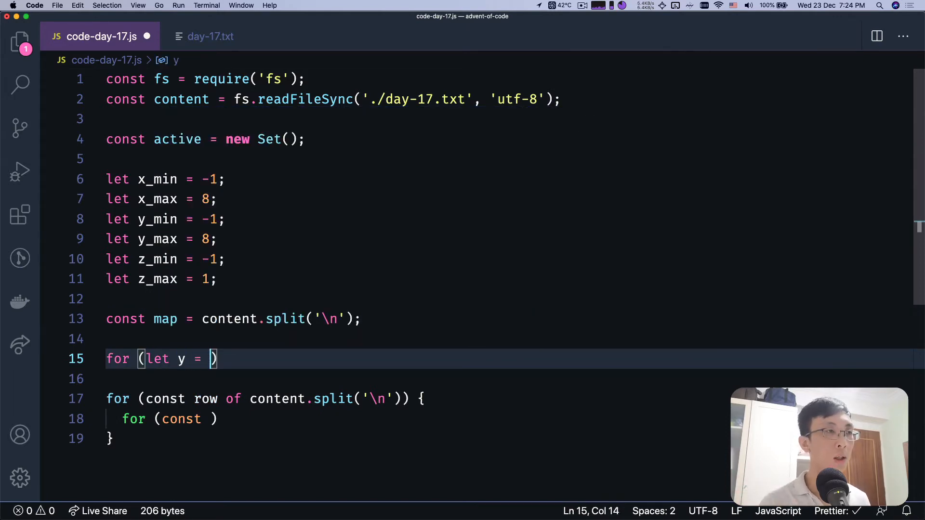
{"action": "type", "text": "0; y <"}
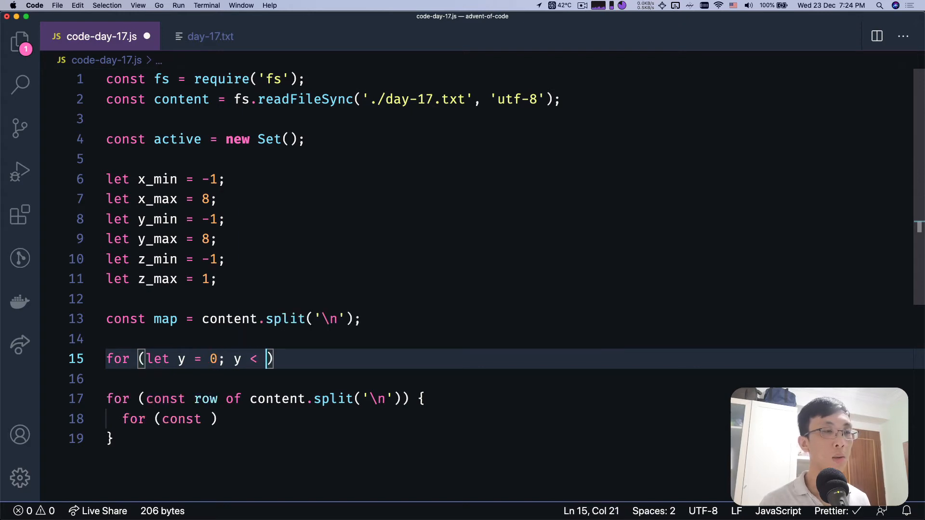
{"action": "type", "text": "map.length; y++"}
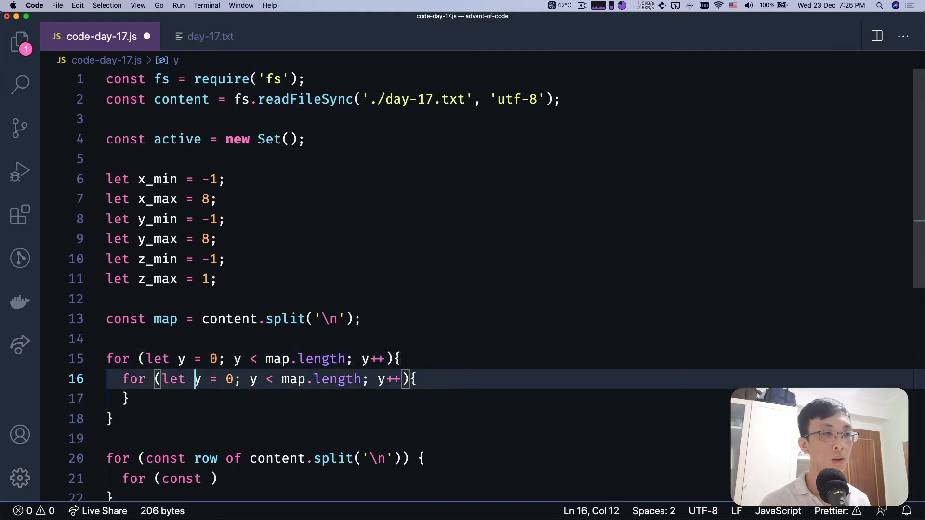
{"action": "type", "text": "x"}
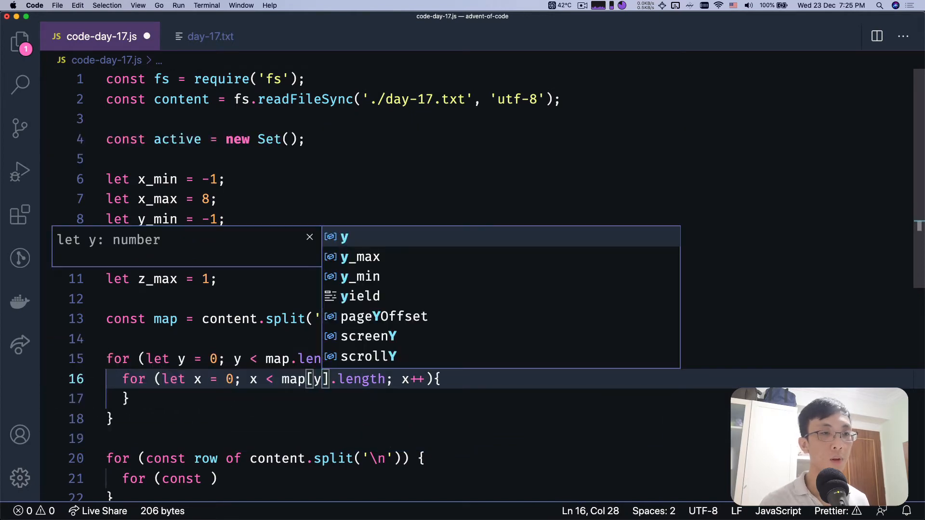
{"action": "type", "text": "map[y][x] === '"}
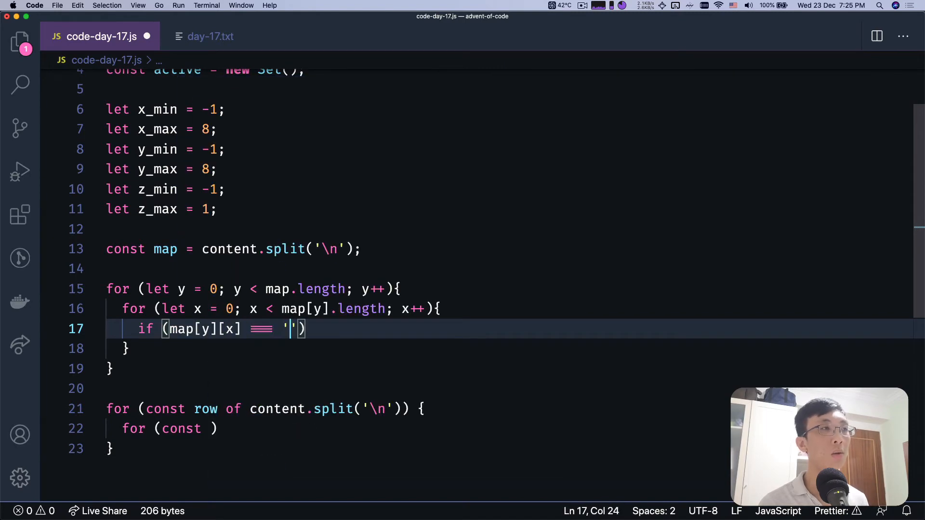
{"action": "type", "text": "#"}
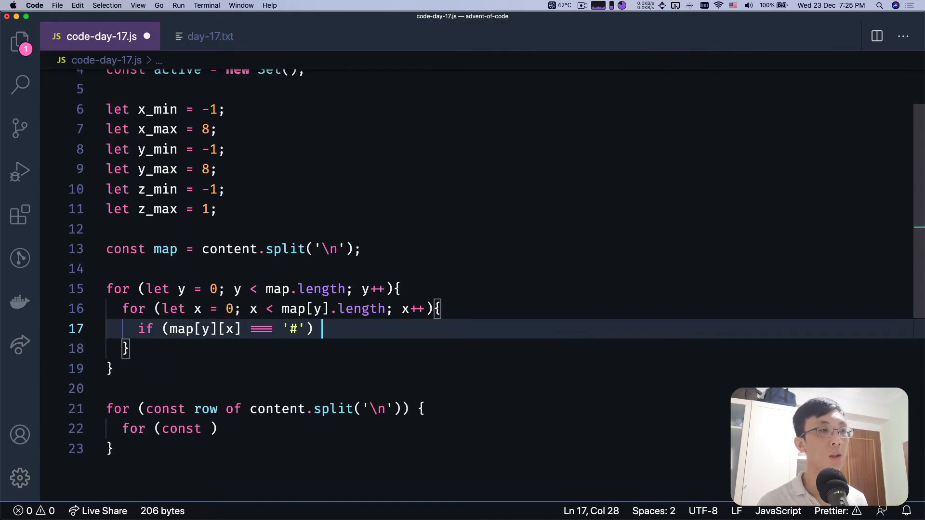
{"action": "type", "text": "acit"}
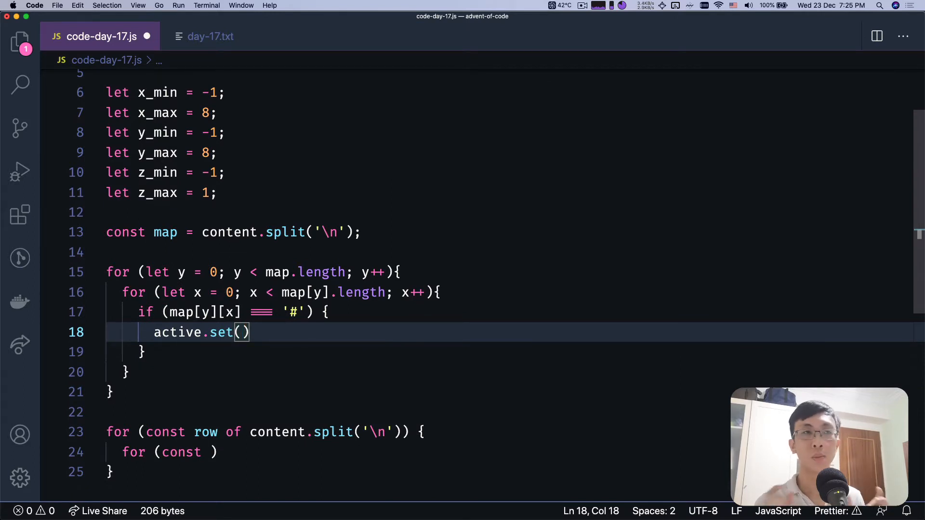
{"action": "mouse_move", "coordinate": [280, 386]}
{"action": "type", "text": "`"}
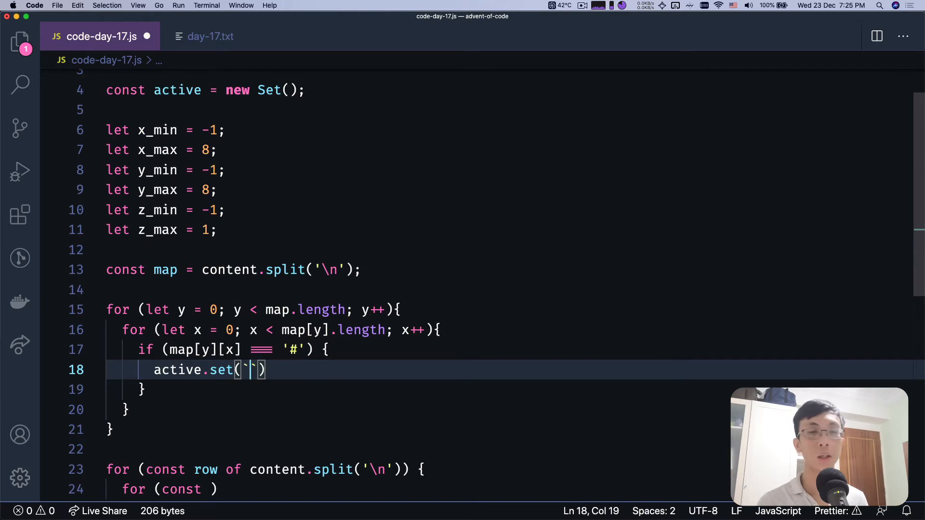
{"action": "type", "text": "${}"}
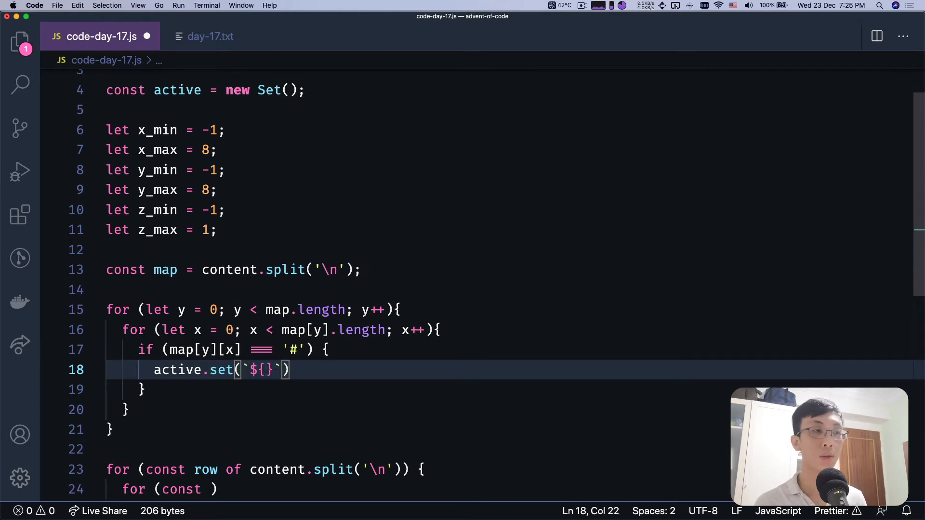
{"action": "type", "text": ","}
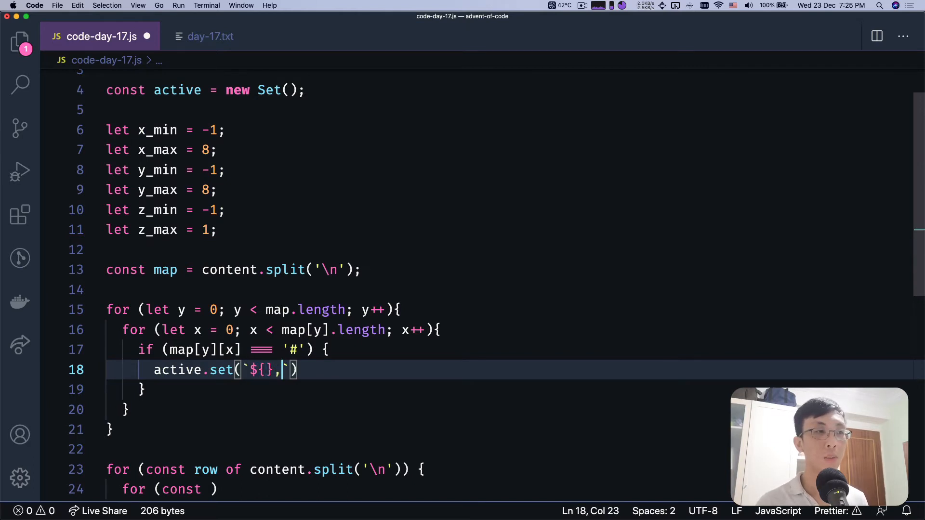
{"action": "type", "text": "${},0"}
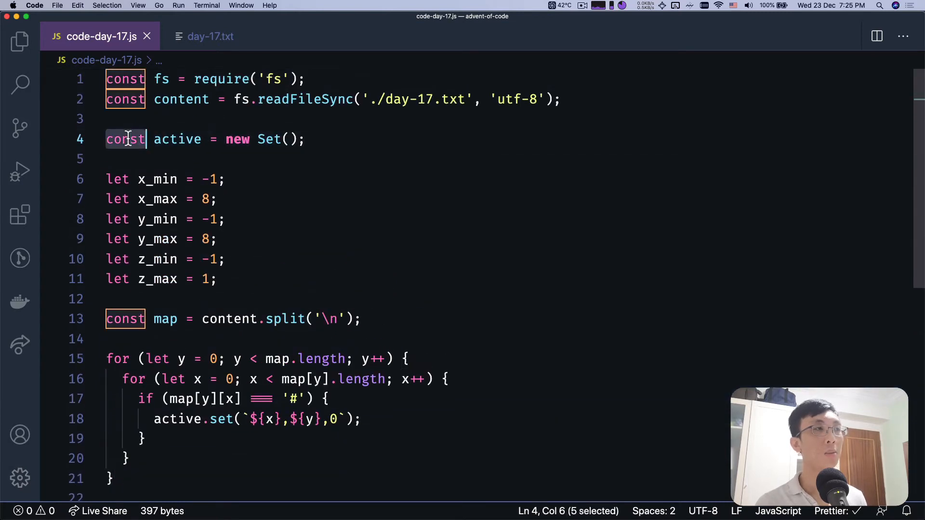
Redeclare active with let instead of const and scroll to the end of the file
{"action": "type", "text": "let"}
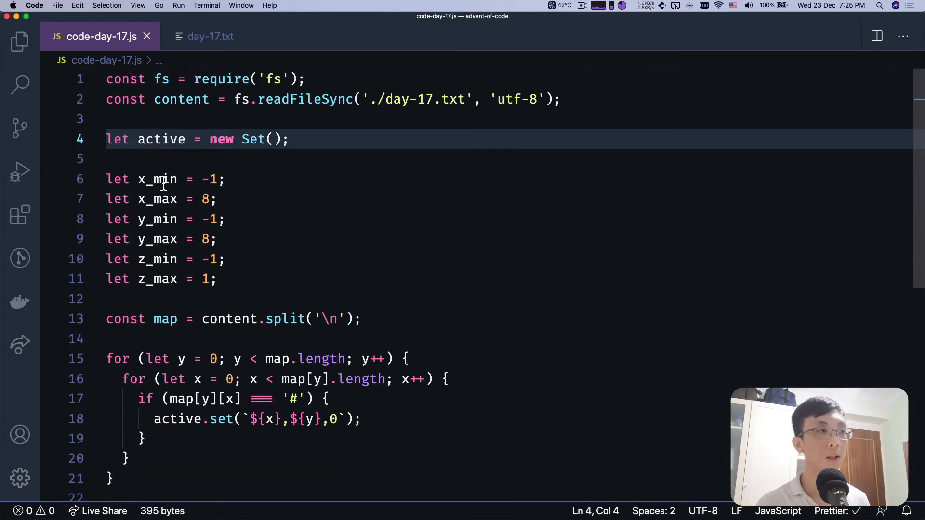
{"action": "scroll", "scroll_direction": "down", "scroll_amount": 3}
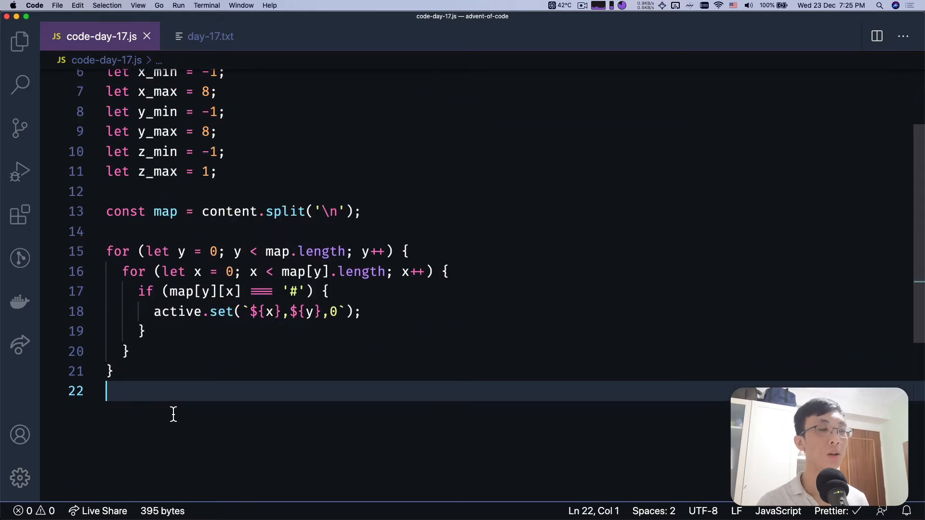
Write a for loop running cycle from 0 while cycle < 6
{"action": "type", "text": "f"}
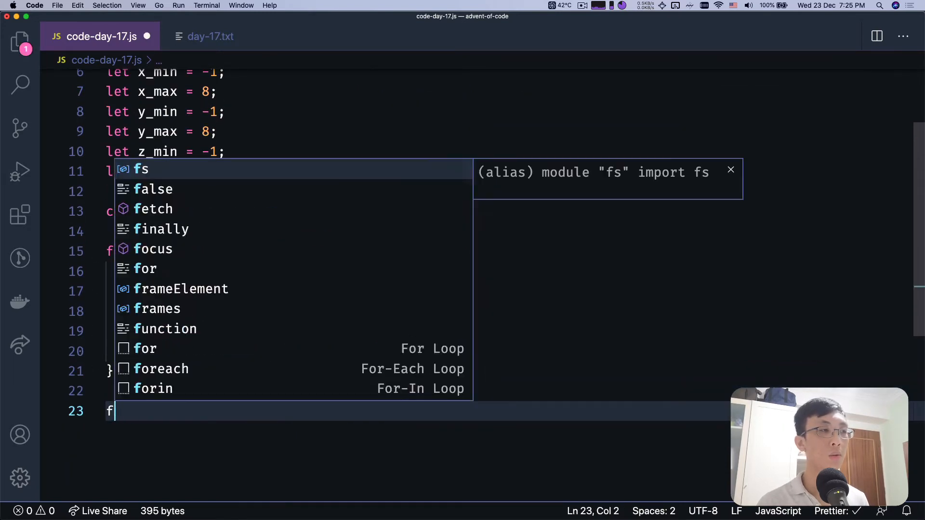
{"action": "type", "text": "or (le"}
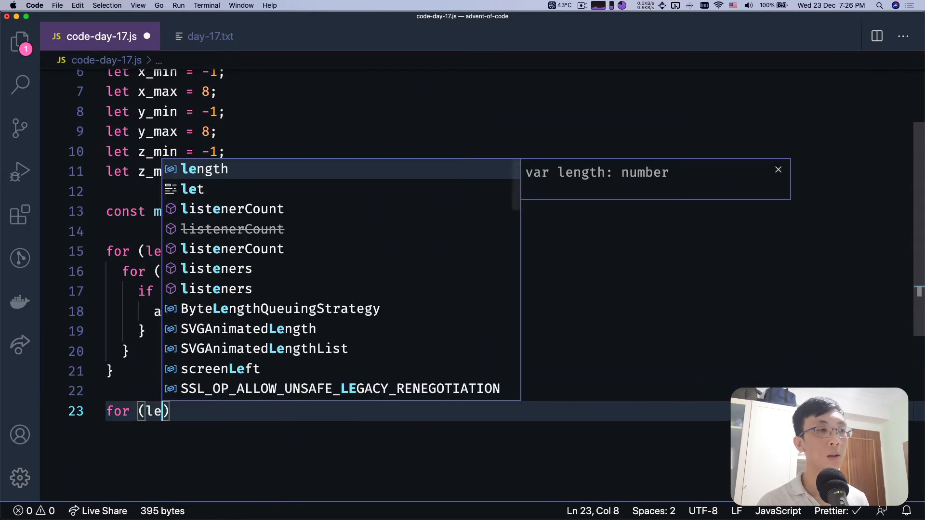
{"action": "type", "text": "i = 0;"}
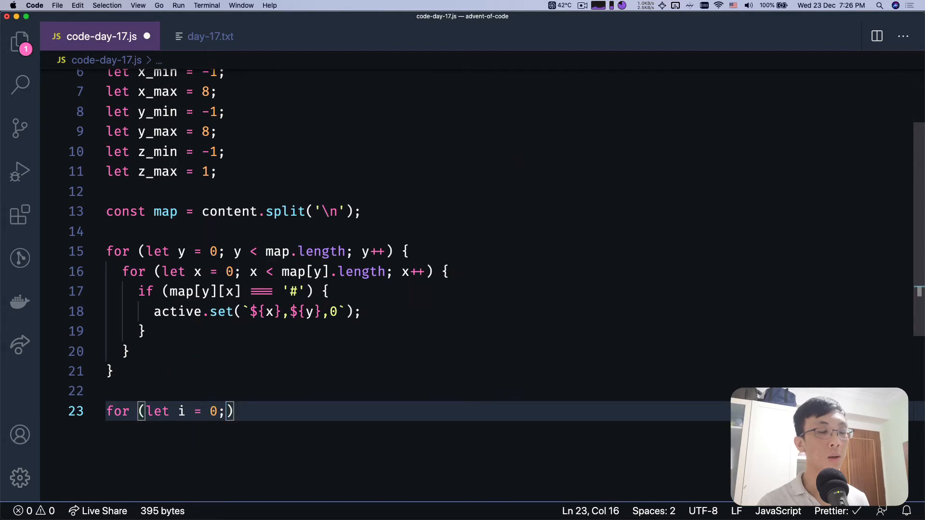
{"action": "type", "text": "cyc"}
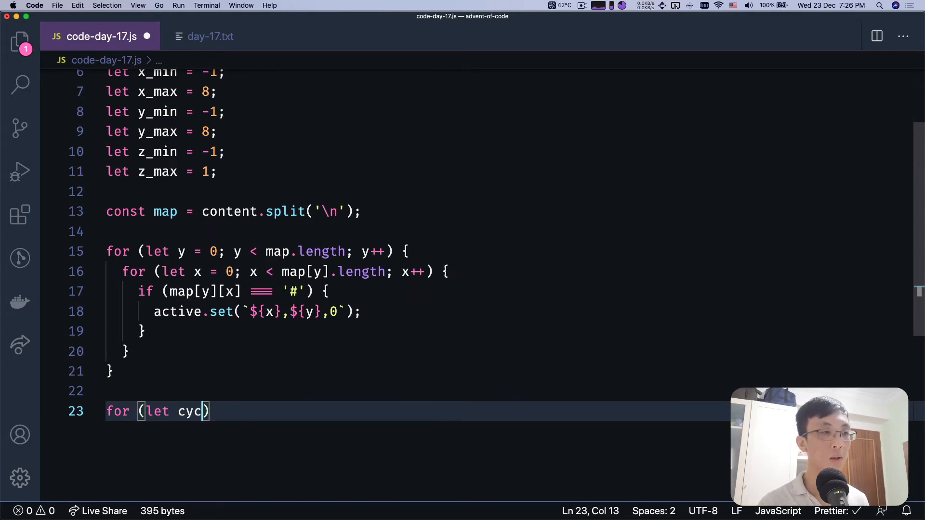
{"action": "type", "text": "le = 0;"}
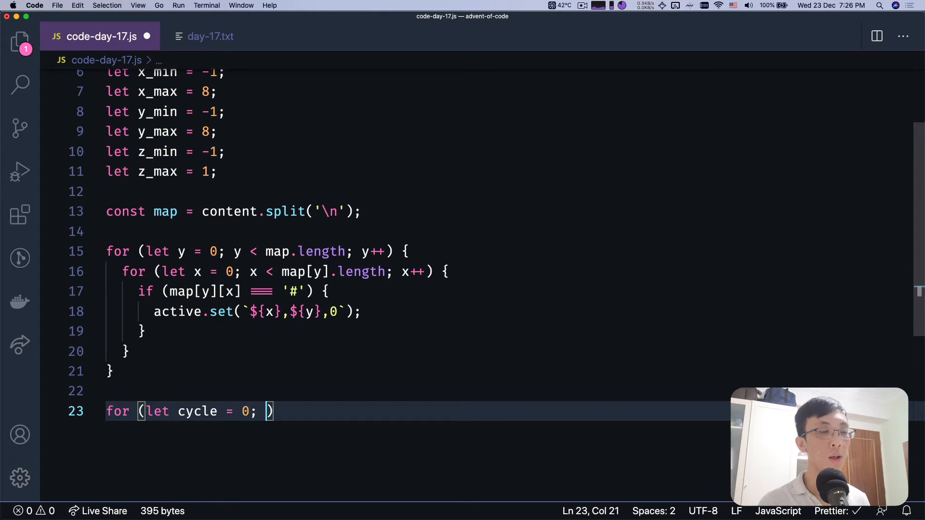
{"action": "type", "text": "cycle < 6;"}
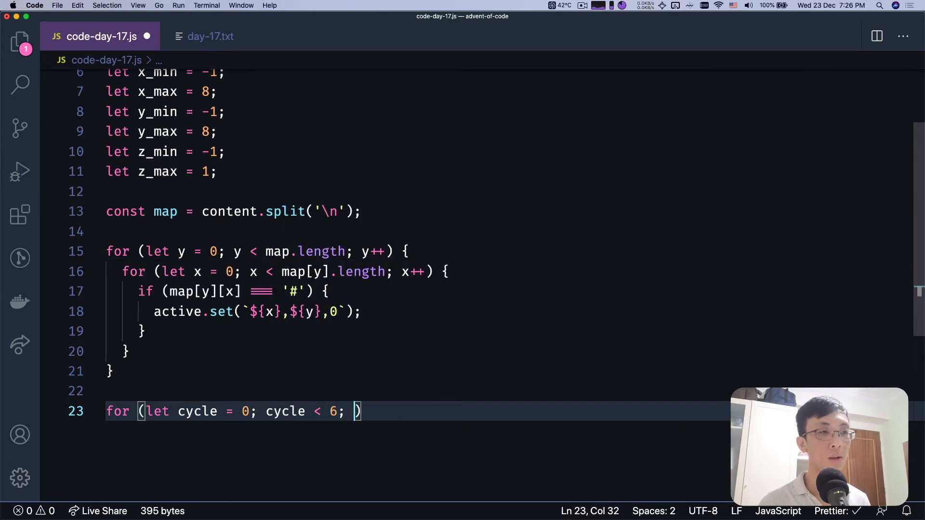
{"action": "type", "text": "cycle++) {"}
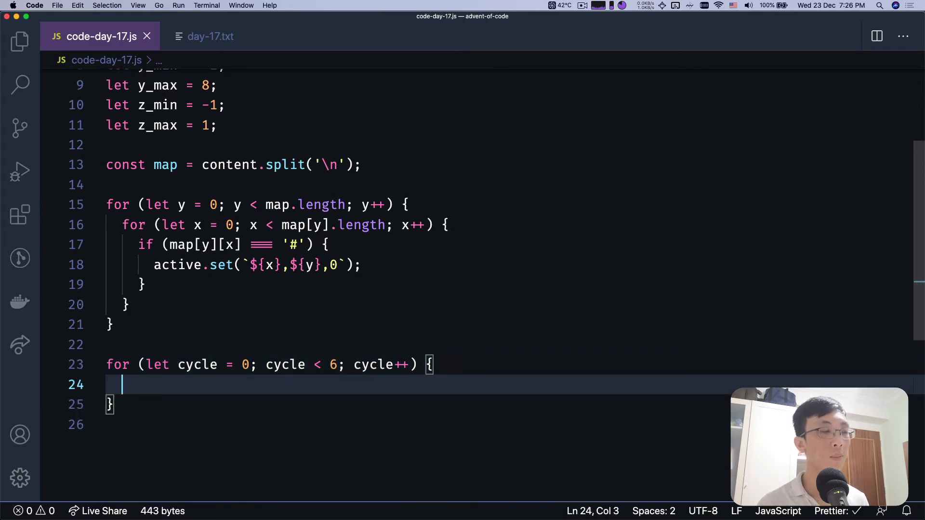
Inside the loop declare const nextActive = new Set() and assign active = nextActive
{"action": "scroll", "scroll_direction": "down", "scroll_amount": 3}
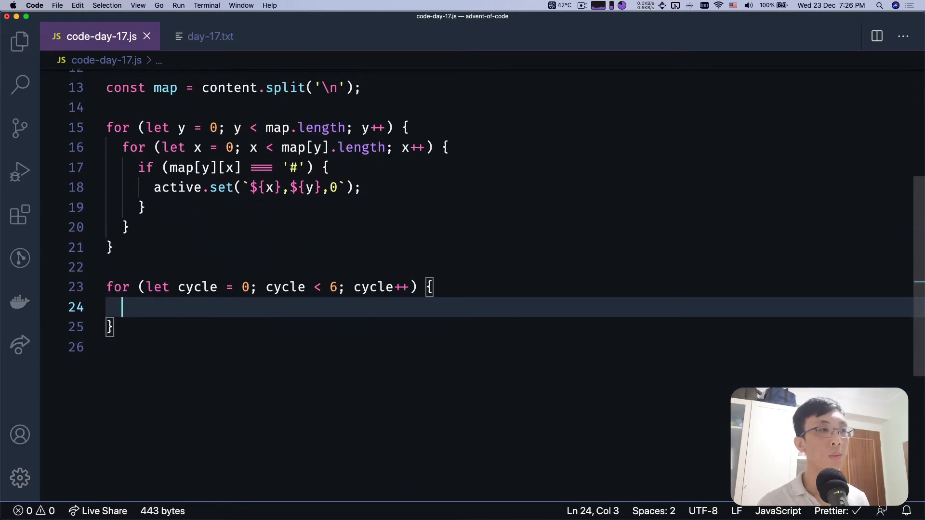
{"action": "type", "text": "const"}
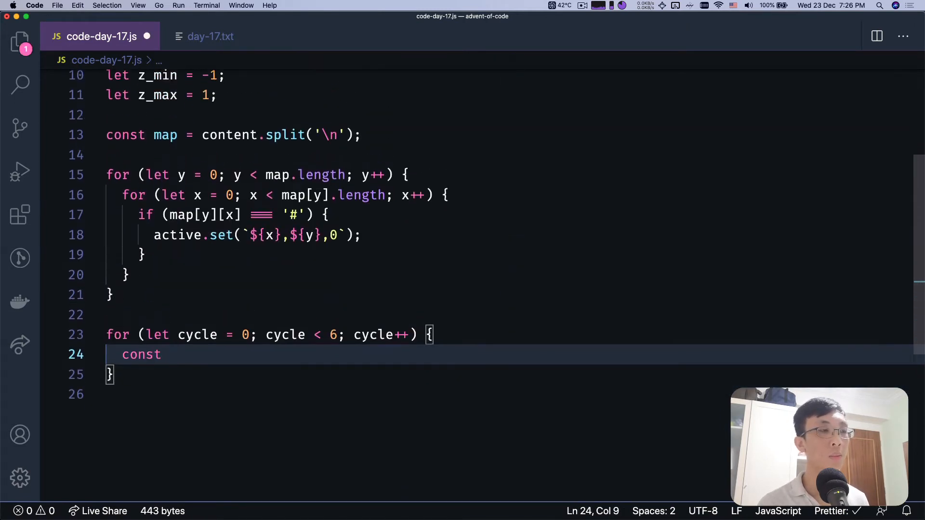
{"action": "type", "text": "nex"}
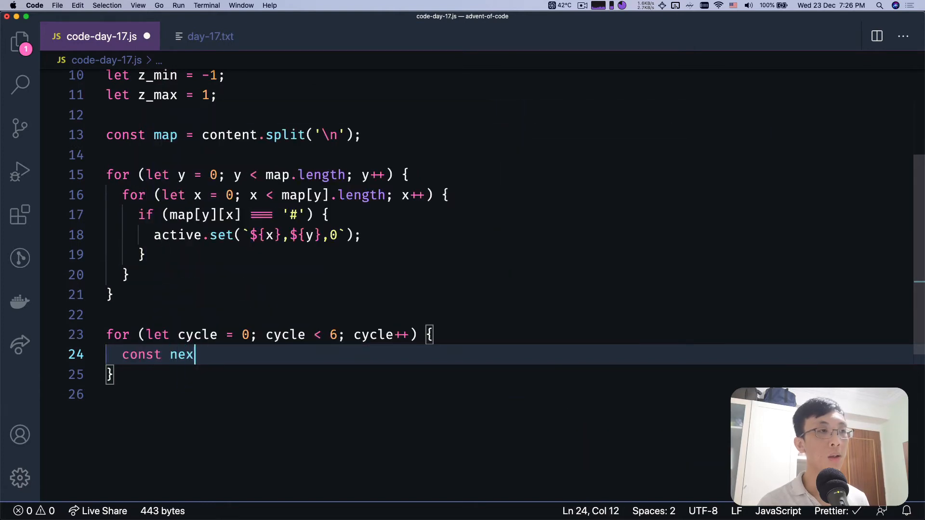
{"action": "type", "text": "tAct"}
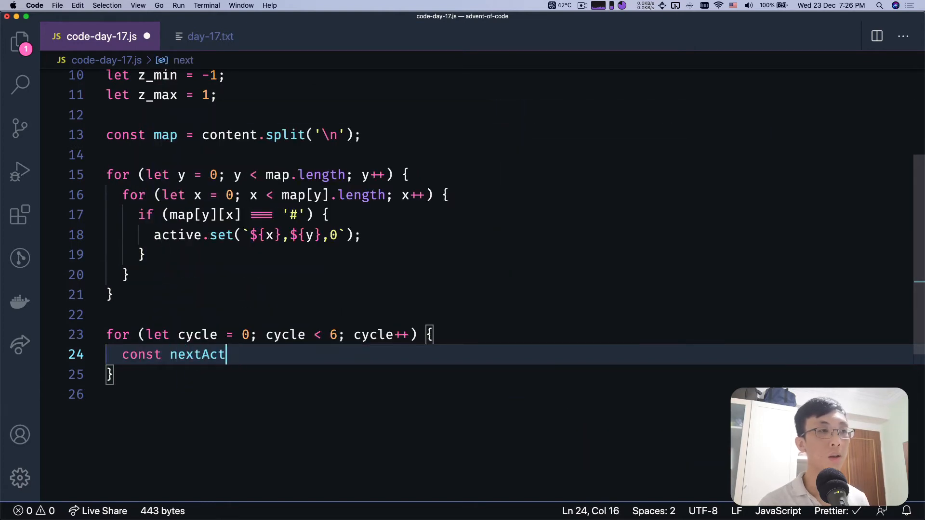
{"action": "type", "text": "ive = new Set();"}
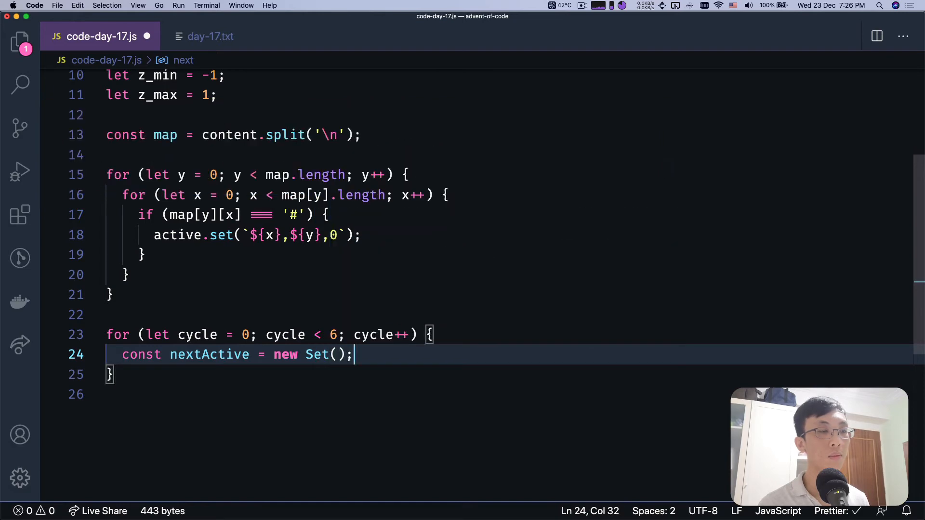
{"action": "key", "text": "enter"}
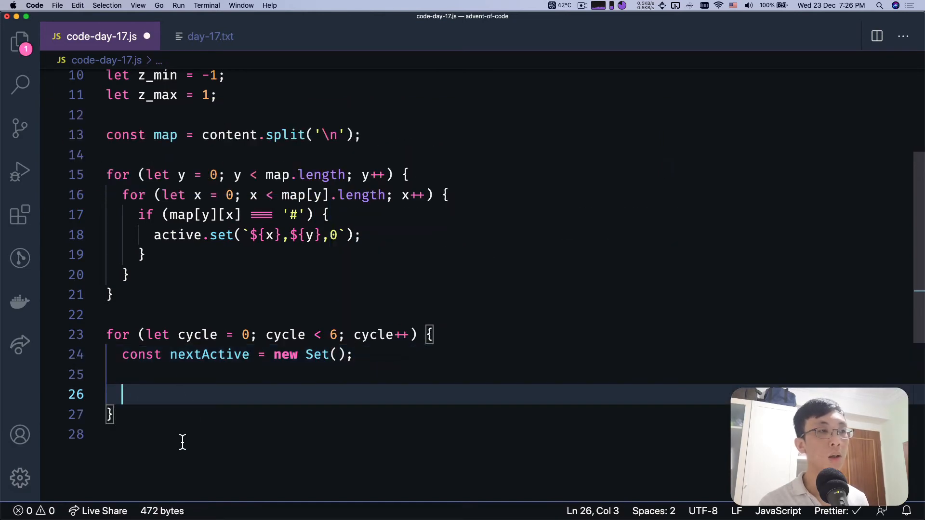
{"action": "type", "text": "active = nex"}
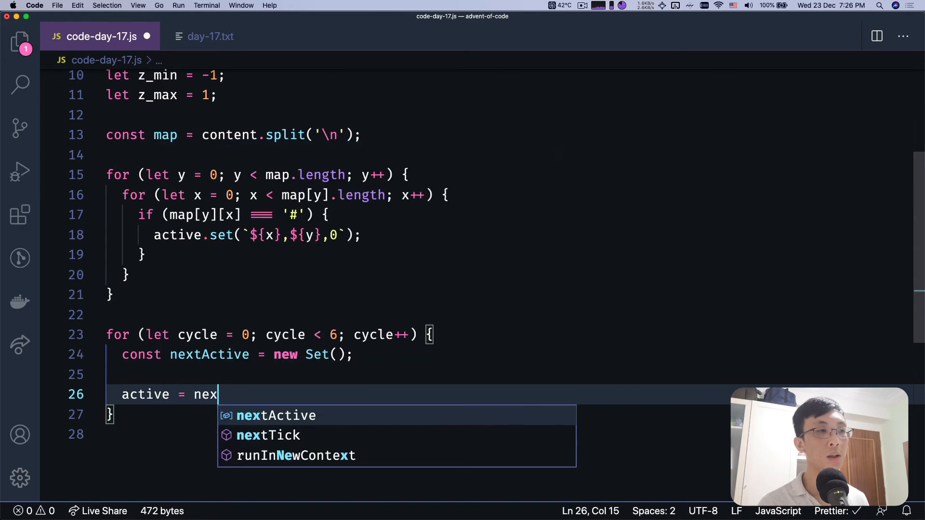
{"action": "key", "text": "Tab"}
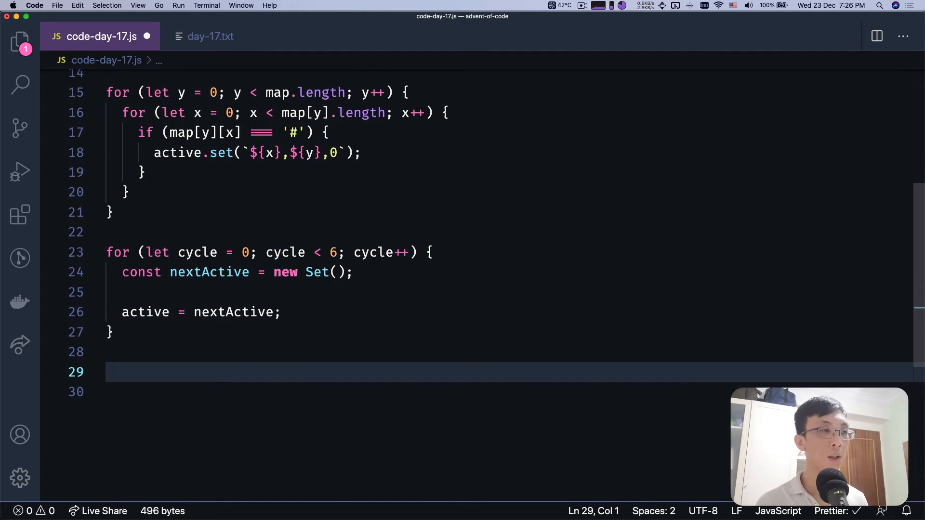
Add console.log(active.size) after the cycle loop
{"action": "type", "text": "cons"}
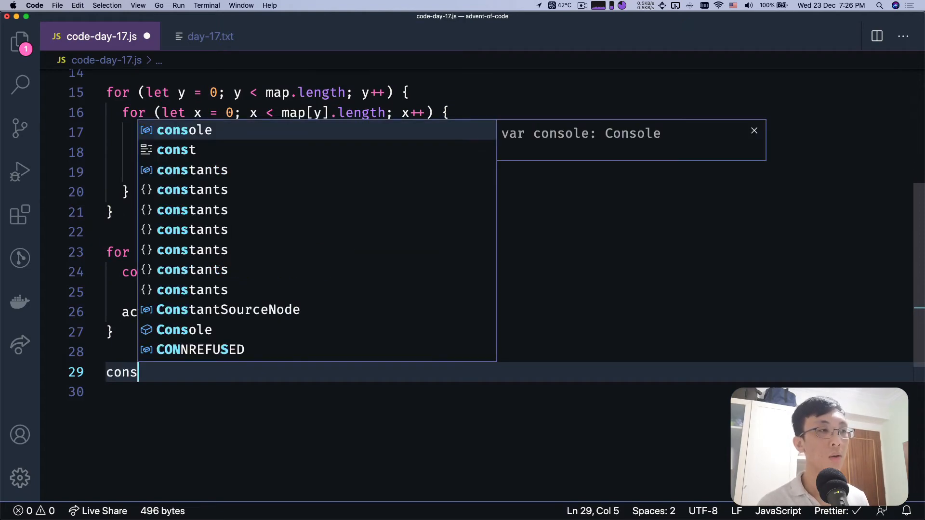
{"action": "type", "text": "ole.log(a"}
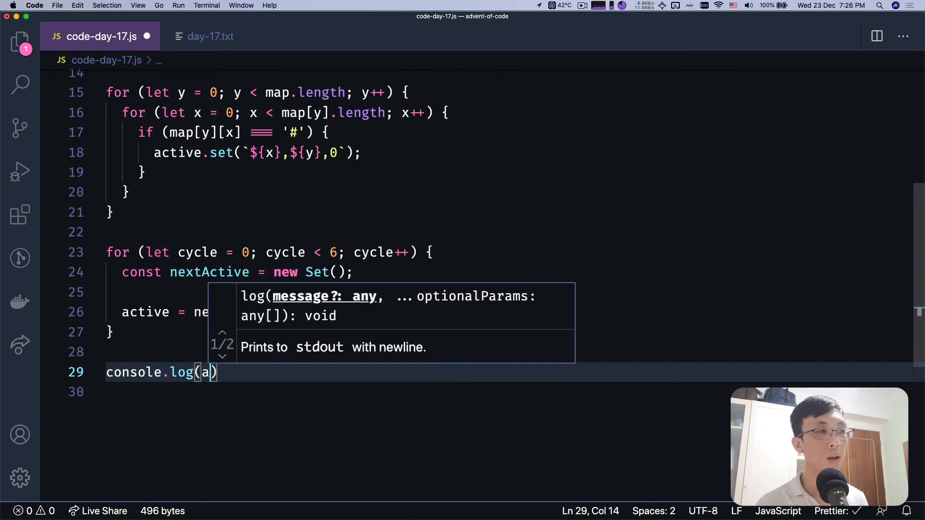
{"action": "type", "text": "ctive.l"}
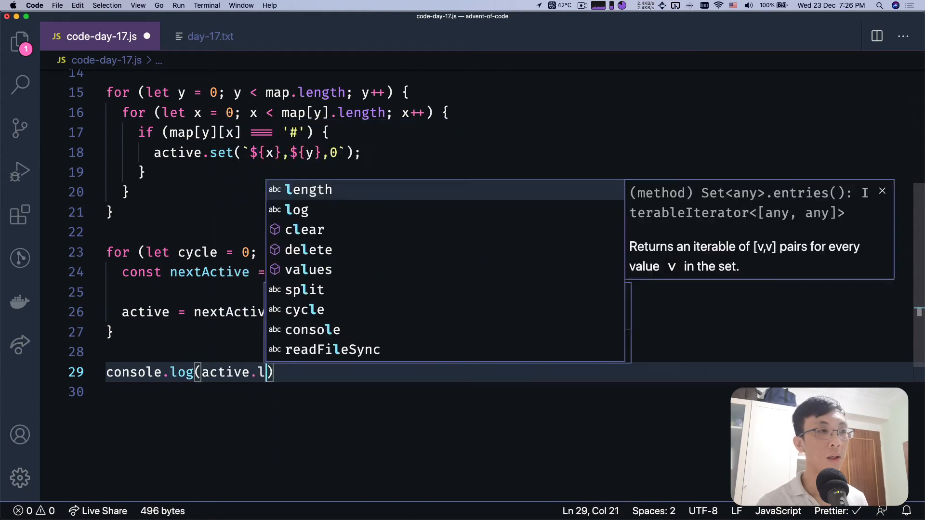
{"action": "type", "text": "size"}
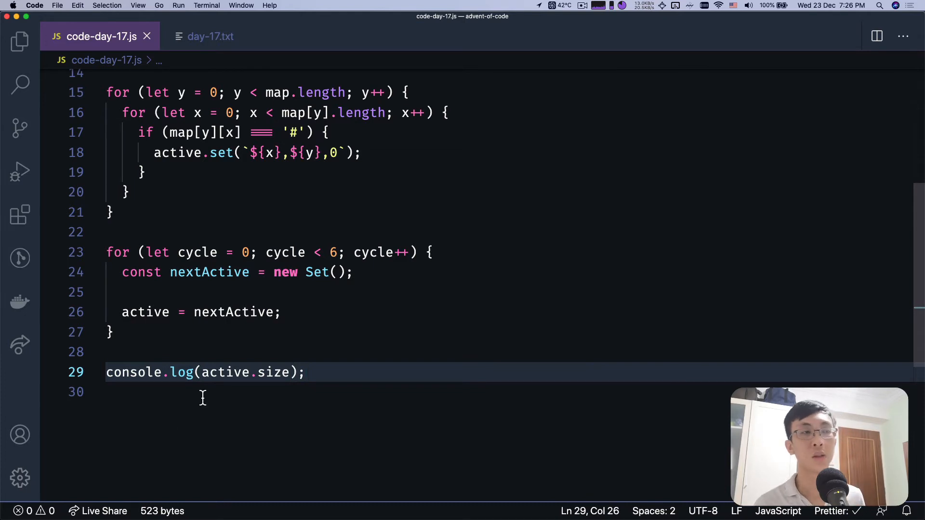
{"action": "mouse_move", "coordinate": [227, 372]}
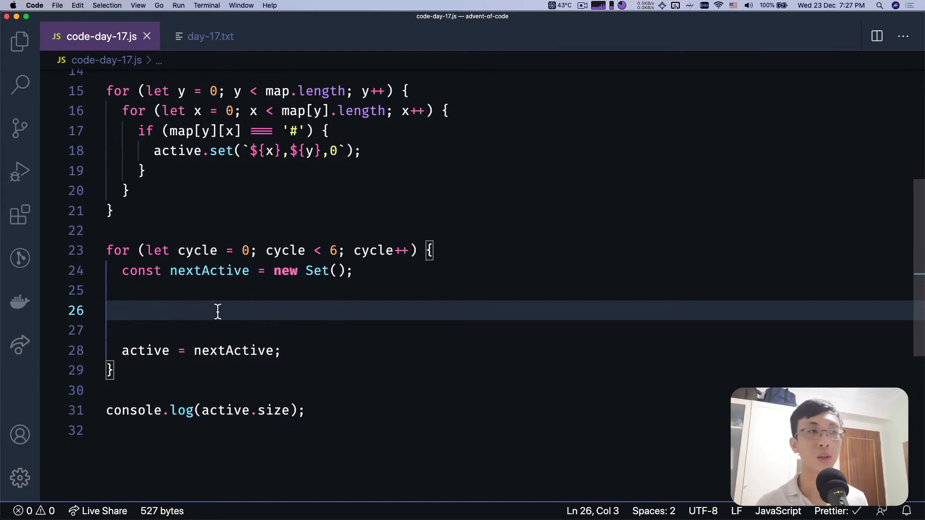
Write nested for loops over x, y and z from each _min to _max bound
{"action": "type", "text": "for ("}
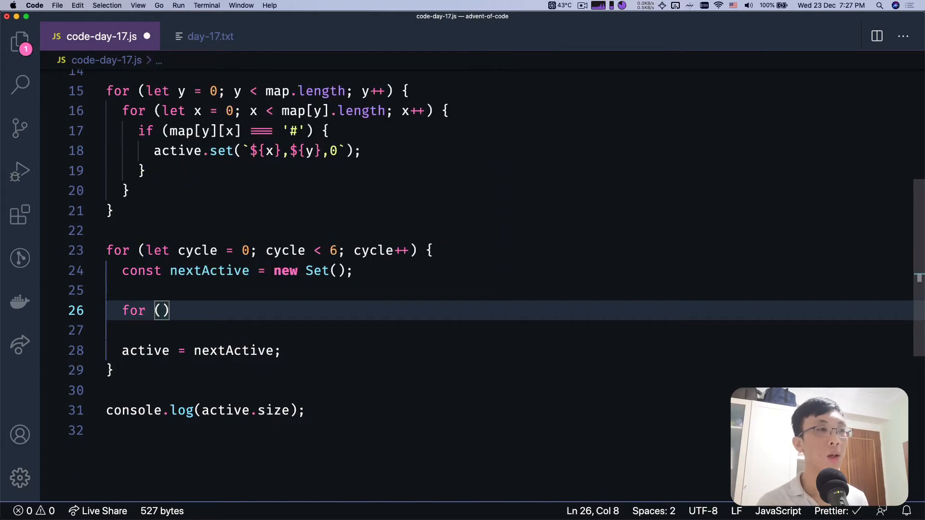
{"action": "type", "text": "let x ="}
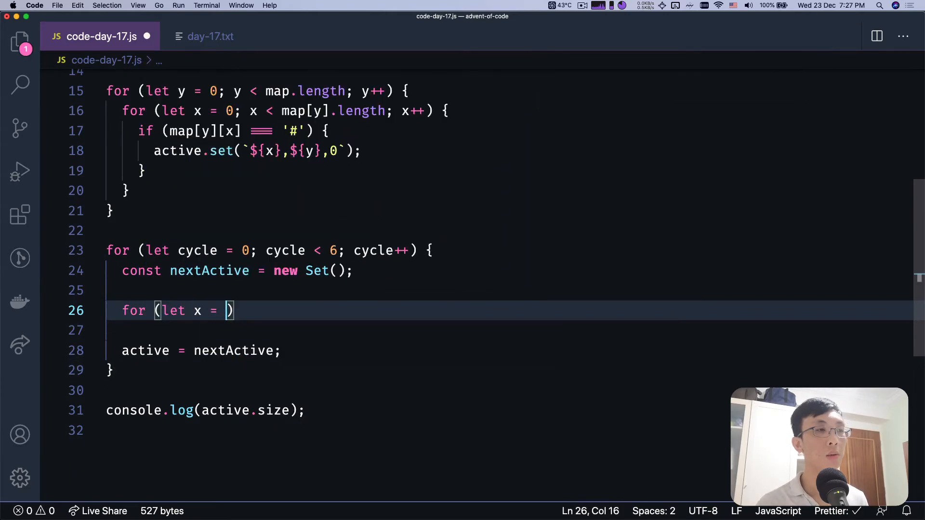
{"action": "type", "text": "x_min"}
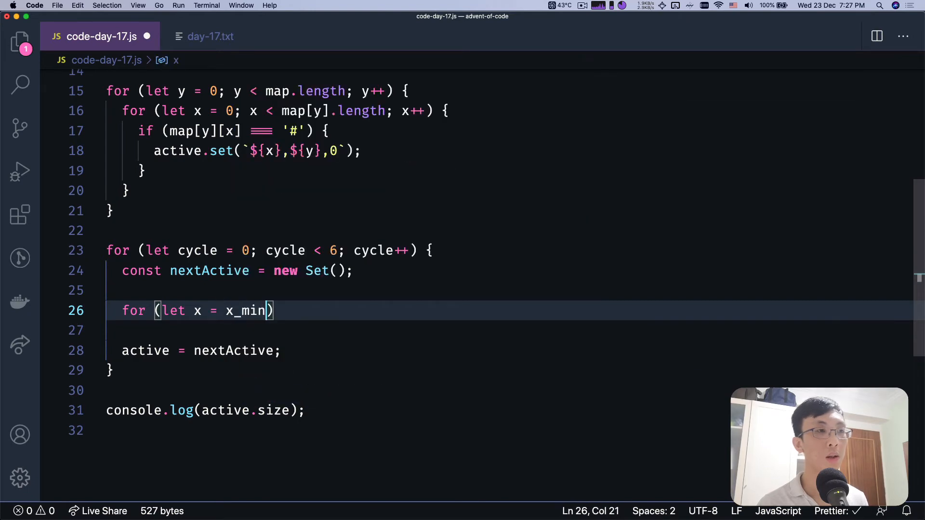
{"action": "type", "text": "; x<"}
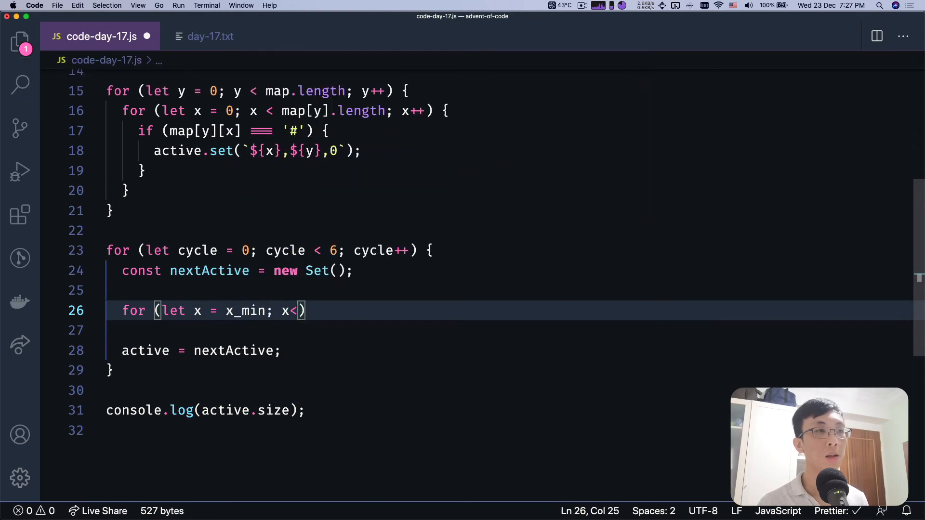
{"action": "type", "text": "= x_max;"}
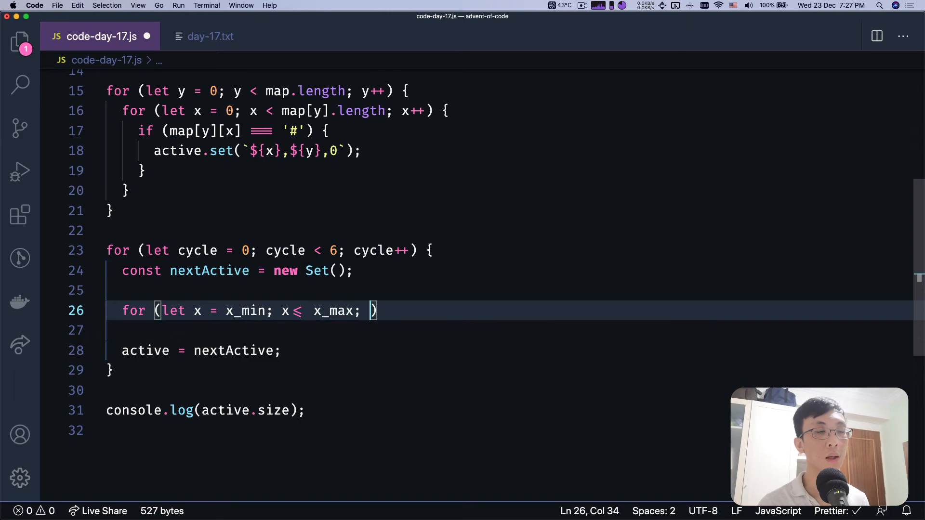
{"action": "type", "text": "x++) {}"}
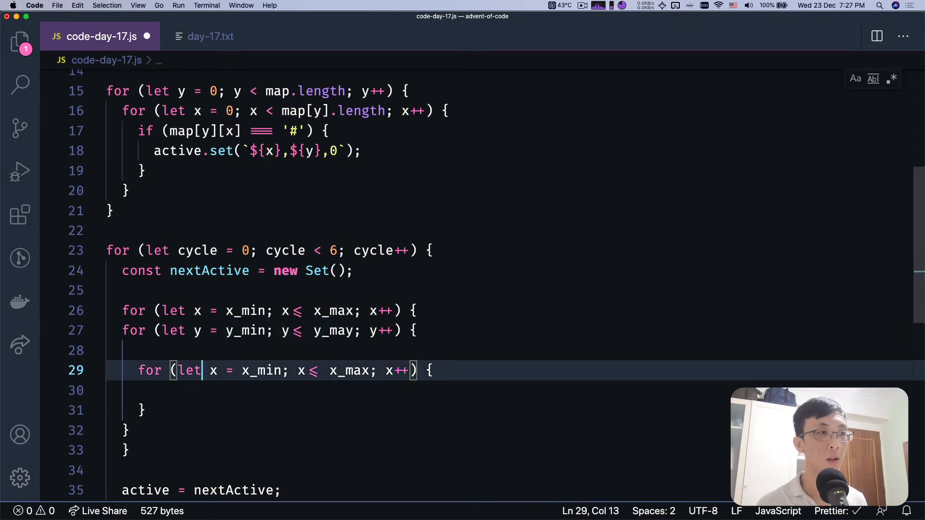
{"action": "type", "text": "z"}
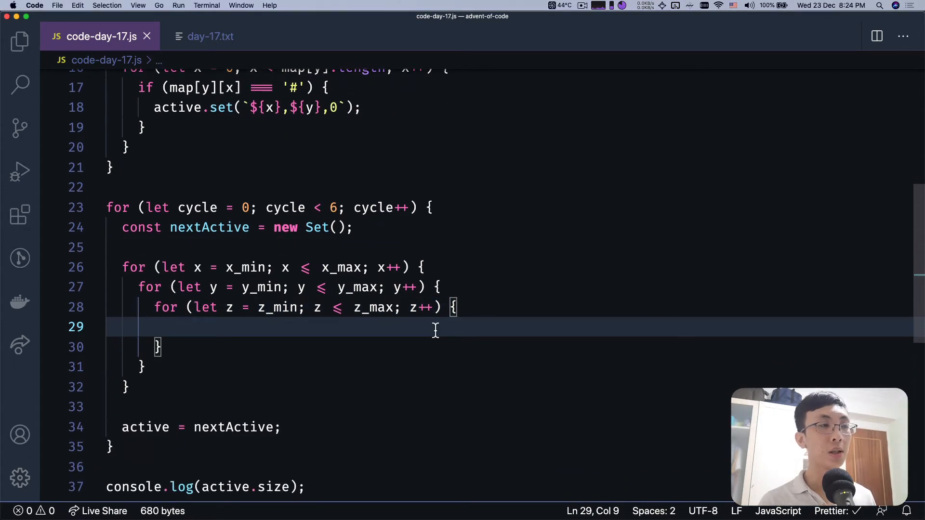
Start an if (active.has( check and build const key = `${x},${y},${z}`
{"action": "type", "text": "if (ac"}
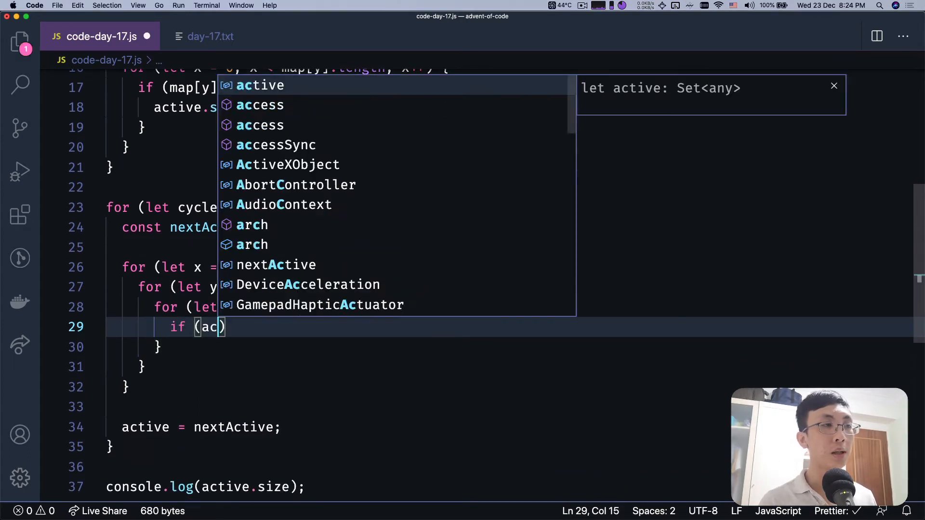
{"action": "type", "text": "tive.has(key"}
{"action": "type", "text": "c"}
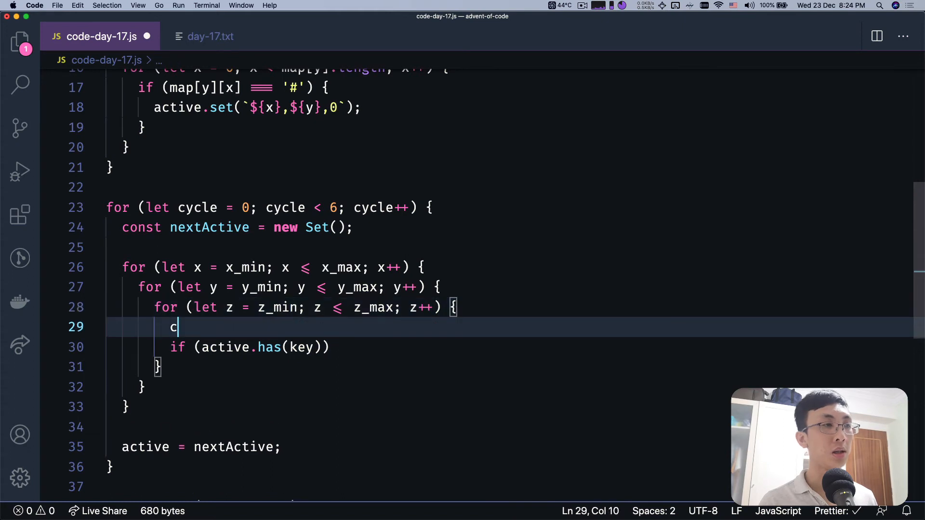
{"action": "type", "text": "onst key = `"}
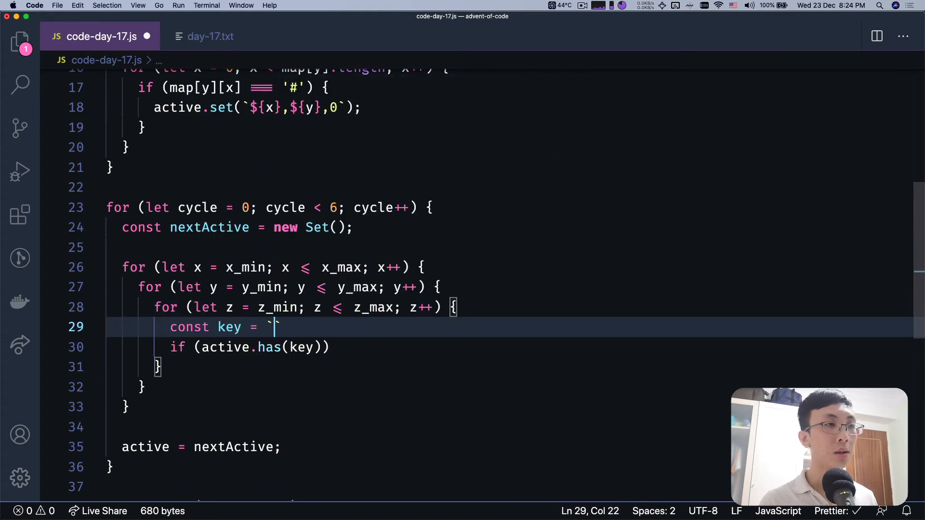
{"action": "type", "text": "${x},${y},${z"}
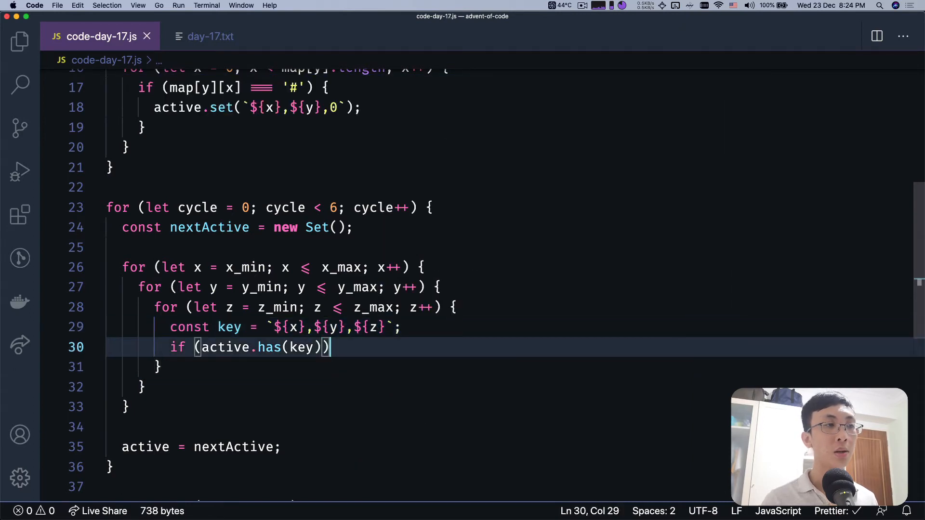
{"action": "type", "text": "{"}
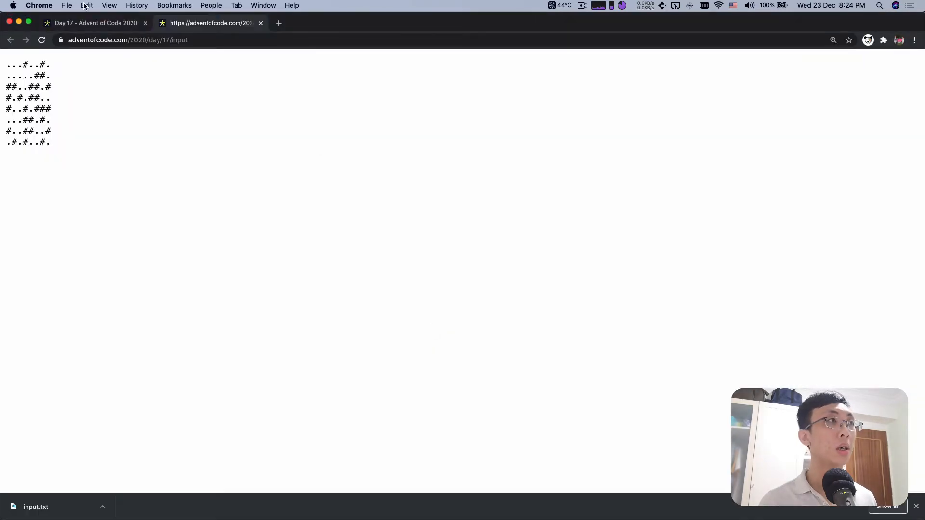
Switch to Chrome to view the Day 17 puzzle input page
{"action": "left_click", "coordinate": [95, 23]}
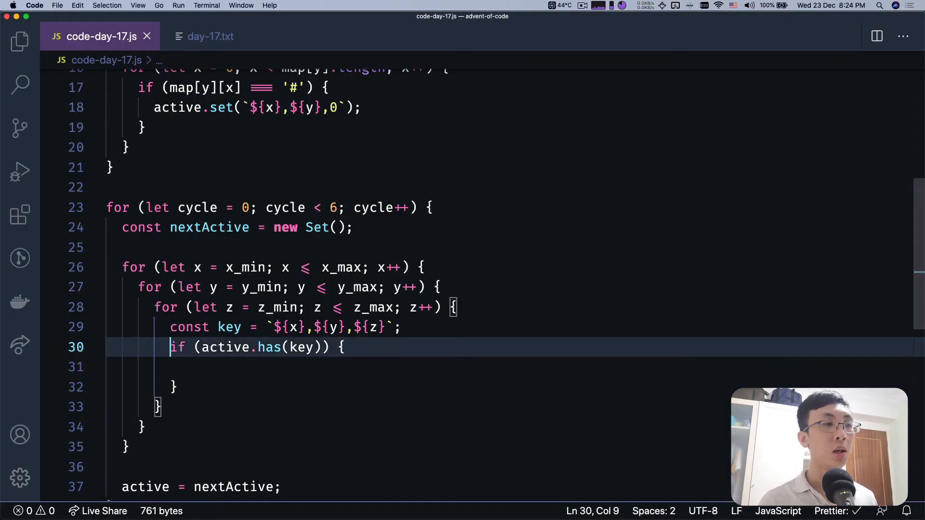
Call countNeighbourActive(active, x, y, z) within the if condition with a comparison
{"action": "double_click", "coordinate": [226, 347]}
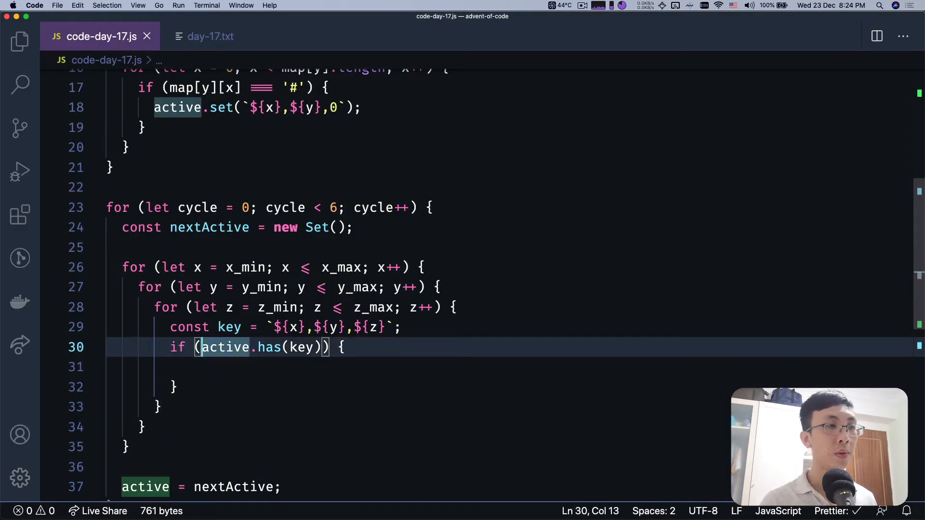
{"action": "type", "text": "("}
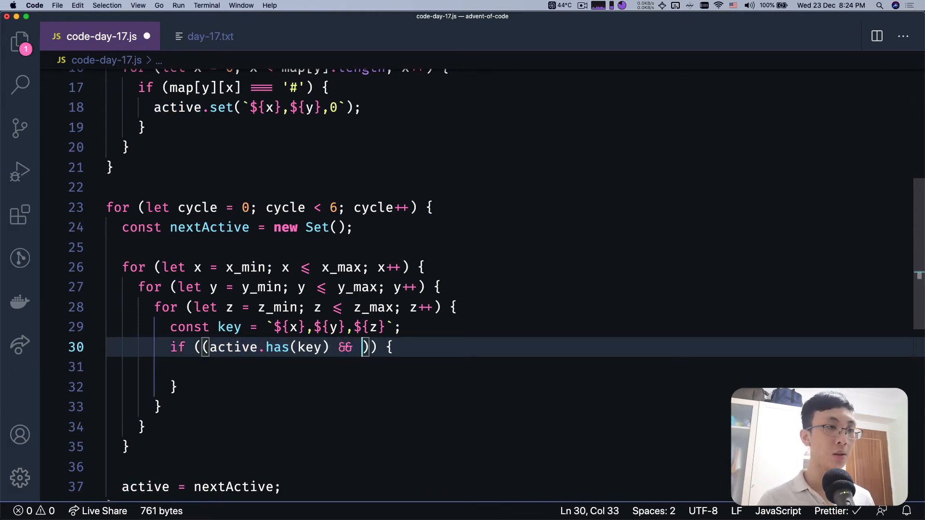
{"action": "type", "text": "neighbourActiv"}
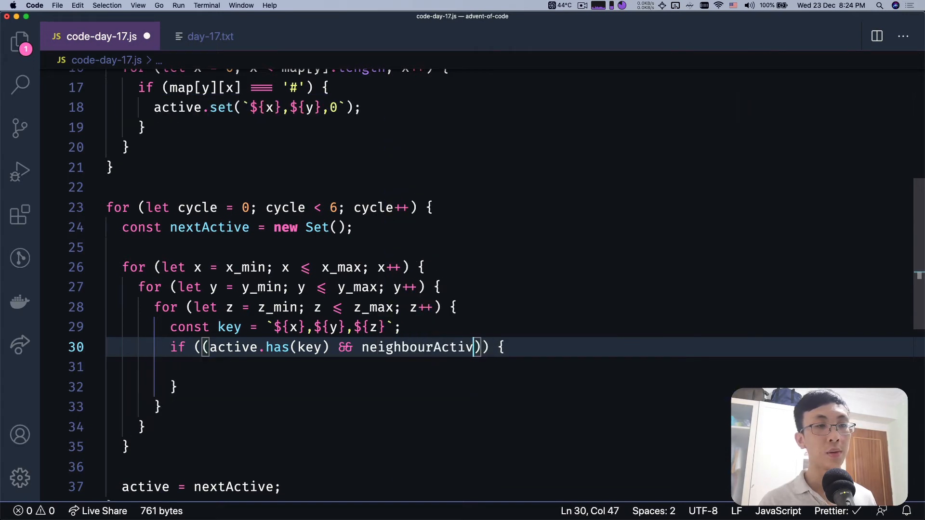
{"action": "type", "text": "count"}
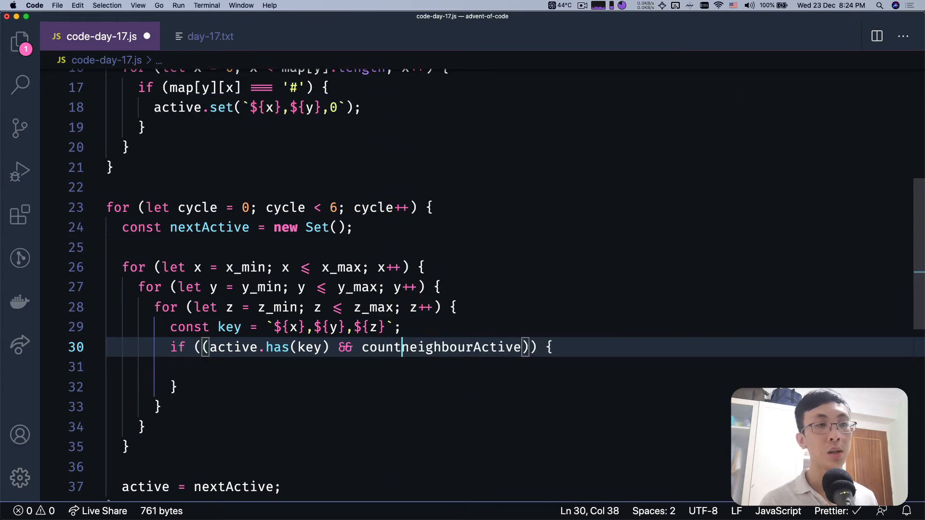
{"action": "type", "text": "()"}
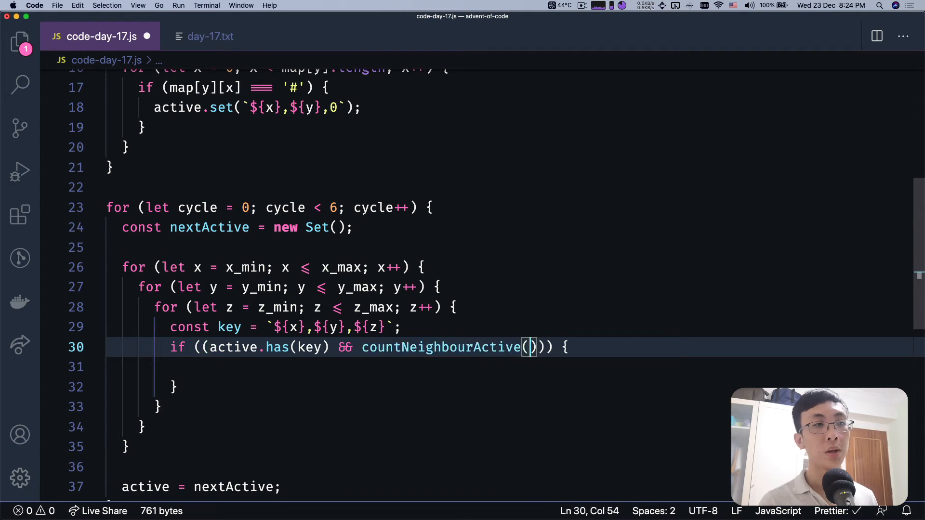
{"action": "type", "text": "x, y, z"}
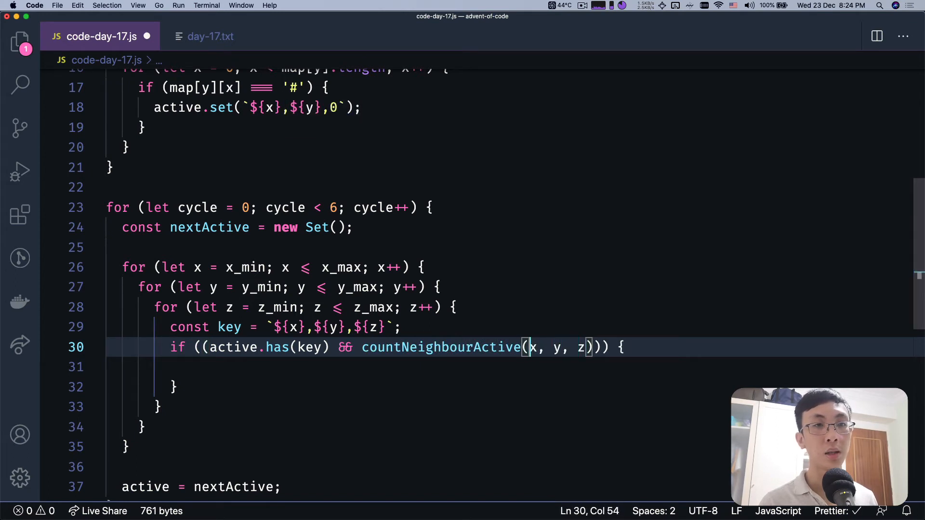
{"action": "type", "text": "active,"}
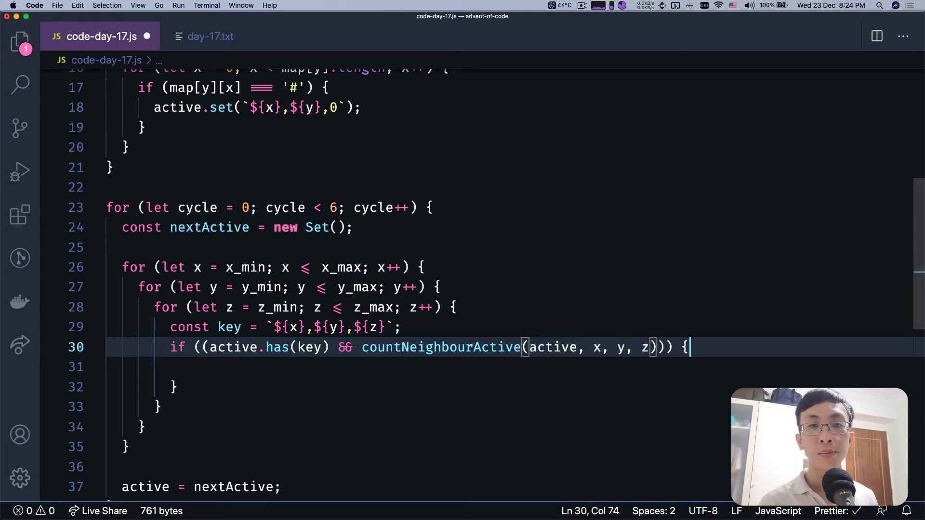
{"action": "type", "text": "=== )) {"}
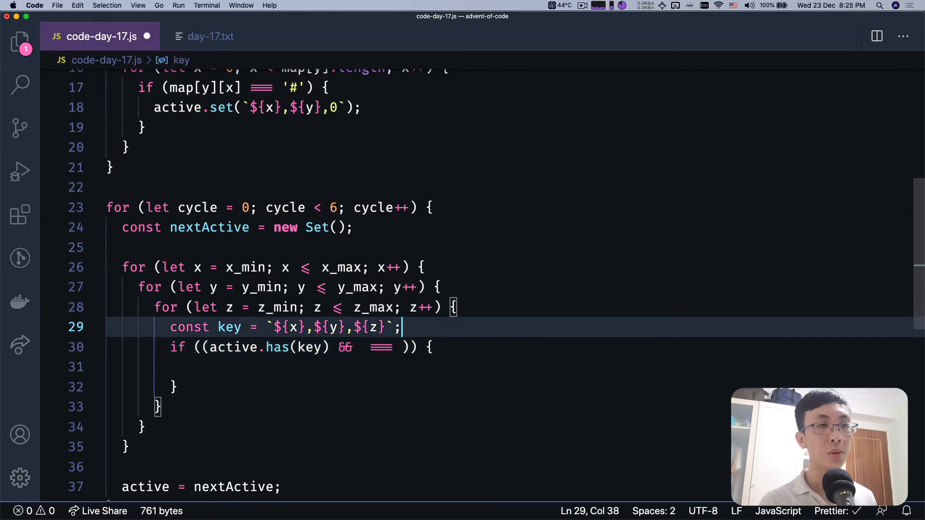
Extract the count into const neighbourActive and reference it in the condition
{"action": "type", "text": "const neigh"}
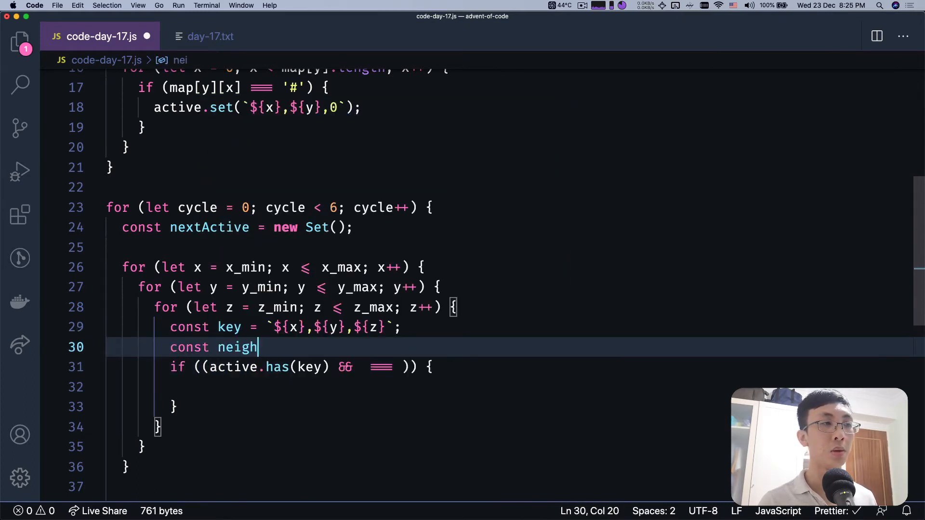
{"action": "type", "text": "bourAcit"}
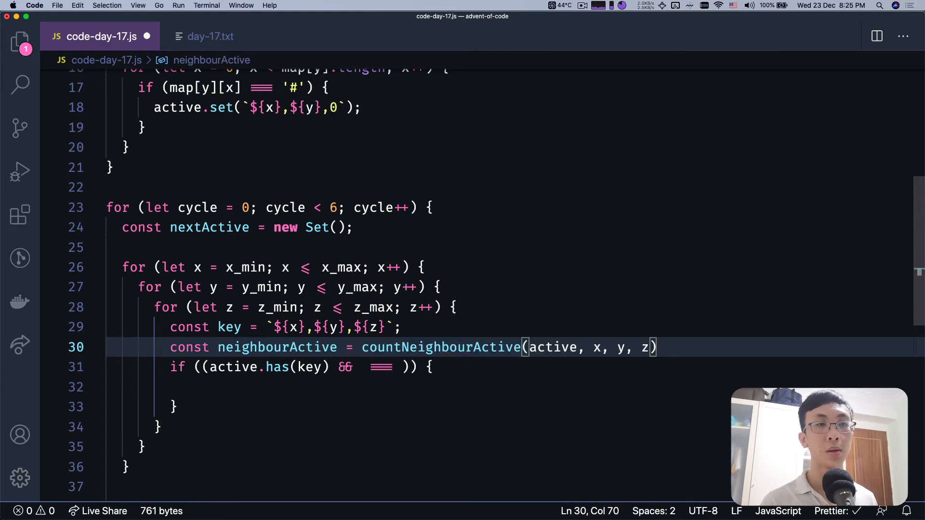
{"action": "left_click", "coordinate": [307, 327]}
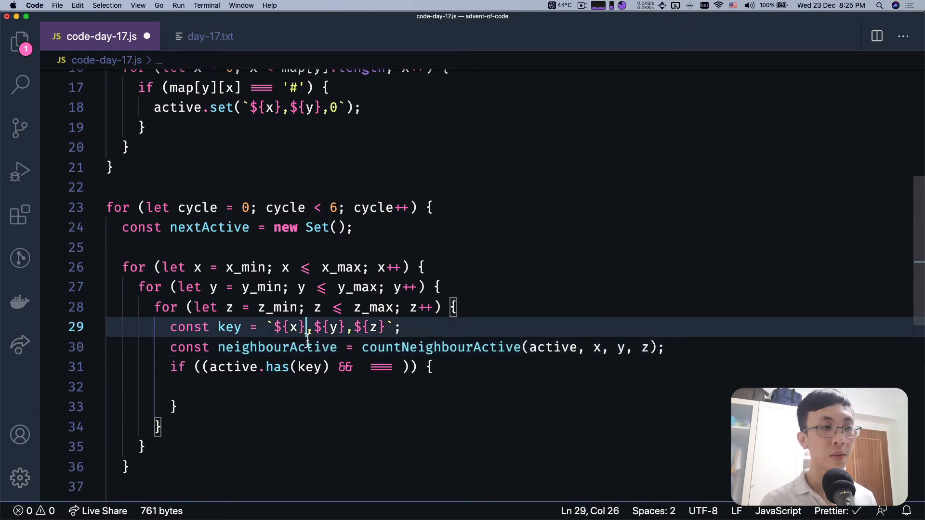
{"action": "type", "text": "neighbourActive"}
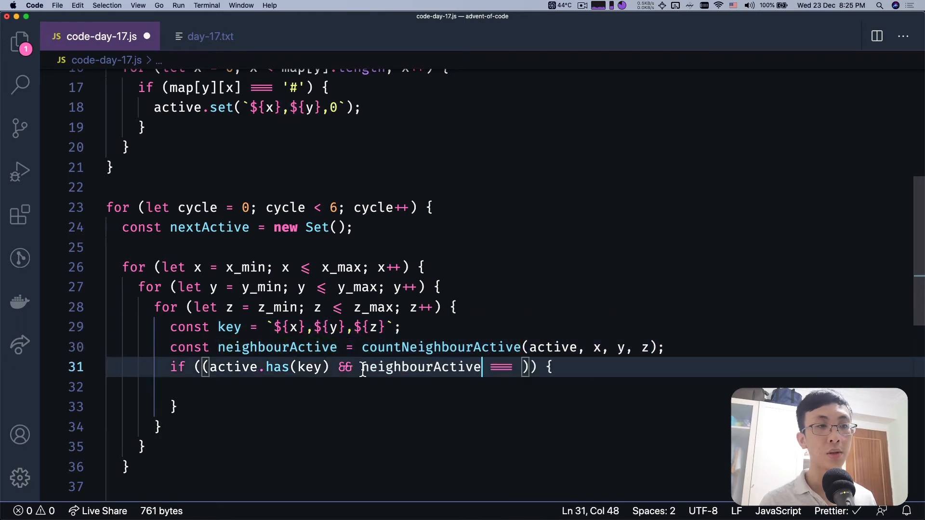
Restructure the condition as active.has(key) && (...) split over lines
{"action": "left_click_drag", "start_coordinate": [363, 367], "coordinate": [528, 368]}
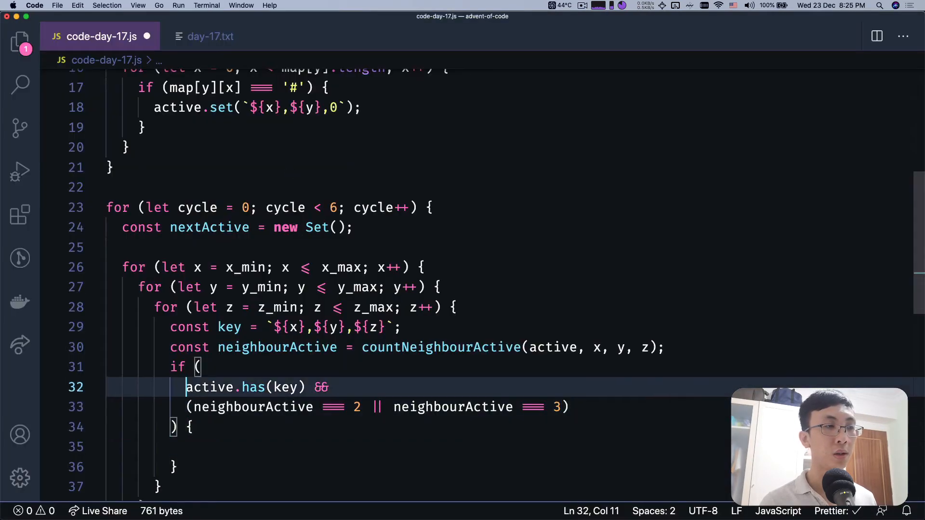
{"action": "type", "text": ")"}
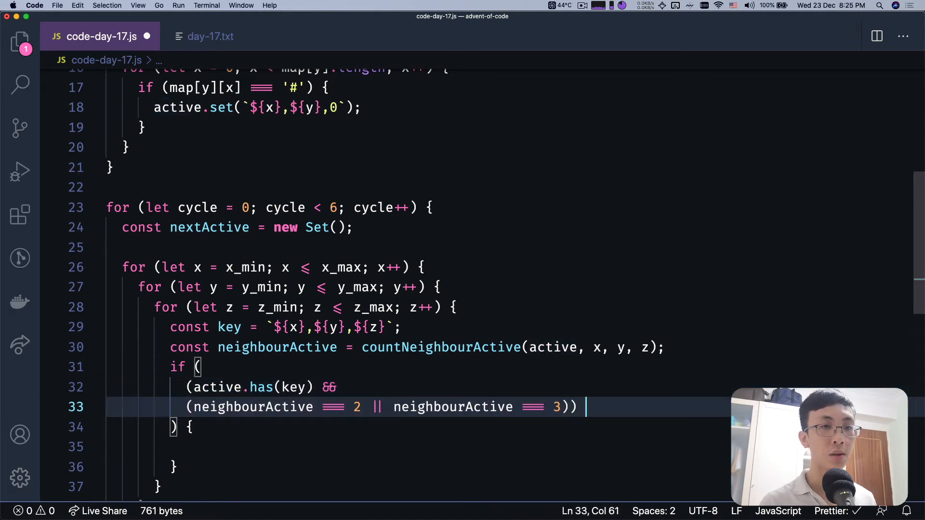
{"action": "type", "text": "(activ)"}
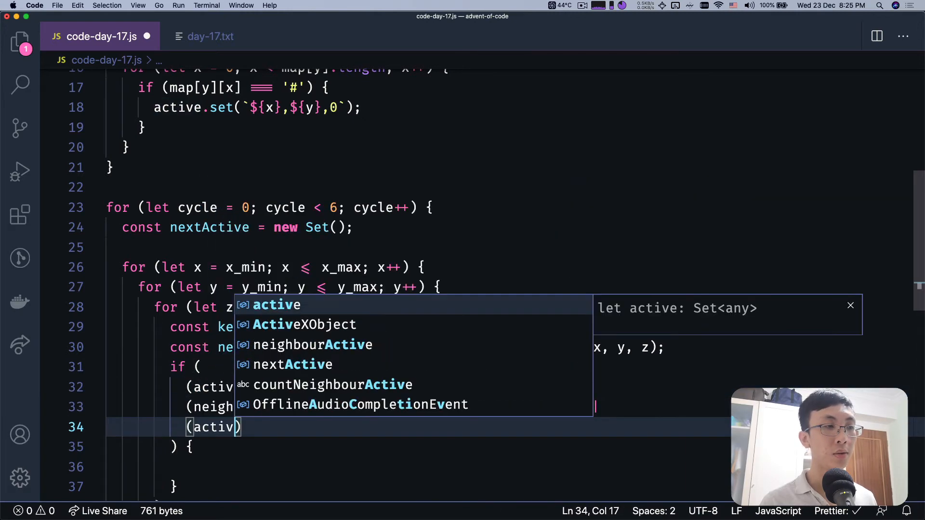
{"action": "type", "text": ".has(key"}
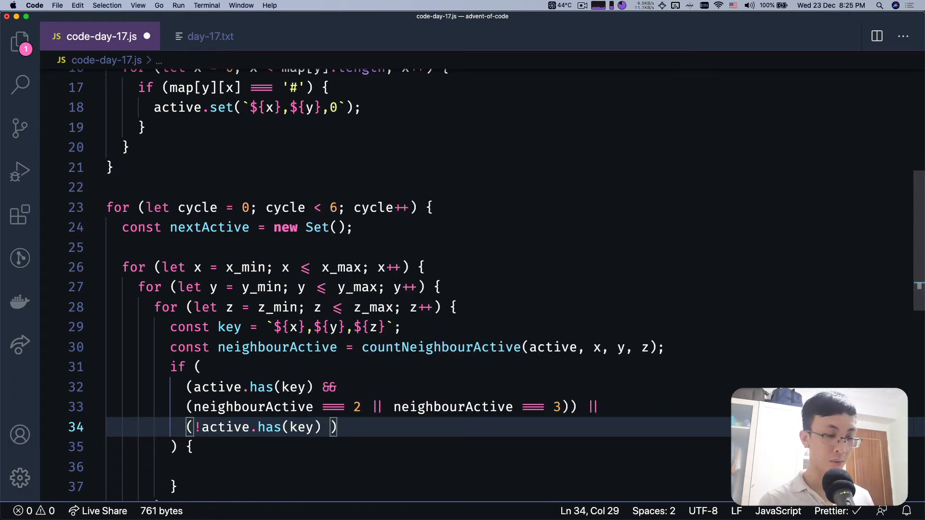
{"action": "type", "text": "&& ()"}
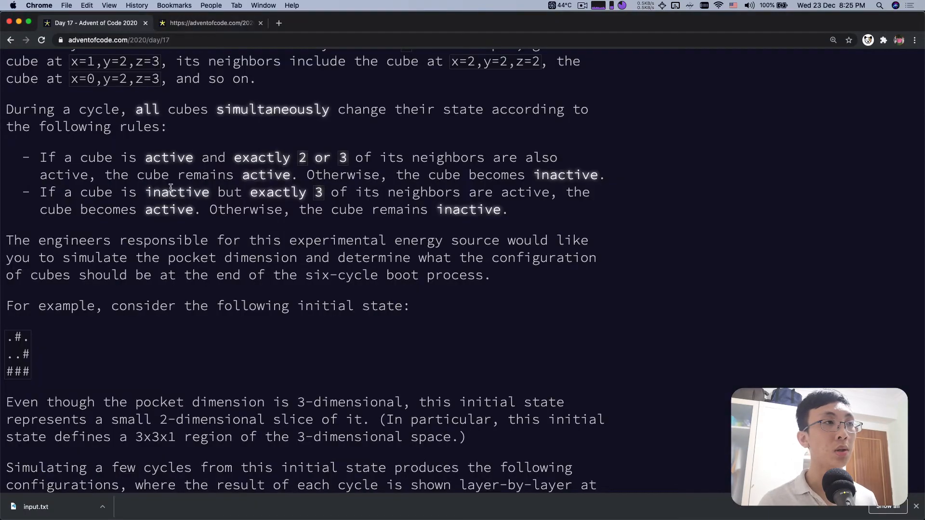
{"action": "mouse_move", "coordinate": [301, 193]}
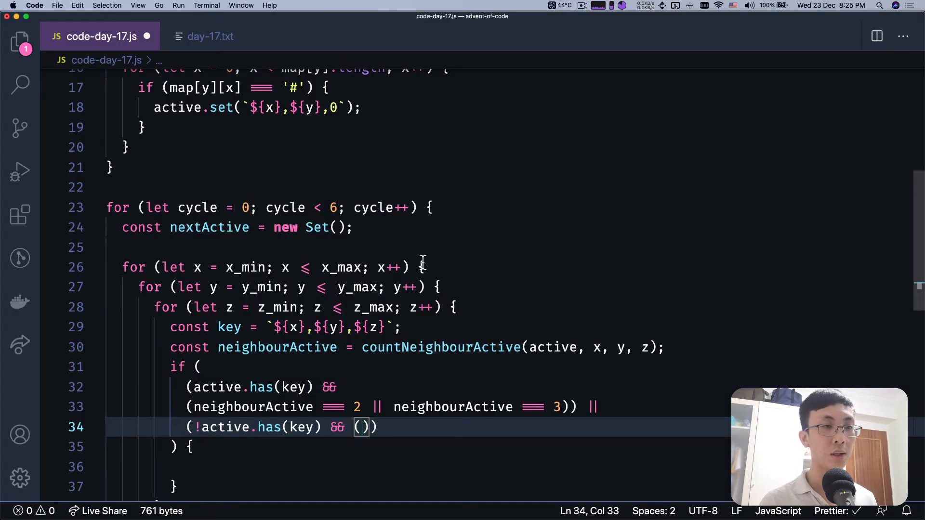
Add the neighbourActive === 3 branch and a nextActive.add(key) call
{"action": "type", "text": "neighbourActive"}
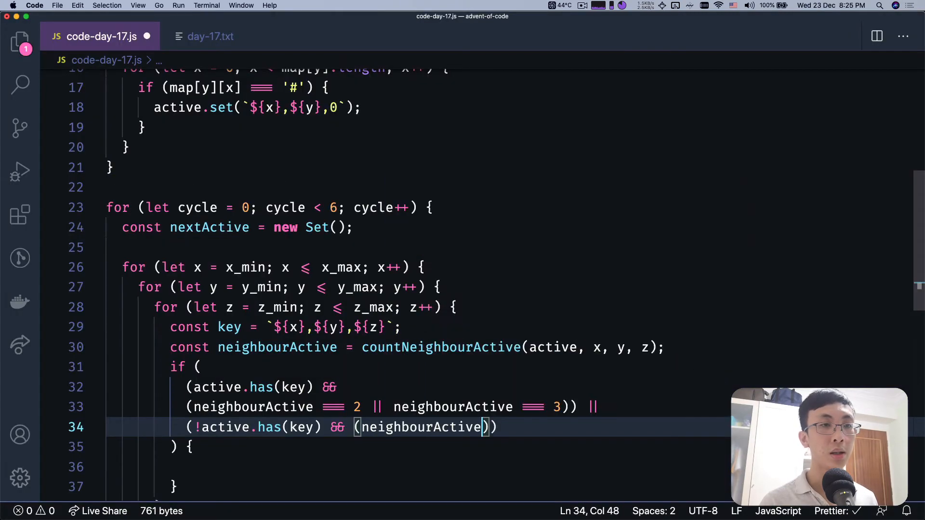
{"action": "type", "text": "=== 3"}
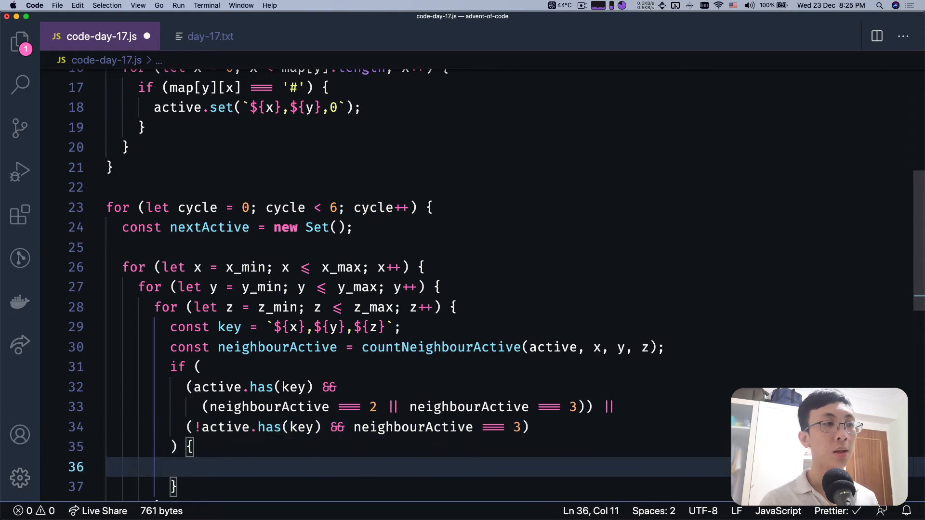
{"action": "type", "text": "nextActive.set"}
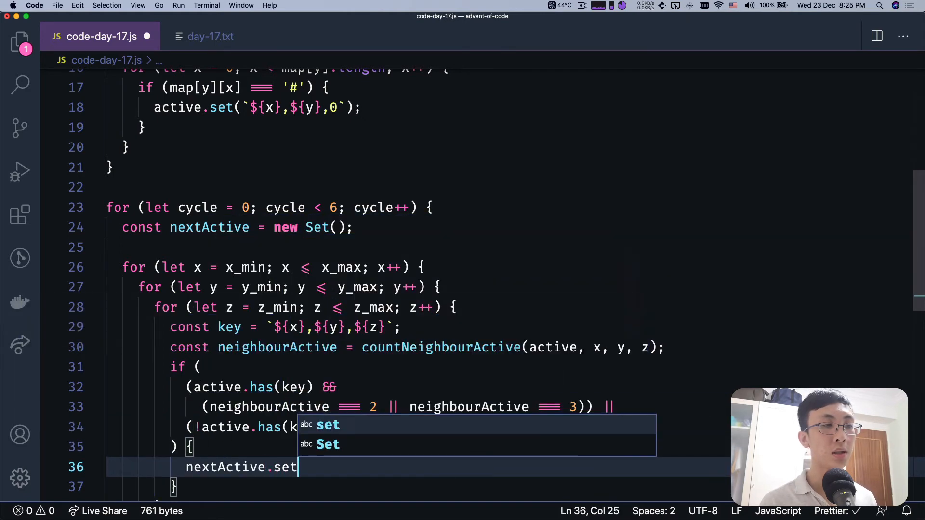
{"action": "type", "text": "(key,"}
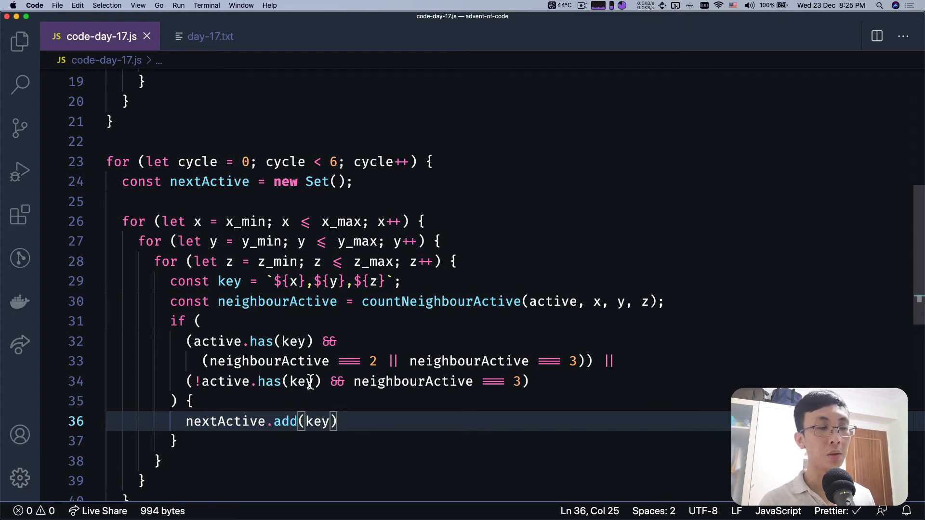
{"action": "mouse_move", "coordinate": [368, 429]}
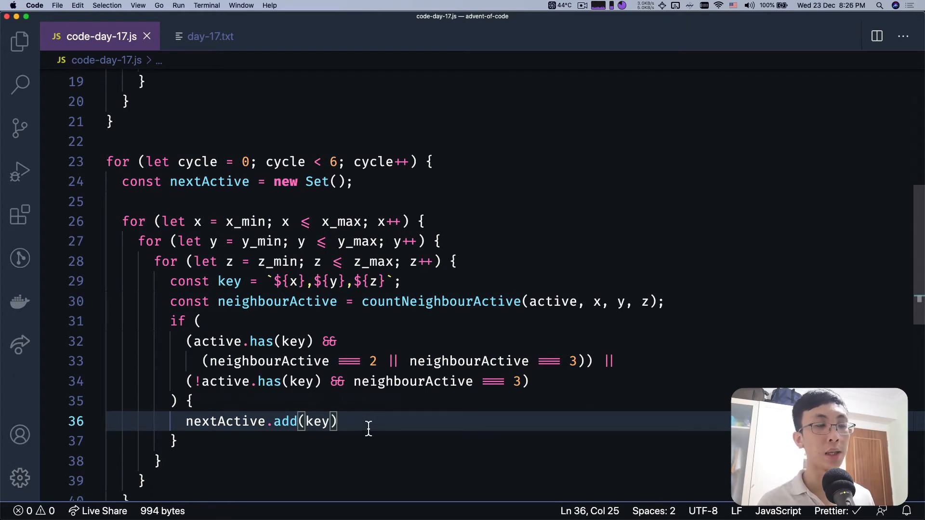
{"action": "type", "text": ";"}
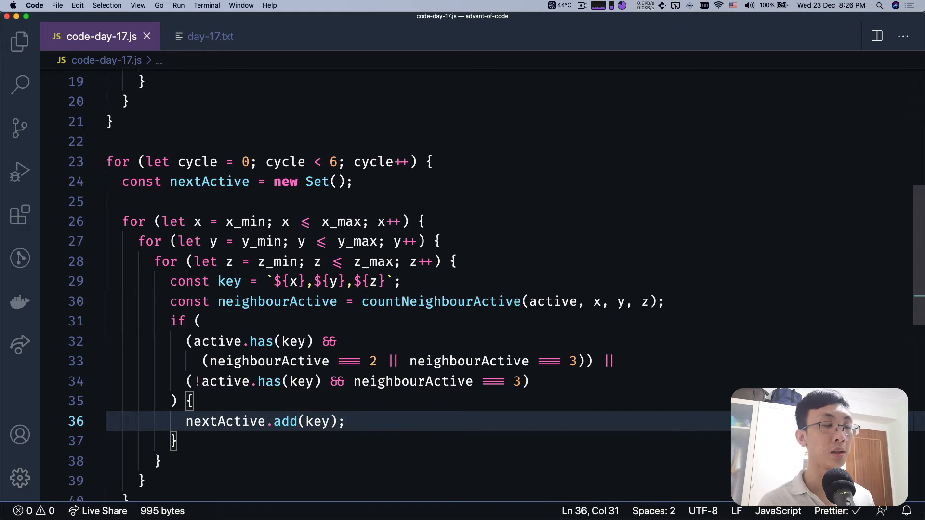
Convert the condition to a ternary on active.has(key) and save to auto-format
{"action": "scroll", "scroll_direction": "down", "scroll_amount": 3}
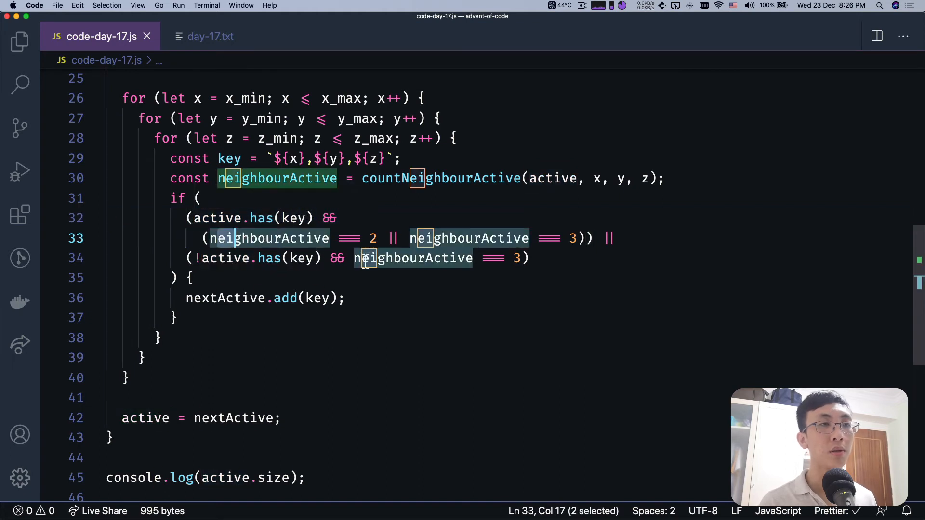
{"action": "type", "text": "?"}
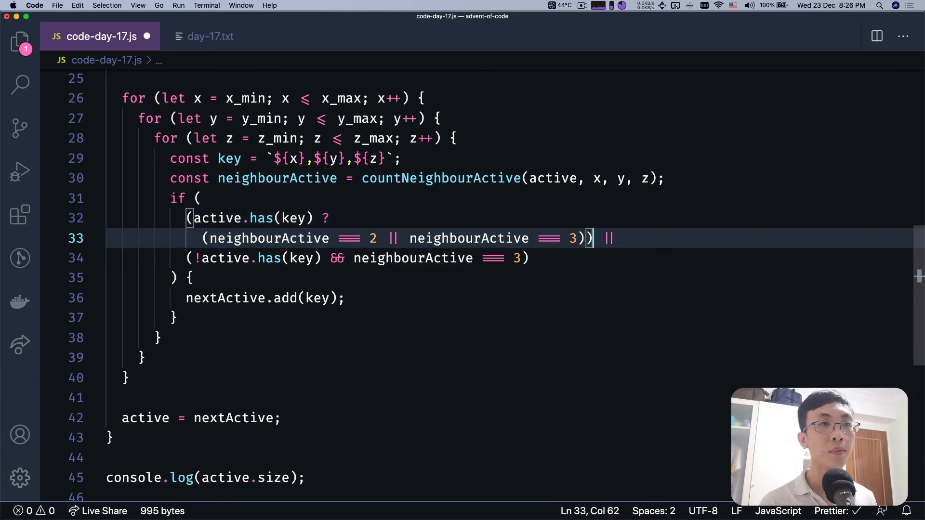
{"action": "key", "text": "Backspace"}
{"action": "type", "text": ":"}
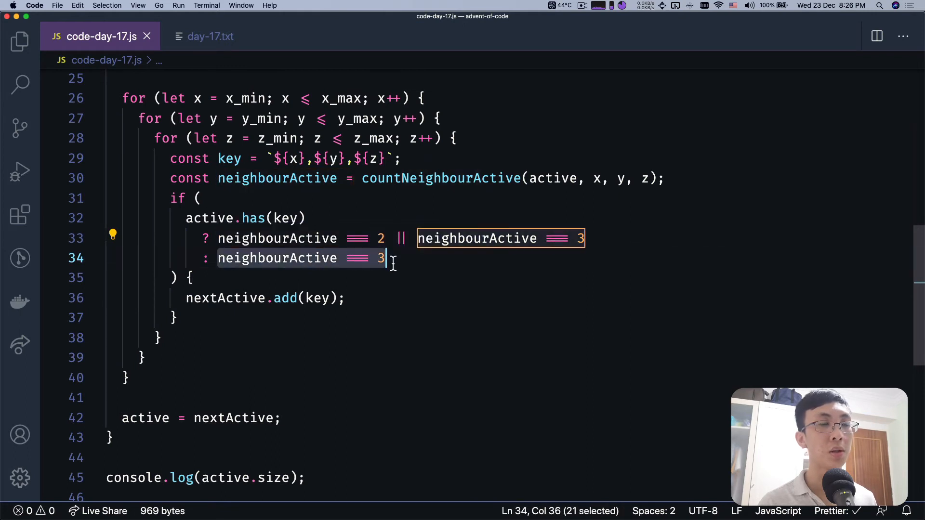
{"action": "left_click", "coordinate": [406, 357]}
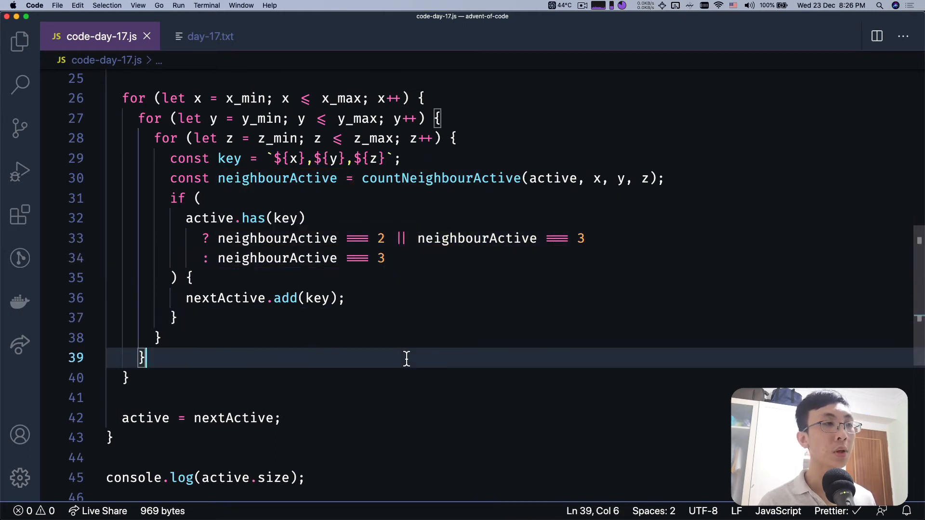
Declare function countNeighbourActive(active, x, y, z)
{"action": "double_click", "coordinate": [440, 178]}
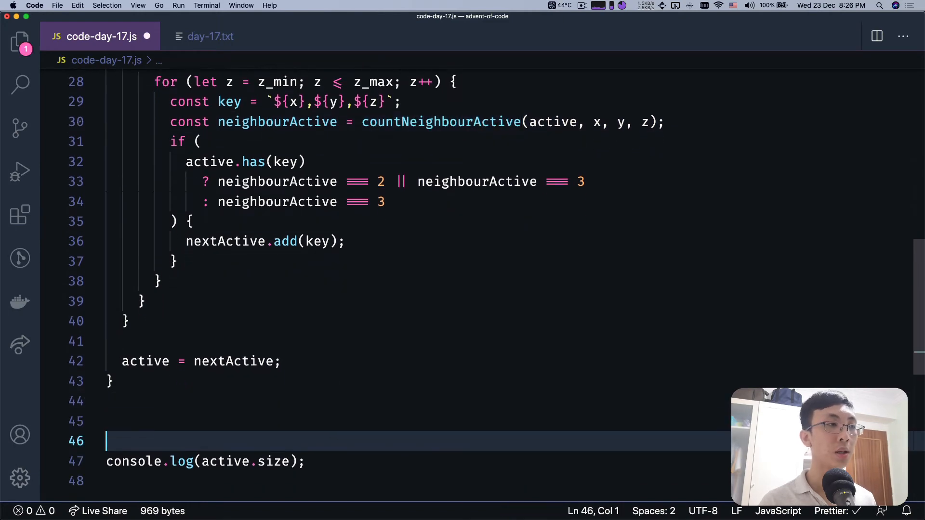
{"action": "type", "text": "function countNeighbourActive("}
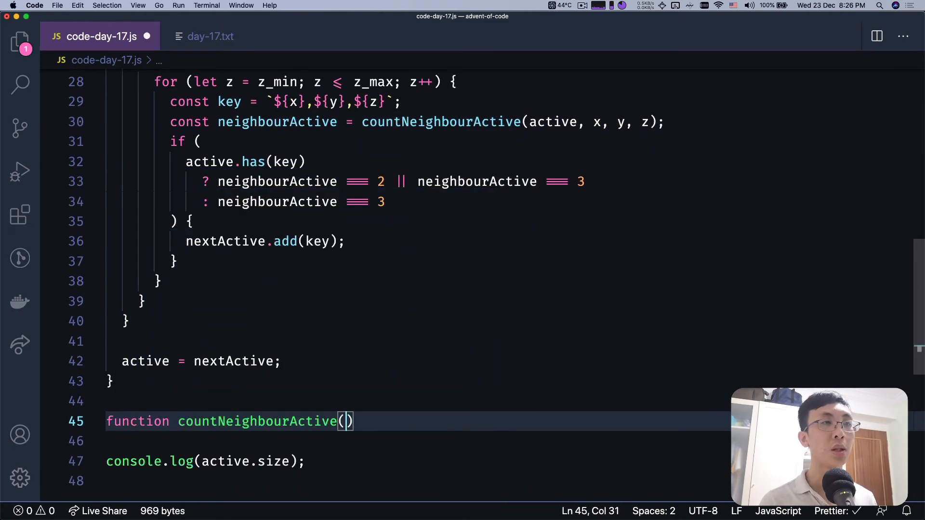
{"action": "type", "text": "active"}
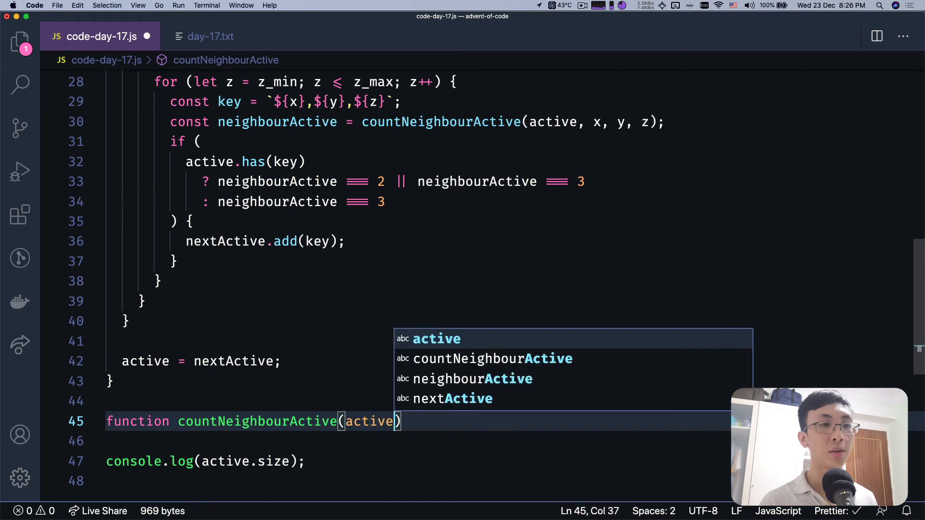
{"action": "type", "text": ", x, y, z"}
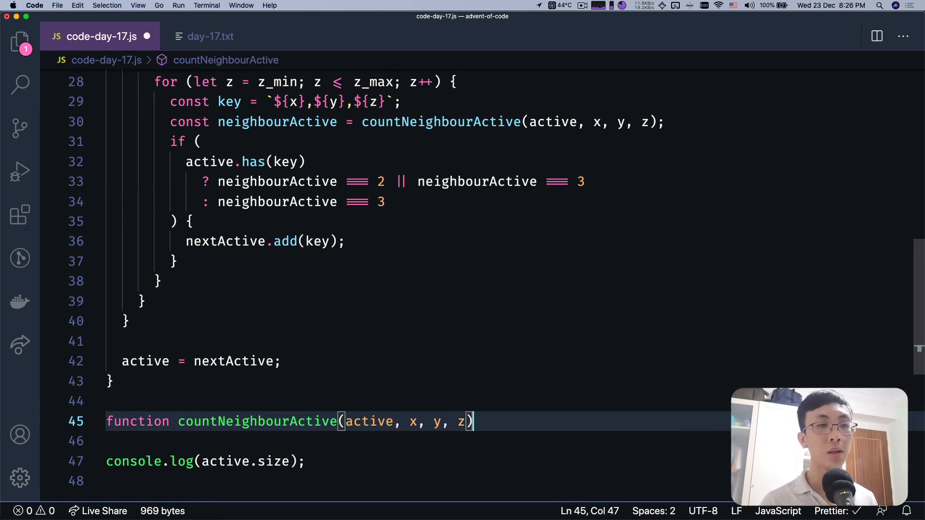
{"action": "type", "text": "{"}
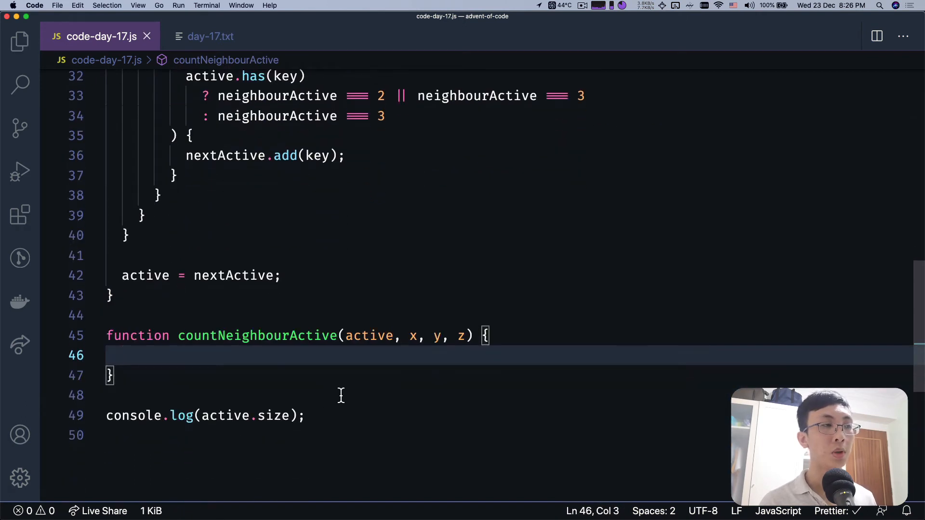
Loop dx, dy, dz from -1 to 1 and skip the 0,0,0 offset
{"action": "type", "text": "for ("}
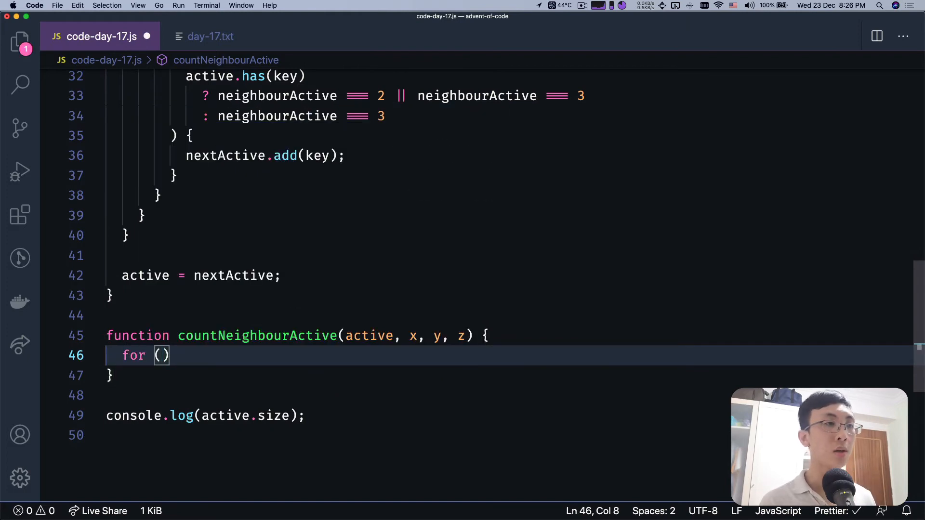
{"action": "type", "text": "let"}
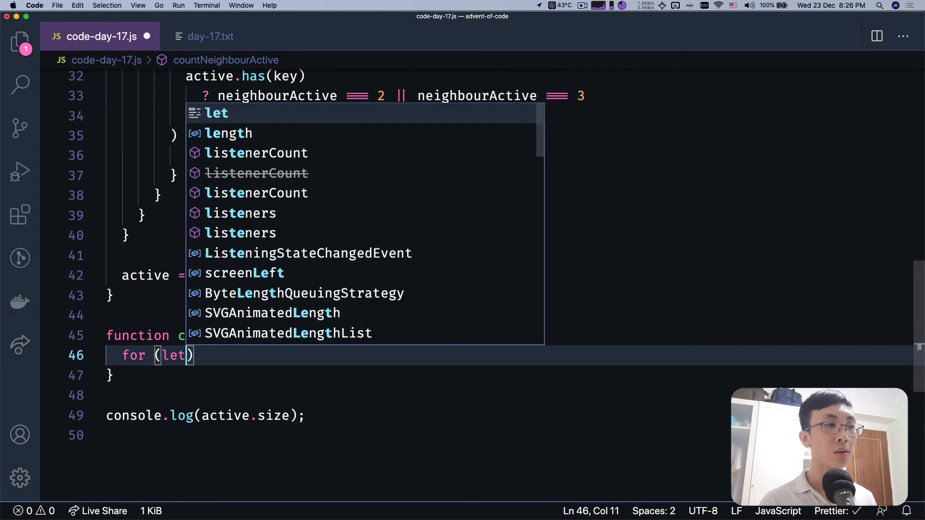
{"action": "type", "text": "dx ="}
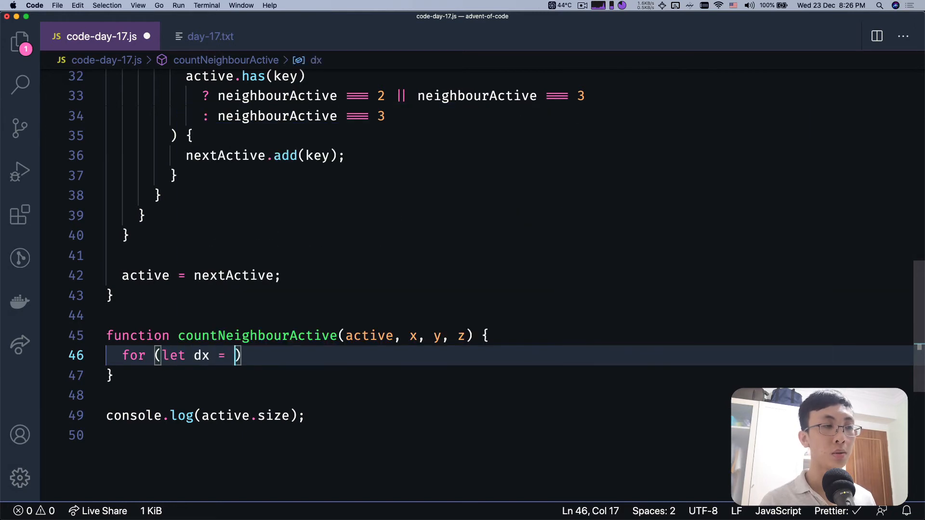
{"action": "type", "text": "-1; dx"}
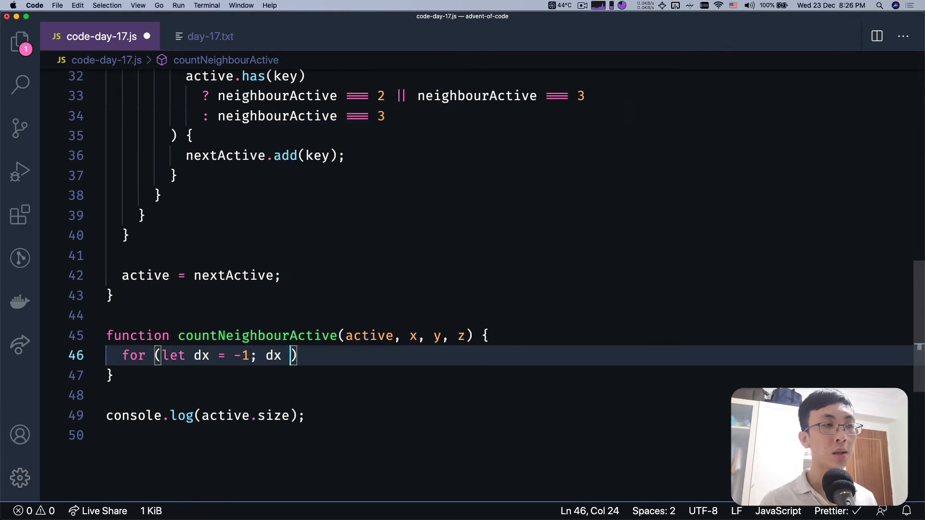
{"action": "type", "text": "<= 1; dx++"}
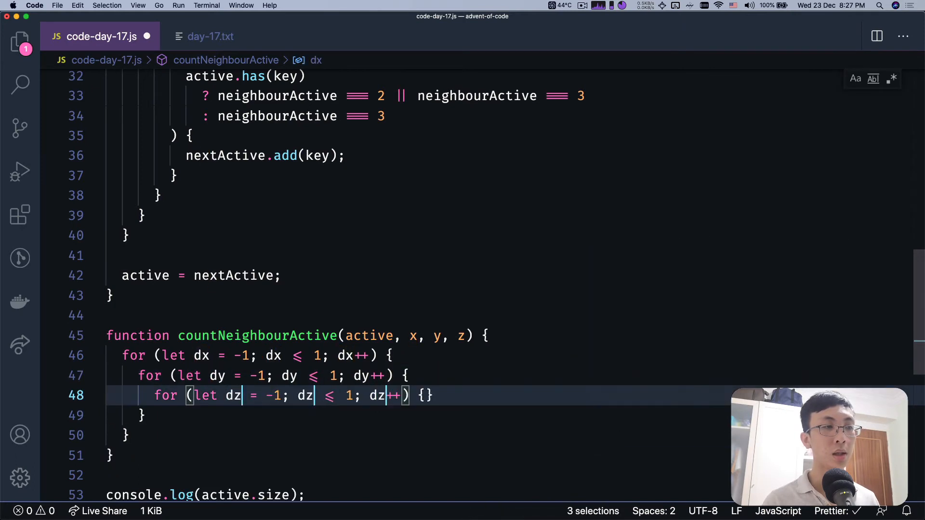
{"action": "type", "text": "if (dx === 0"}
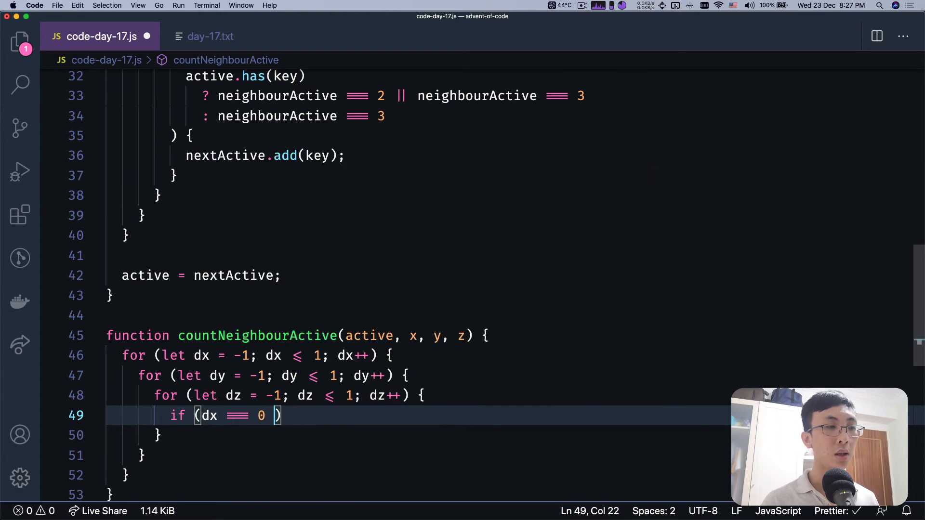
{"action": "type", "text": "&& dy === 0"}
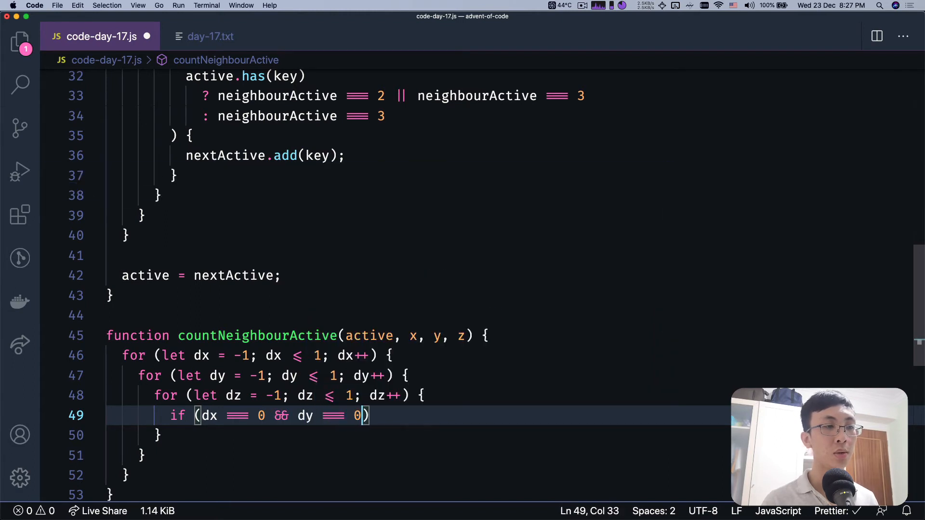
{"action": "type", "text": "&& dz =="}
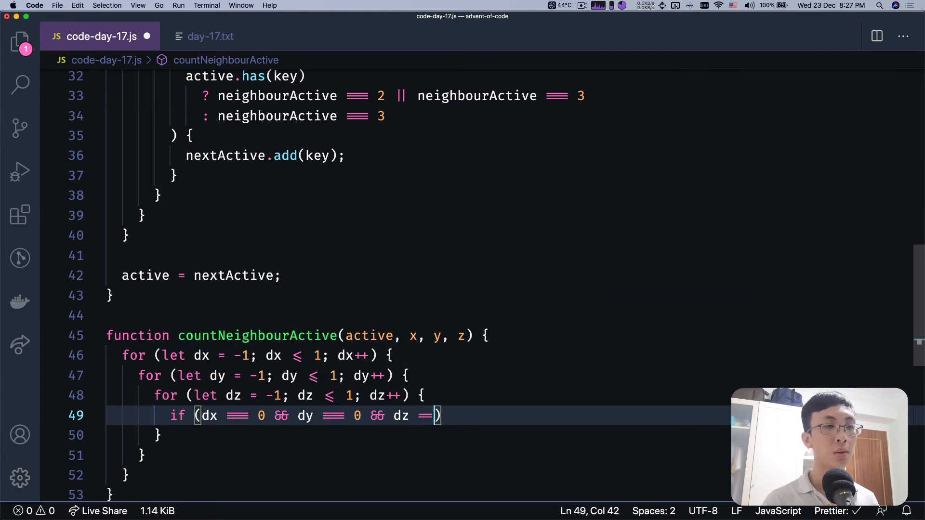
{"action": "type", "text": "0) {"}
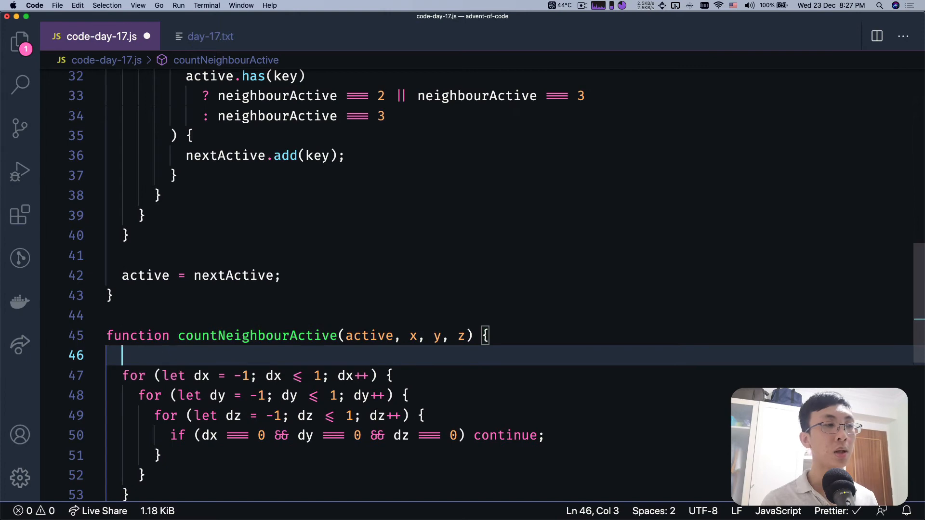
Initialise count, increment it when active has the neighbour key, and return count
{"action": "type", "text": "let count = 0;"}
{"action": "type", "text": "if"}
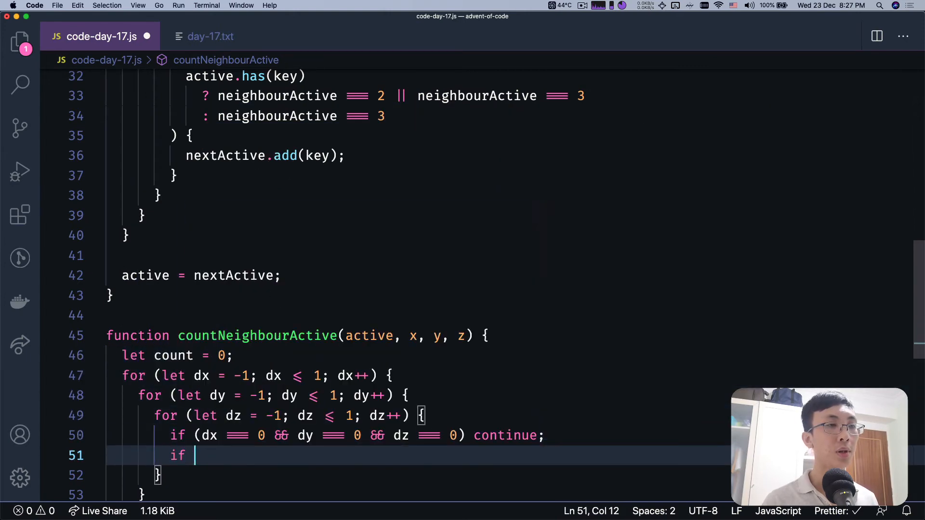
{"action": "type", "text": "(active.has(`${x},${y},${z}`)) count++;"}
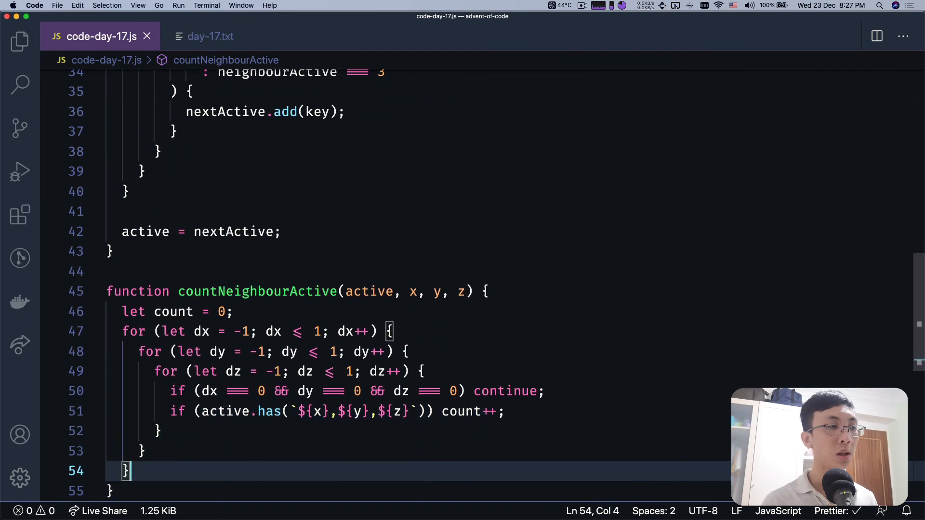
{"action": "type", "text": "return count;"}
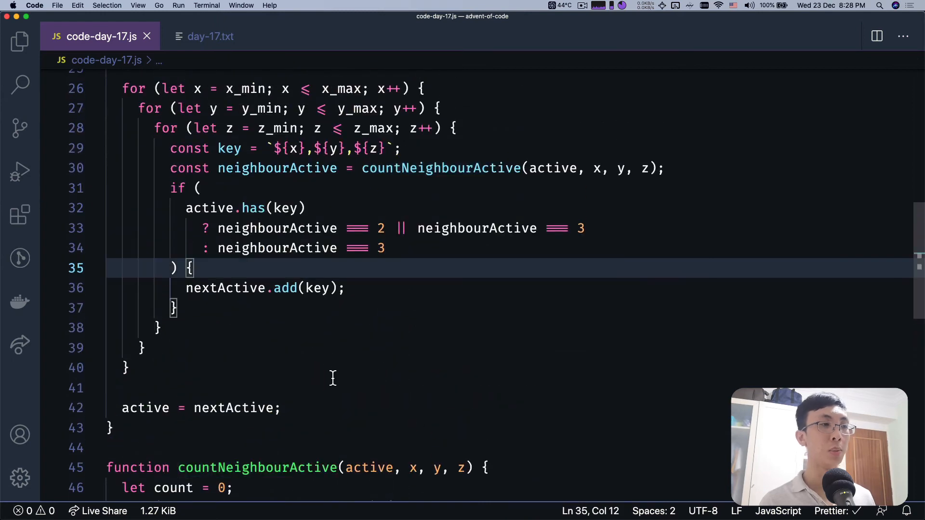
{"action": "mouse_move", "coordinate": [288, 315]}
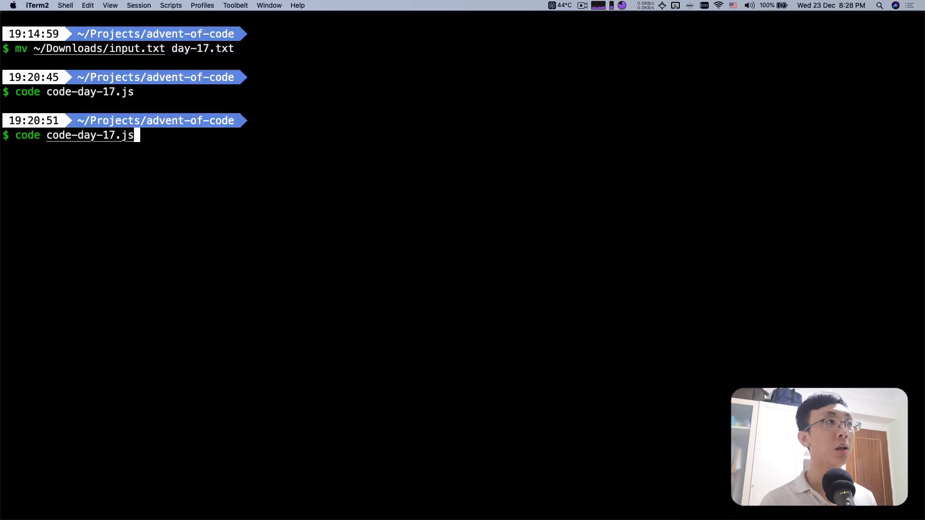
Run node code-day-17.js in the iTerm2 terminal
{"action": "left_click", "coordinate": [88, 6]}
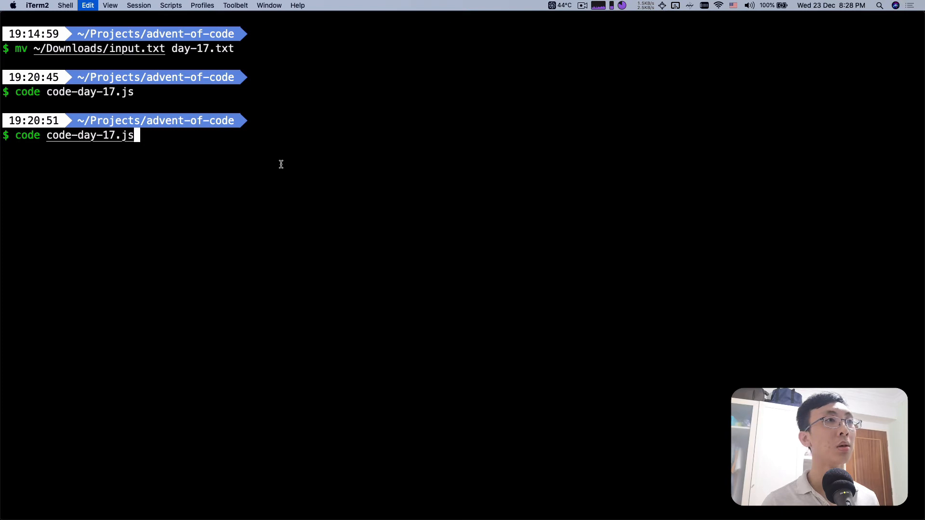
{"action": "mouse_move", "coordinate": [179, 128]}
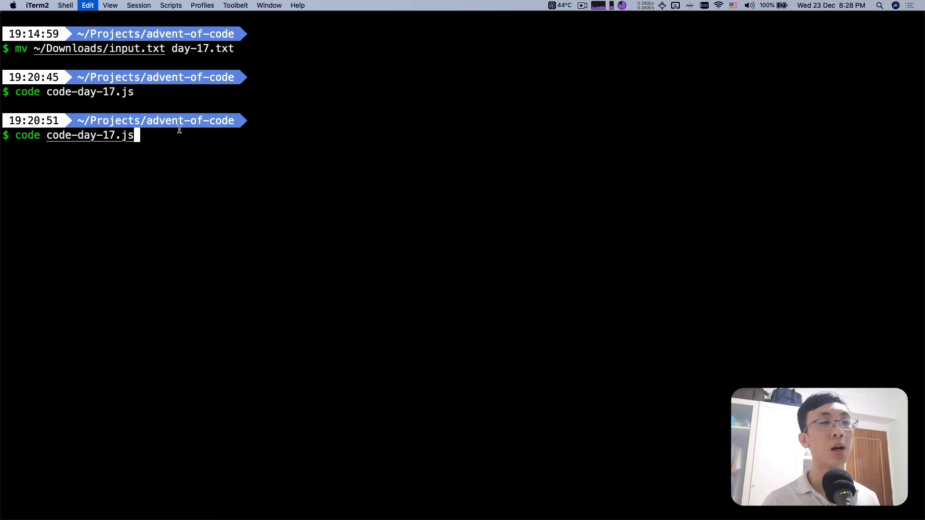
{"action": "mouse_move", "coordinate": [288, 128]}
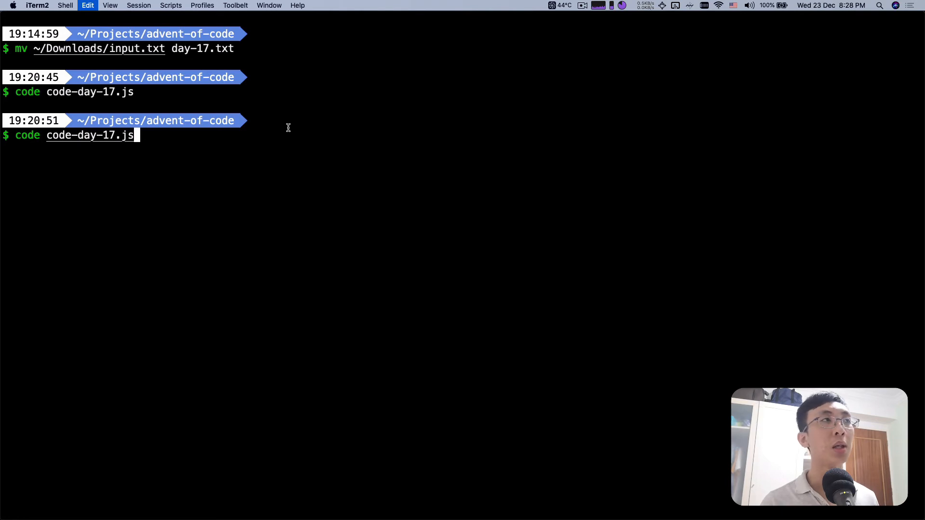
{"action": "mouse_move", "coordinate": [328, 135]}
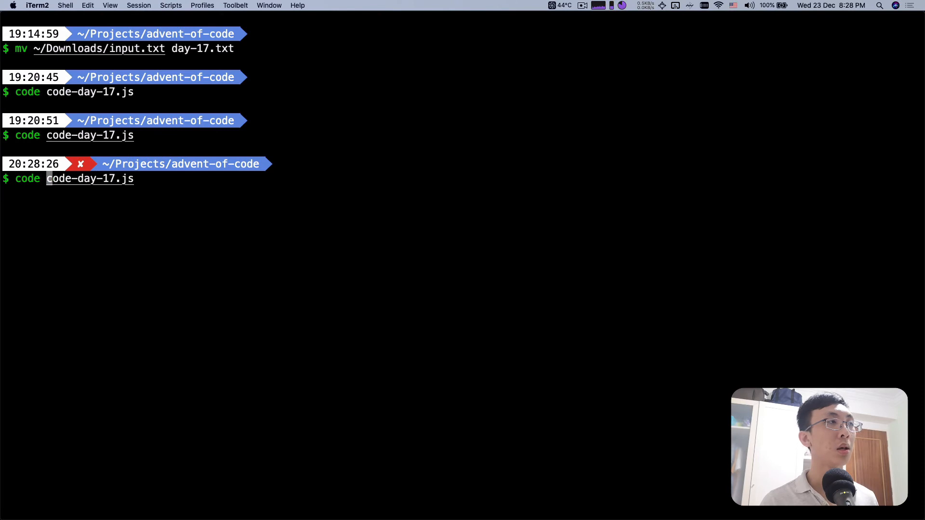
{"action": "type", "text": "node"}
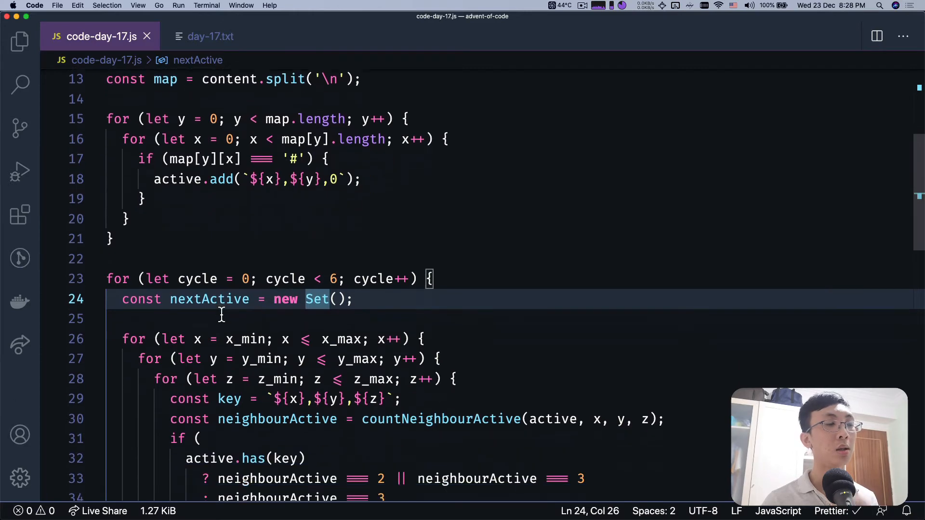
Offset the neighbour key coordinates by +dx and start a line after nextActive.add
{"action": "scroll", "scroll_direction": "down", "scroll_amount": 3}
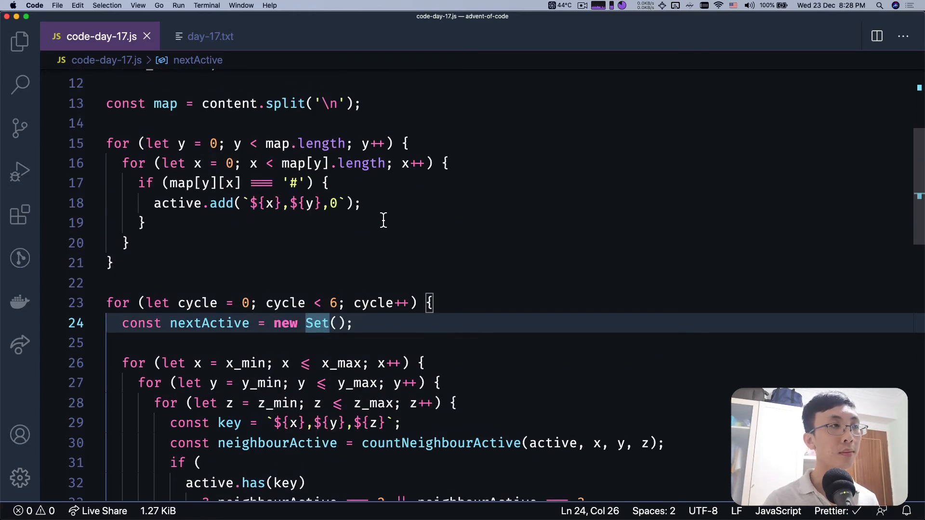
{"action": "scroll", "scroll_direction": "down", "scroll_amount": 3}
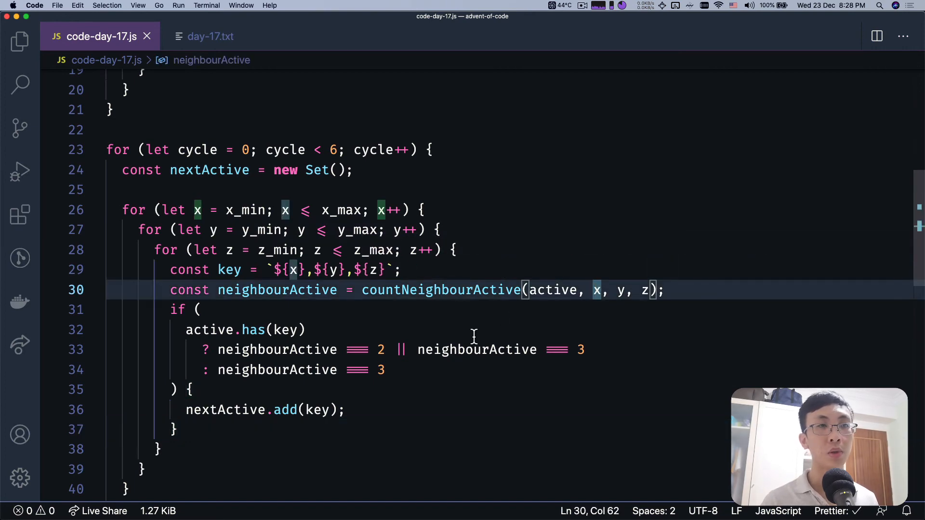
{"action": "scroll", "scroll_direction": "down", "scroll_amount": 3}
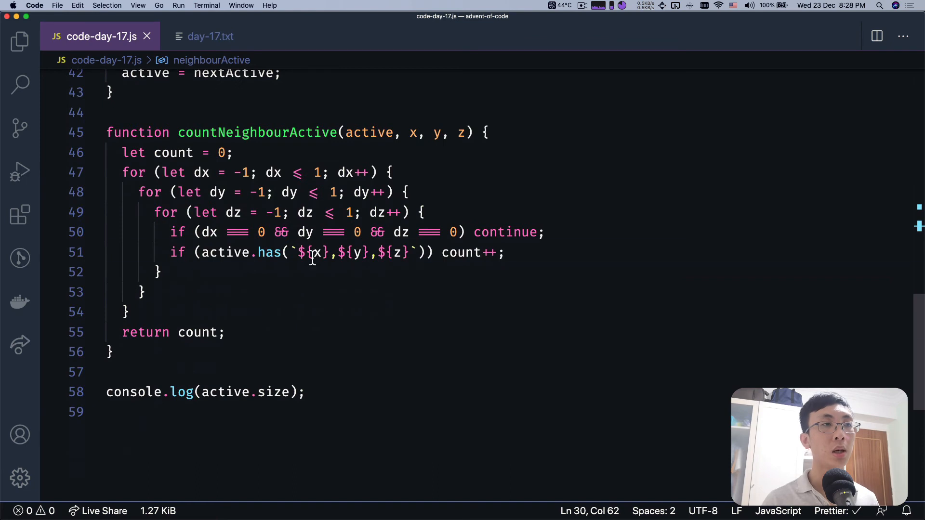
{"action": "type", "text": "+dx"}
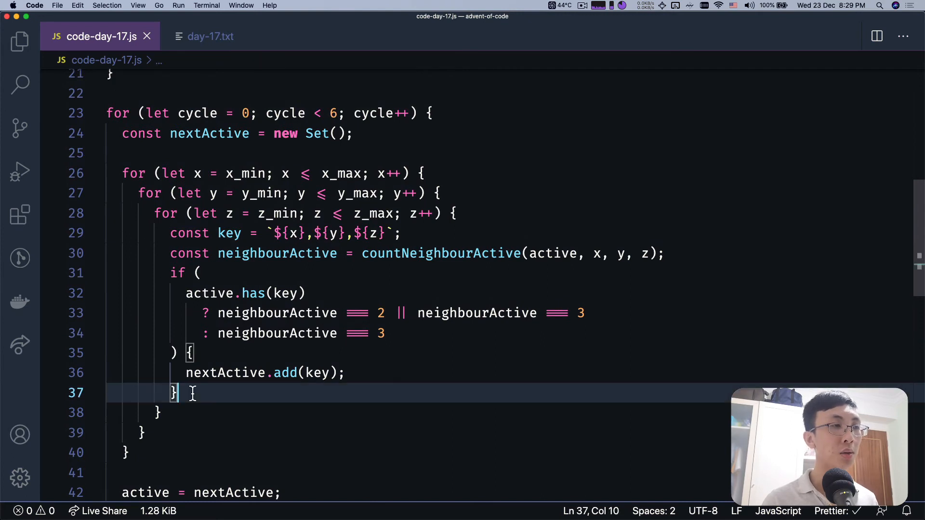
{"action": "key", "text": "enter"}
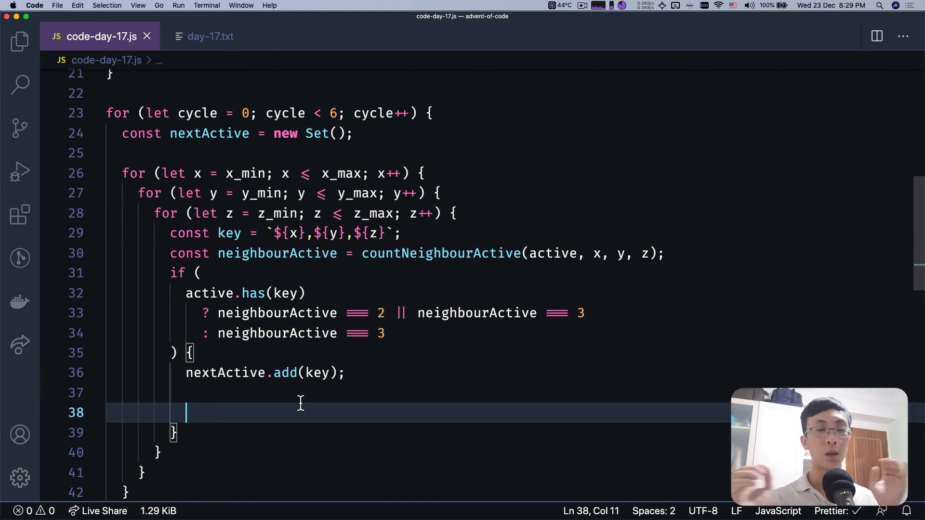
Add x_min = Math.min(x_min, x - 1) and the matching x_max line
{"action": "type", "text": "x"}
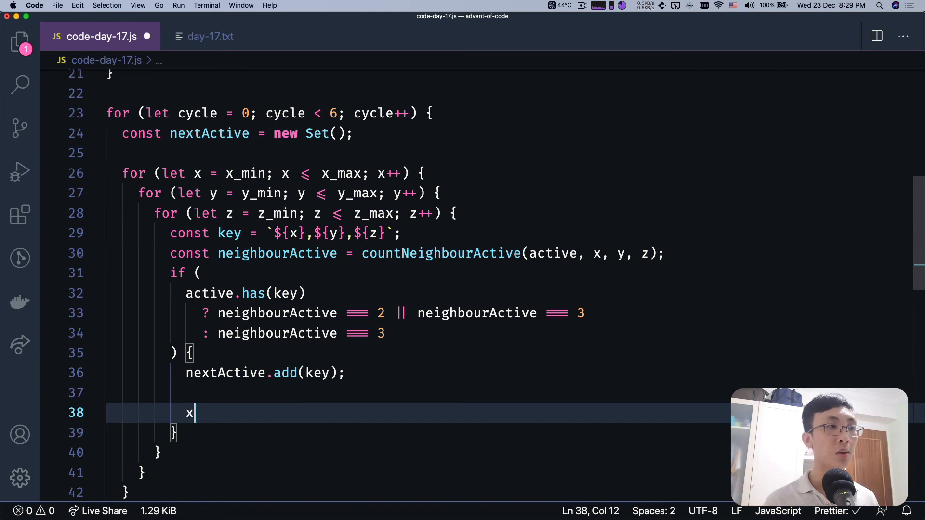
{"action": "type", "text": "_min = M"}
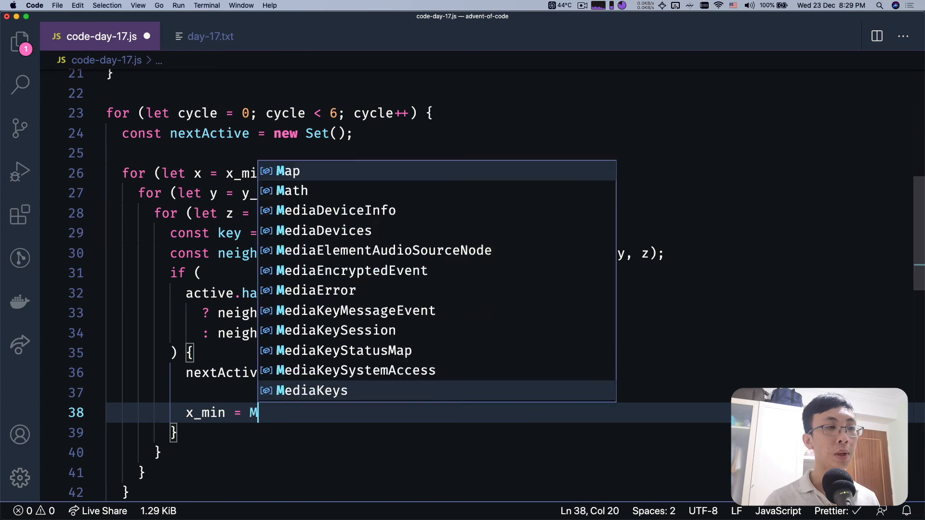
{"action": "type", "text": "ath.min(x"}
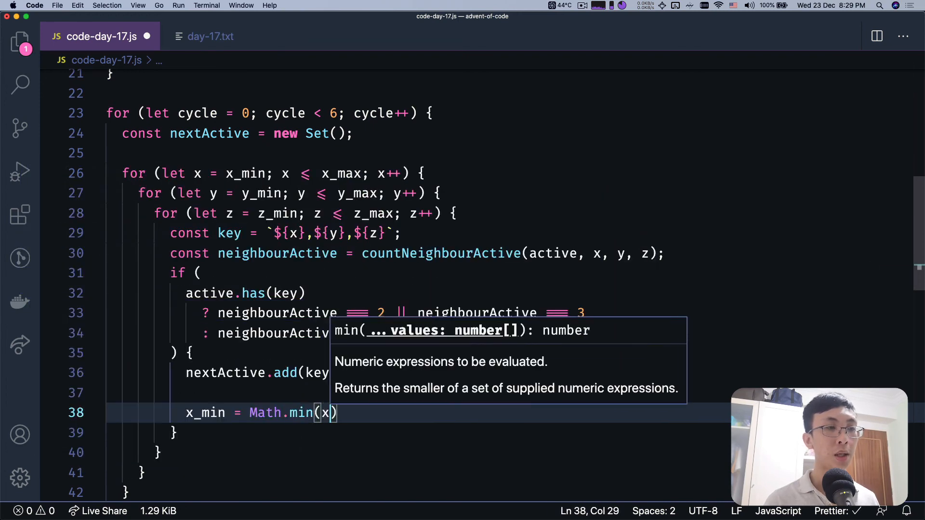
{"action": "type", "text": "_min,"}
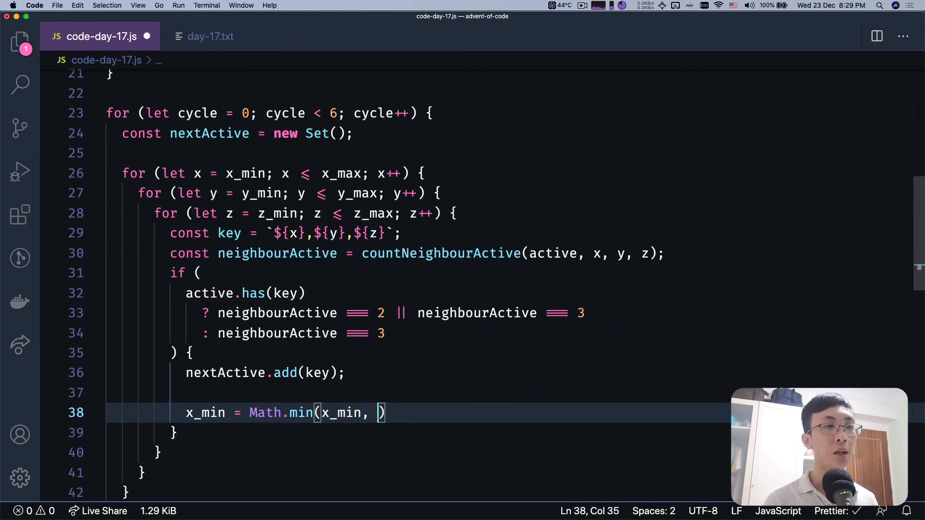
{"action": "type", "text": "x - 1"}
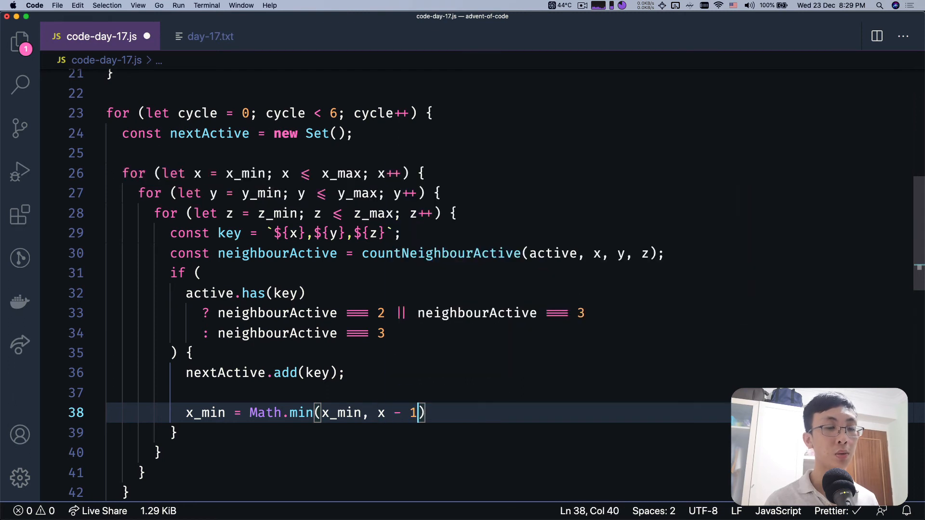
{"action": "type", "text": ";"}
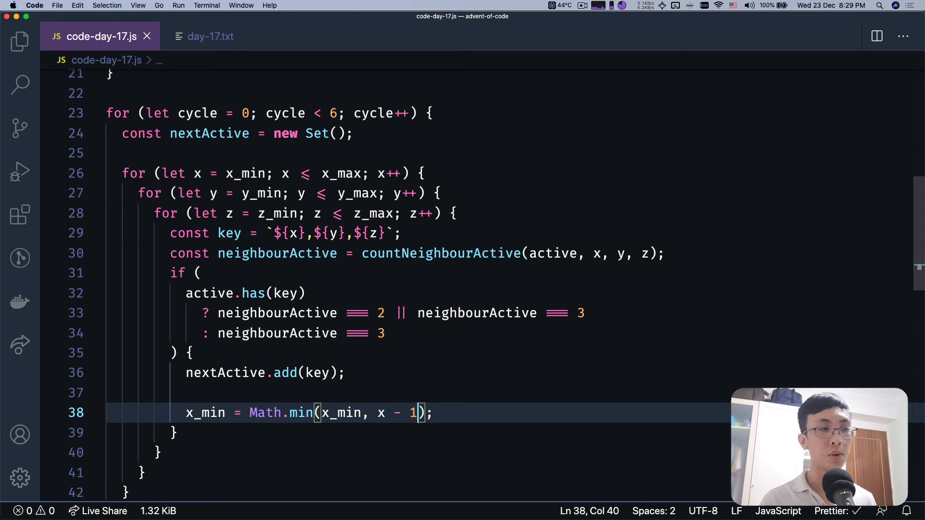
{"action": "type", "text": "x_max = Math.min(x_min, x - 1);"}
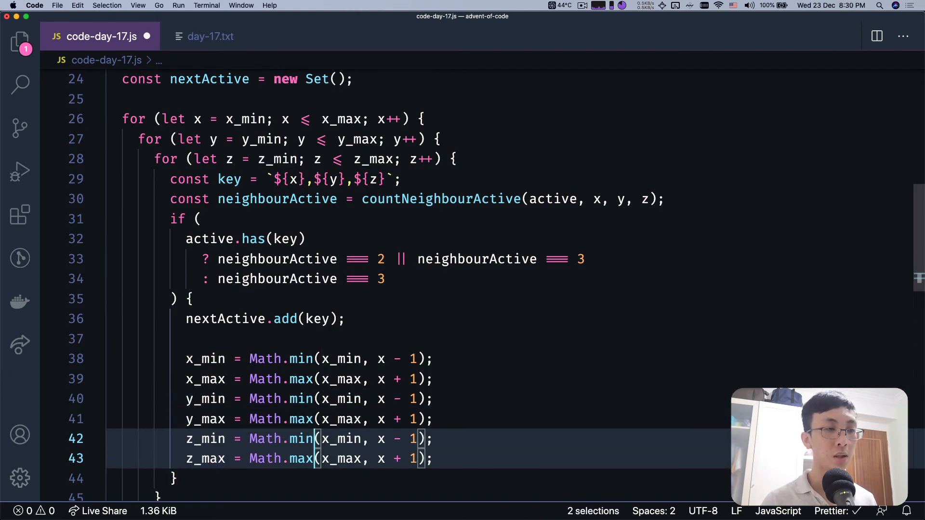
Use multi-cursor to rename the duplicated lines for the z bounds and save
{"action": "key", "text": "Backspace"}
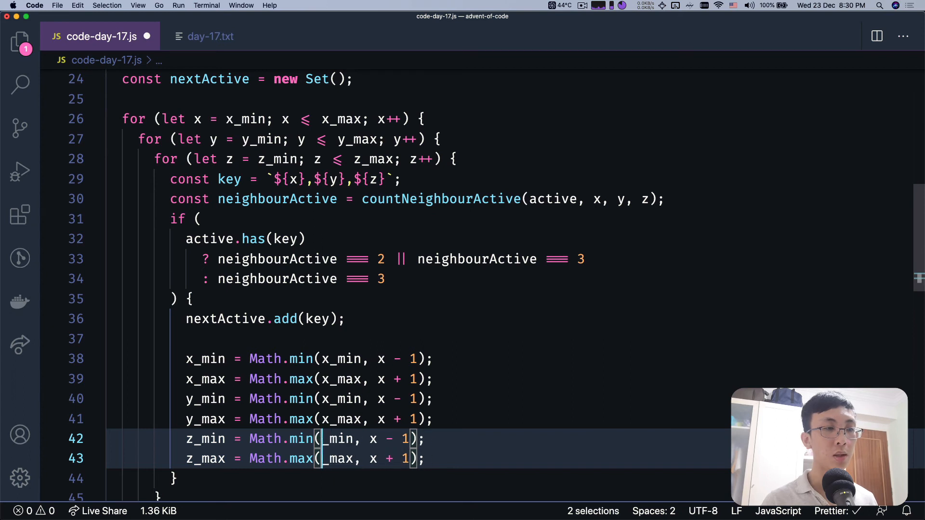
{"action": "type", "text": "z"}
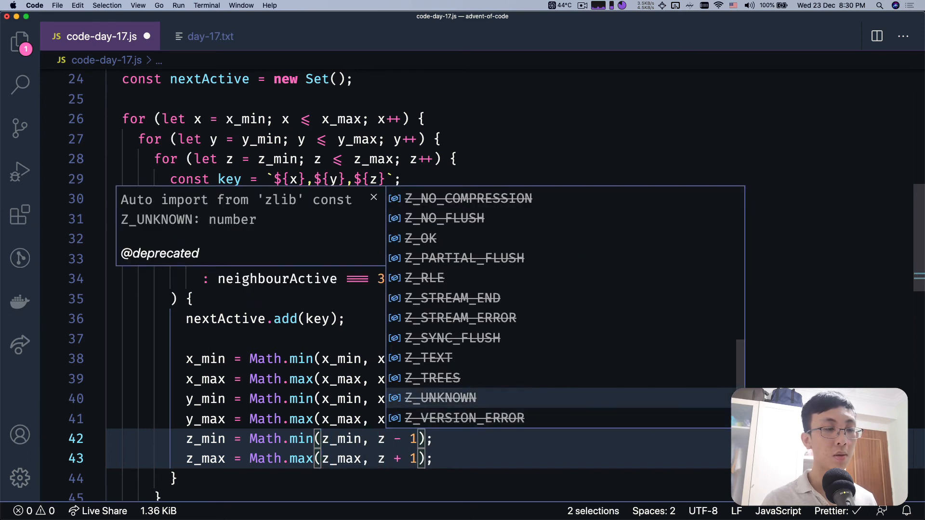
{"action": "key", "text": "Escape"}
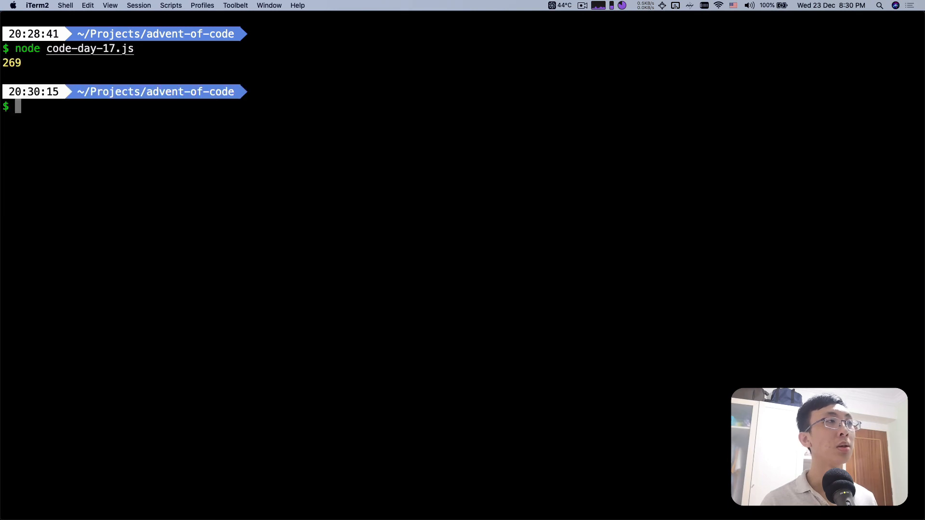
{"action": "double_click", "coordinate": [11, 62]}
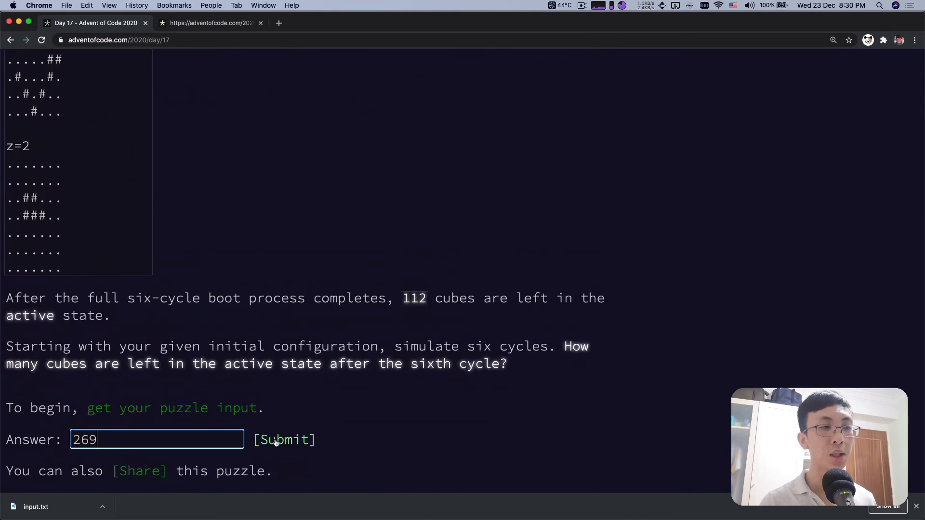
Submit 269 as the Day 17 part one answer and reach the Part Two description
{"action": "left_click", "coordinate": [284, 439]}
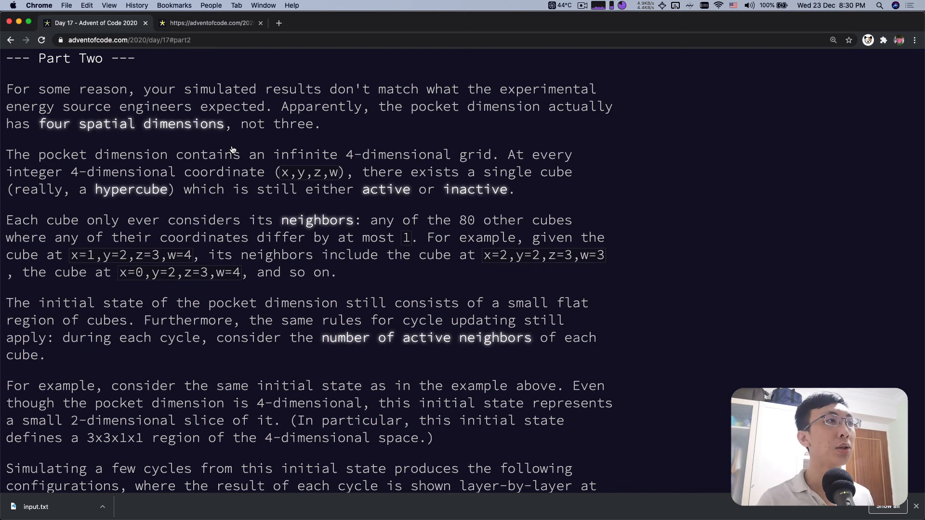
{"action": "scroll", "scroll_direction": "down", "scroll_amount": 3}
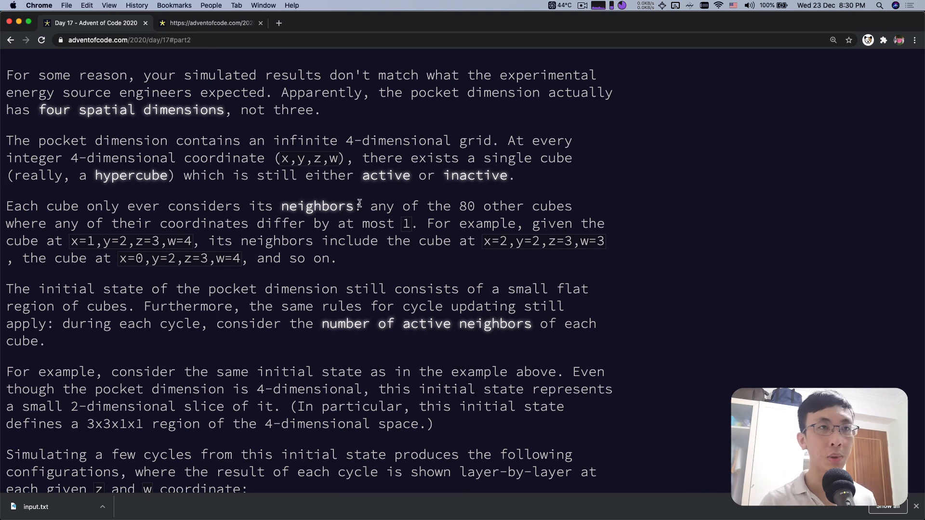
{"action": "mouse_move", "coordinate": [175, 179]}
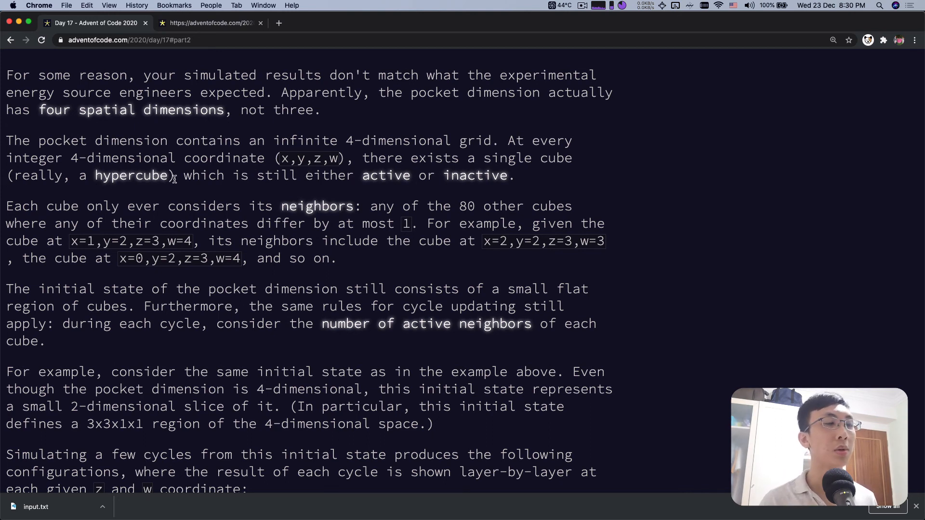
{"action": "mouse_move", "coordinate": [106, 209]}
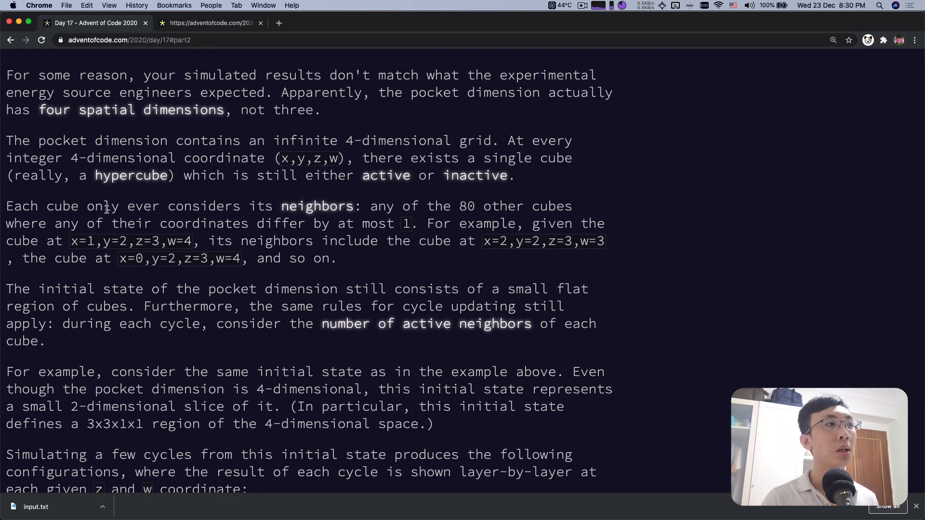
{"action": "scroll", "scroll_direction": "down", "scroll_amount": 3}
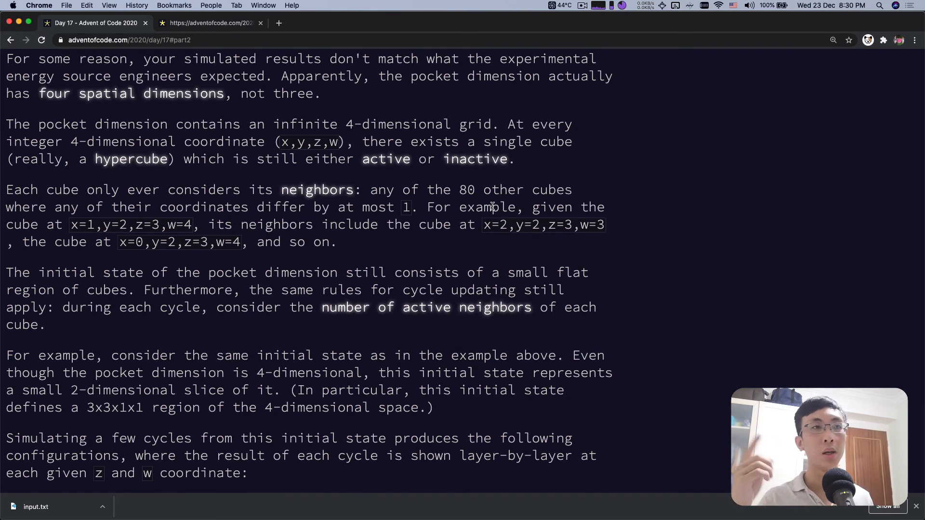
{"action": "scroll", "scroll_direction": "down", "scroll_amount": 3}
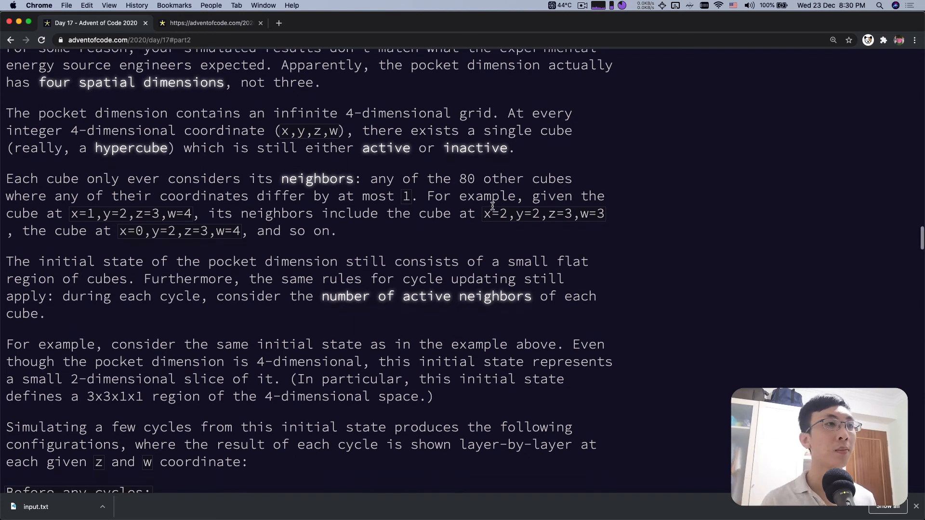
{"action": "scroll", "scroll_direction": "down", "scroll_amount": 3}
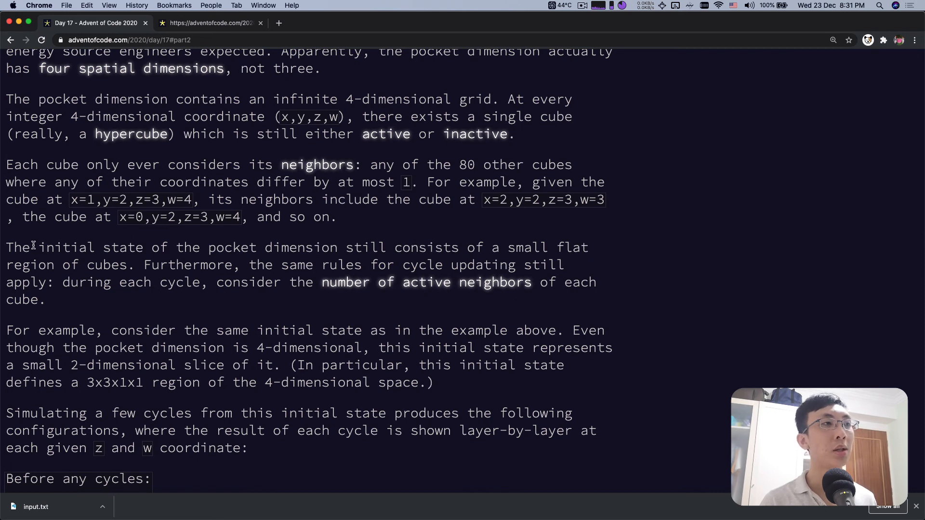
{"action": "mouse_move", "coordinate": [419, 269]}
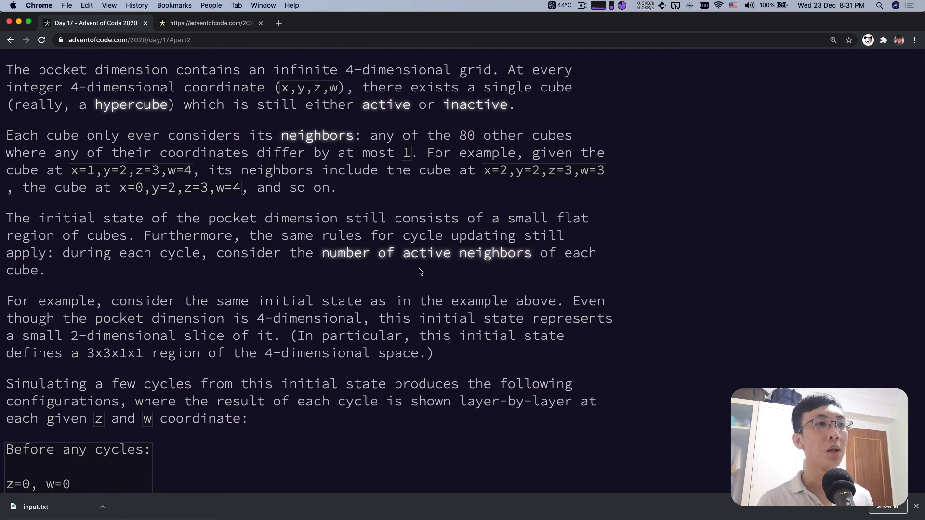
{"action": "scroll", "scroll_direction": "down", "scroll_amount": 3}
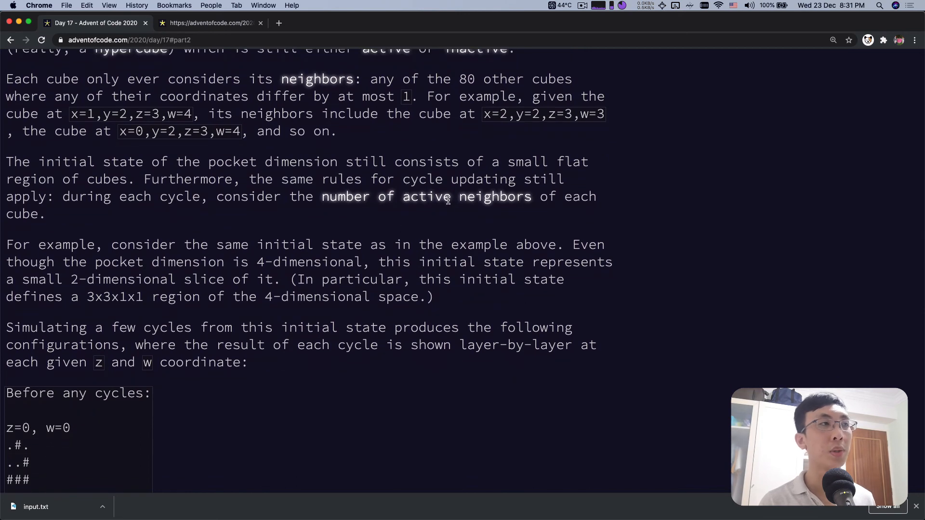
{"action": "scroll", "scroll_direction": "down", "scroll_amount": 3}
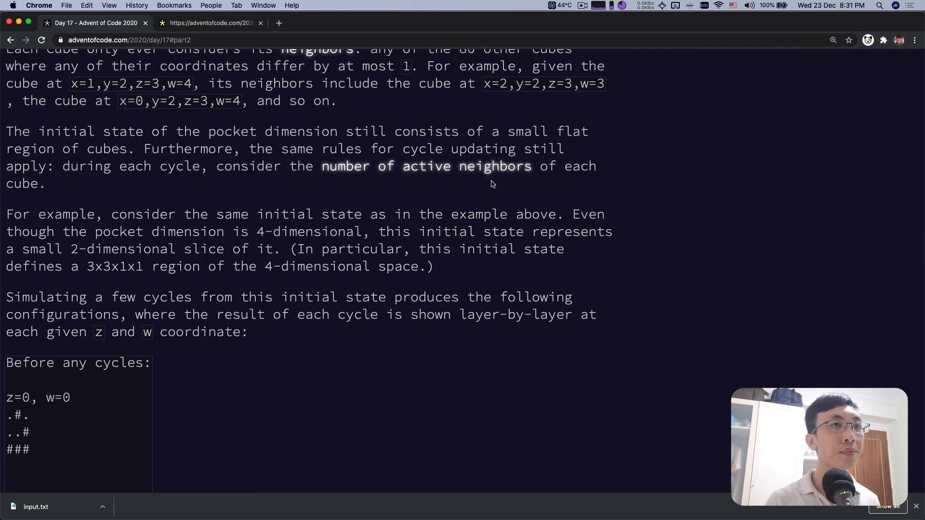
{"action": "scroll", "scroll_direction": "down", "scroll_amount": 3}
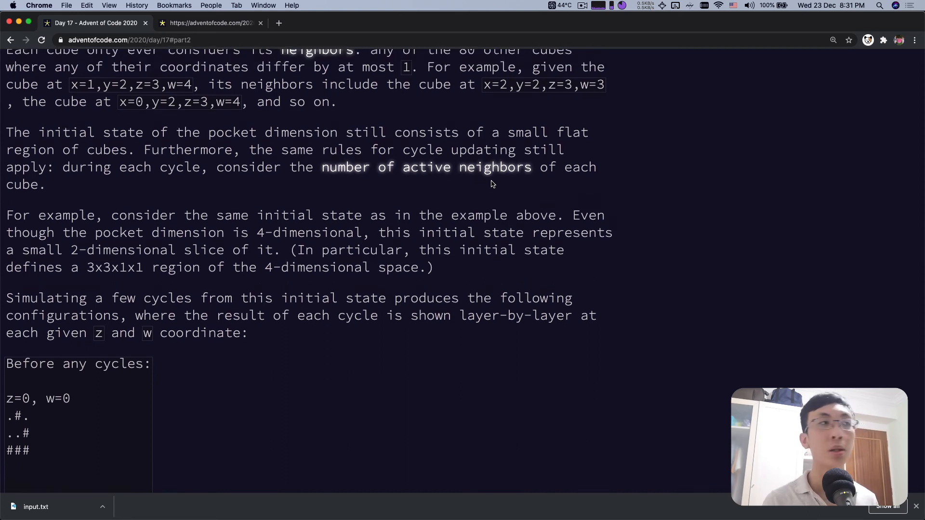
{"action": "scroll", "scroll_direction": "down", "scroll_amount": 3}
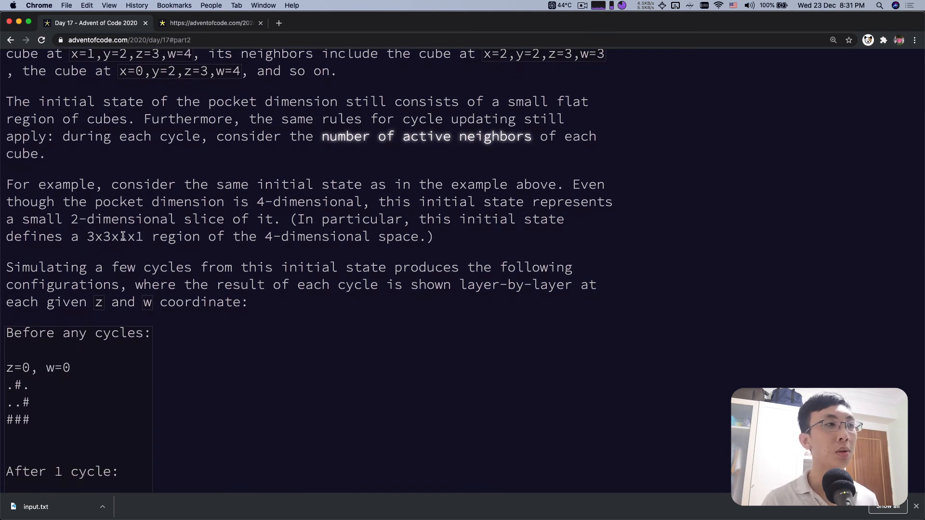
{"action": "scroll", "scroll_direction": "down", "scroll_amount": 3}
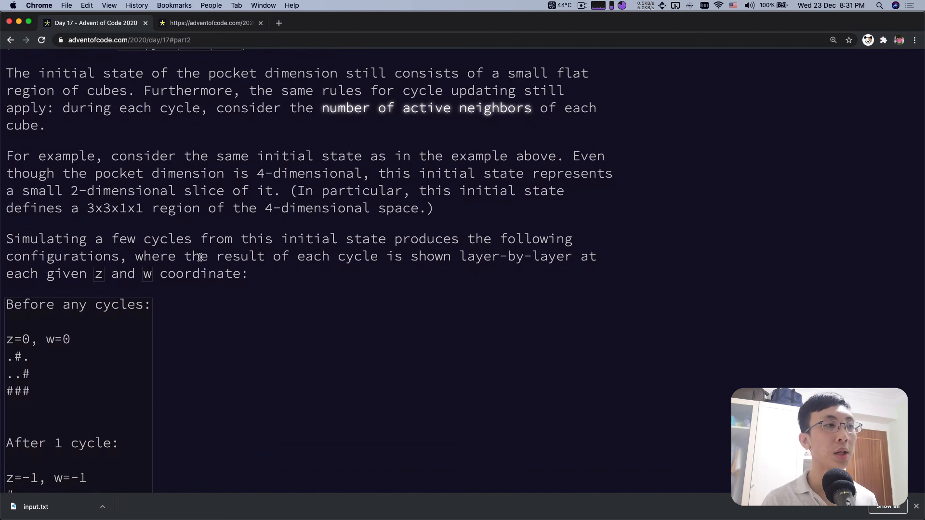
{"action": "scroll", "scroll_direction": "down", "scroll_amount": 3}
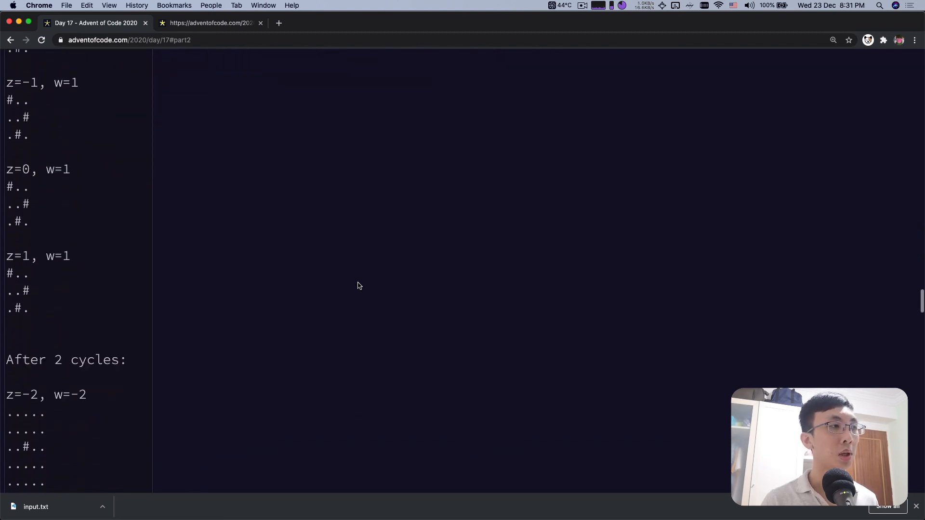
{"action": "scroll", "scroll_direction": "down", "scroll_amount": 3}
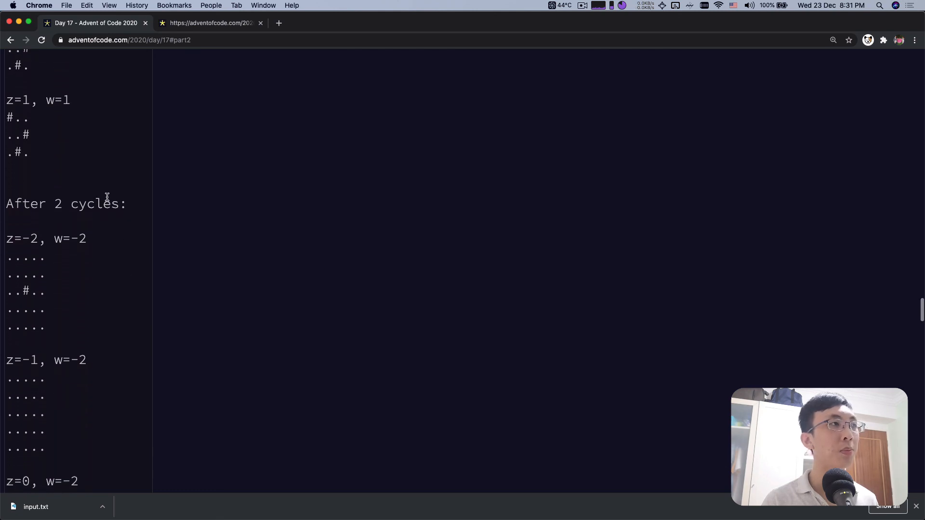
{"action": "scroll", "scroll_direction": "down", "scroll_amount": 3}
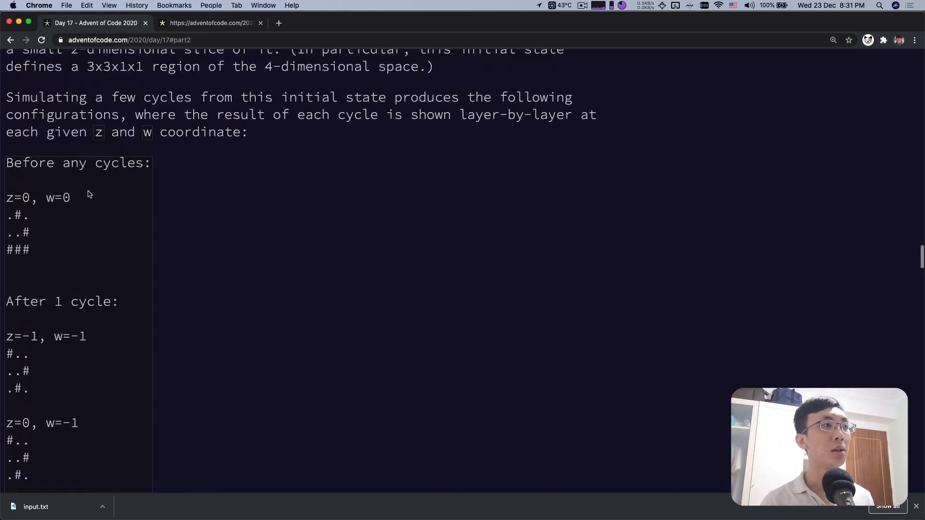
{"action": "mouse_move", "coordinate": [80, 239]}
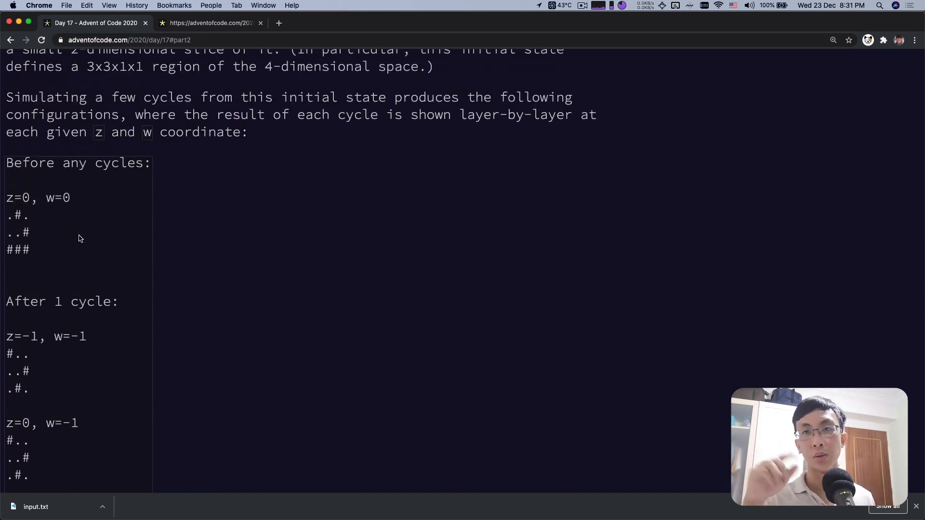
{"action": "scroll", "scroll_direction": "down", "scroll_amount": 3}
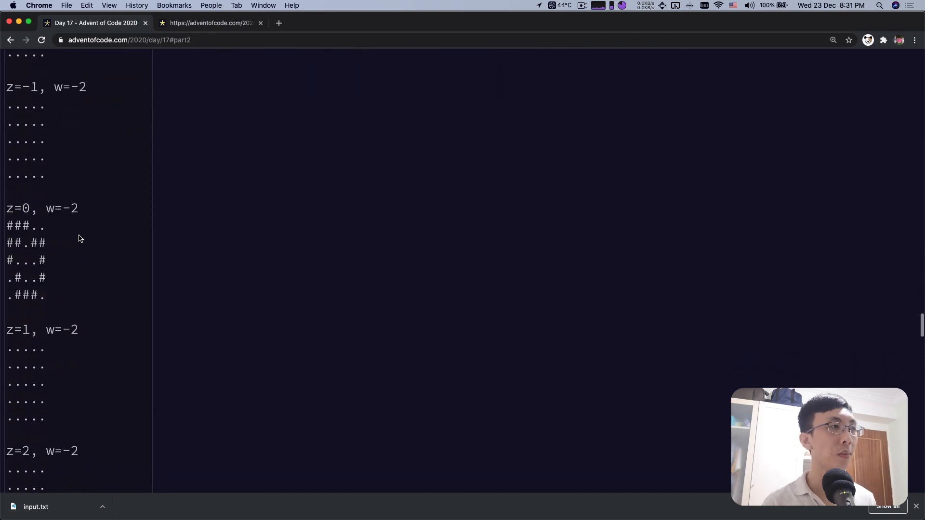
{"action": "scroll", "scroll_direction": "down", "scroll_amount": 3}
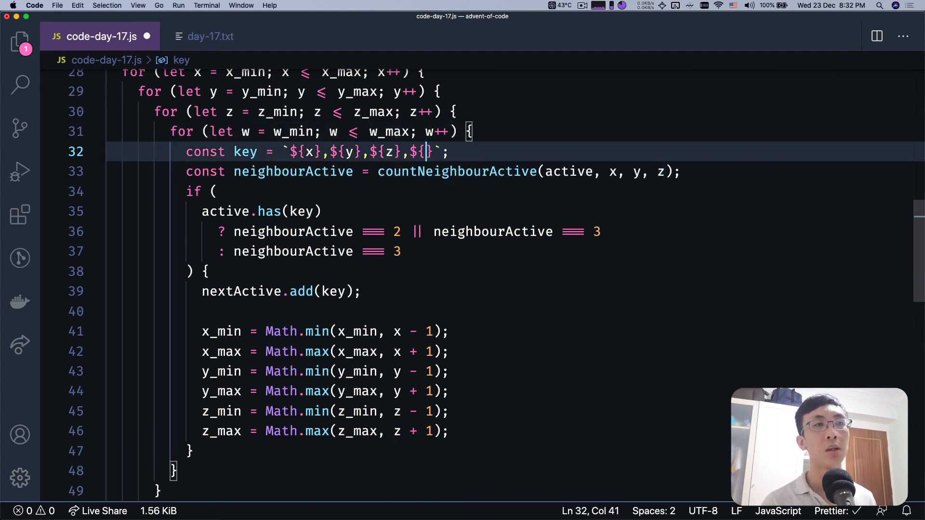
Include w in the cell key and pass w into countNeighbourActive within the cycle loop
{"action": "type", "text": "w"}
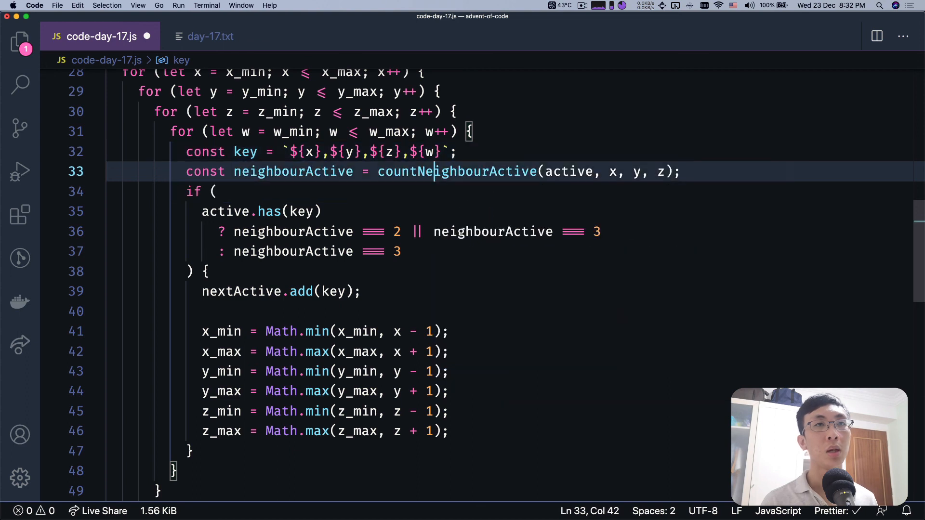
{"action": "type", "text": ", w"}
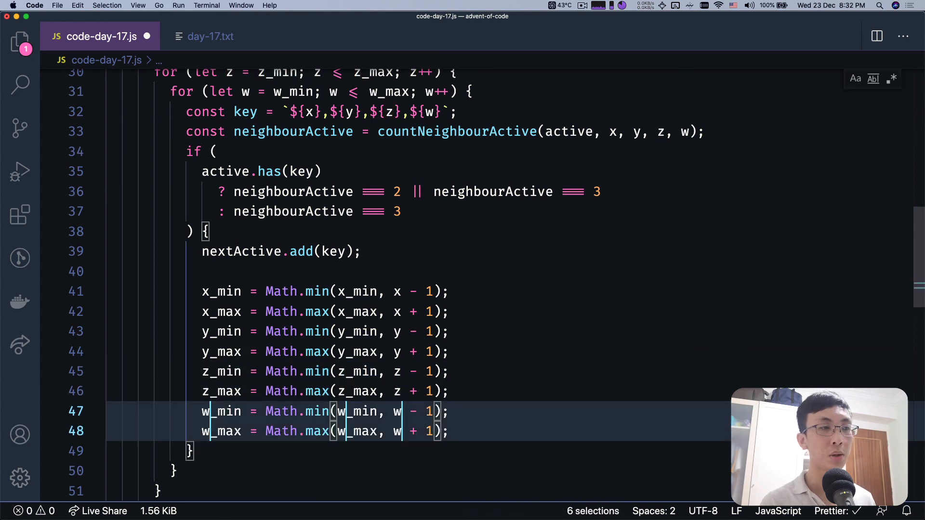
{"action": "scroll", "scroll_direction": "down", "scroll_amount": 3}
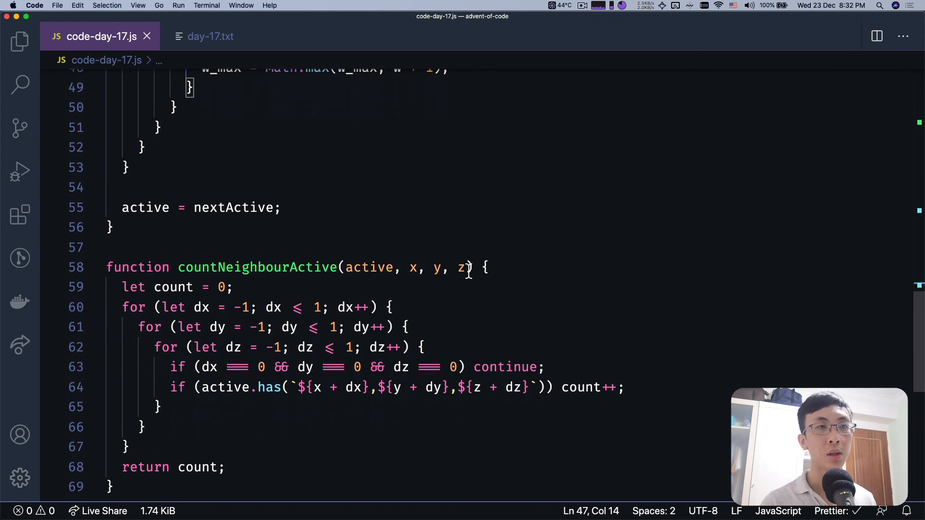
Give countNeighbourActive a w parameter and a dw offset loop feeding ${w} into the key
{"action": "type", "text": ", w"}
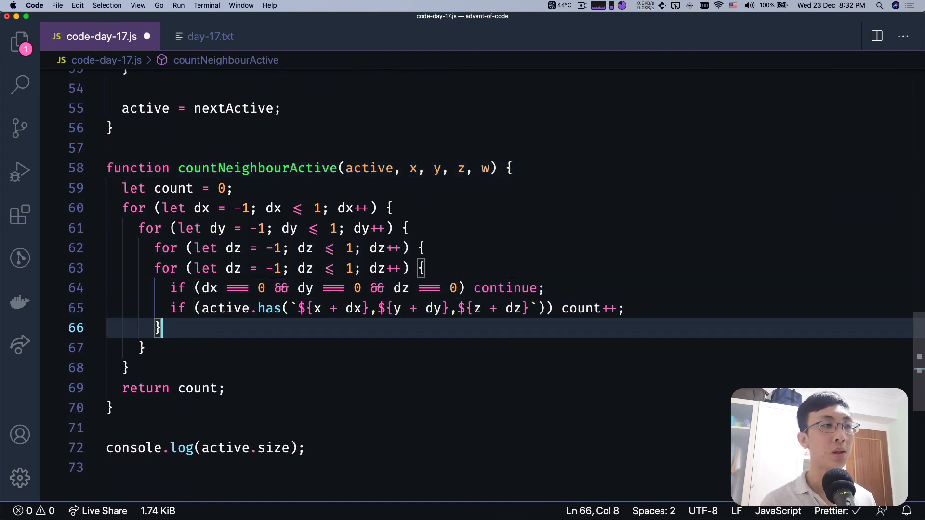
{"action": "double_click", "coordinate": [248, 269]}
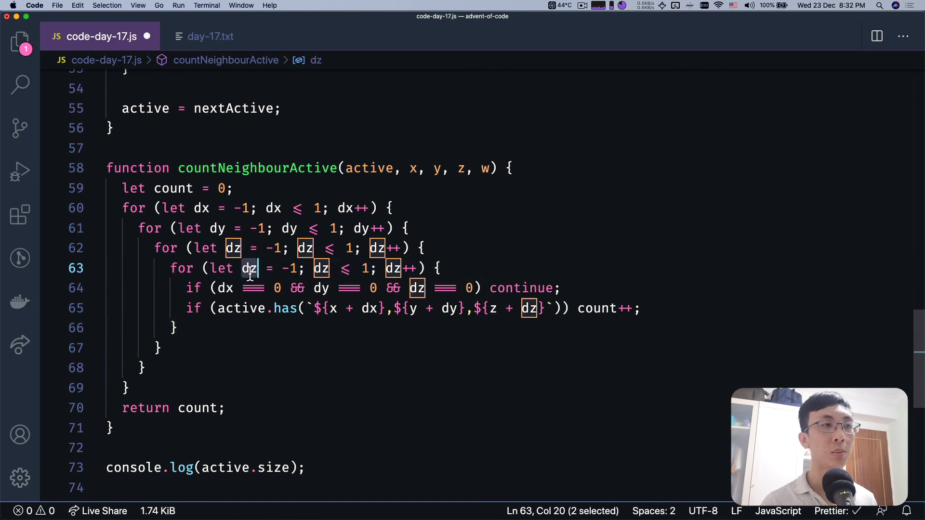
{"action": "type", "text": "dw"}
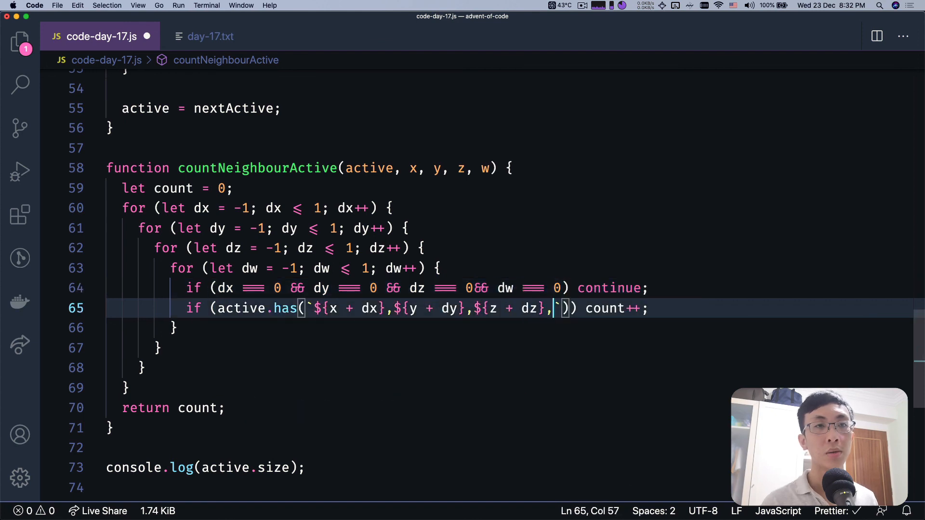
{"action": "type", "text": "${w"}
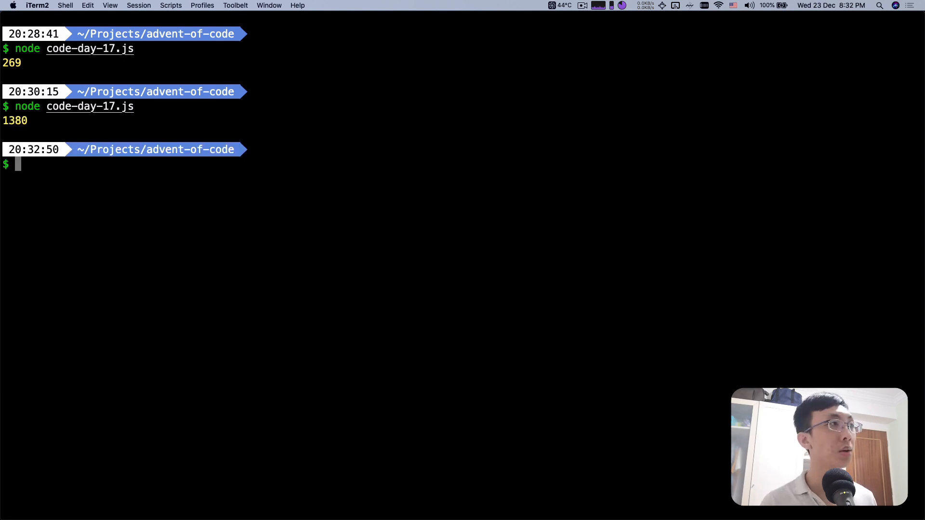
Run the script and submit the resulting 1380 as the Part Two answer
{"action": "double_click", "coordinate": [15, 121]}
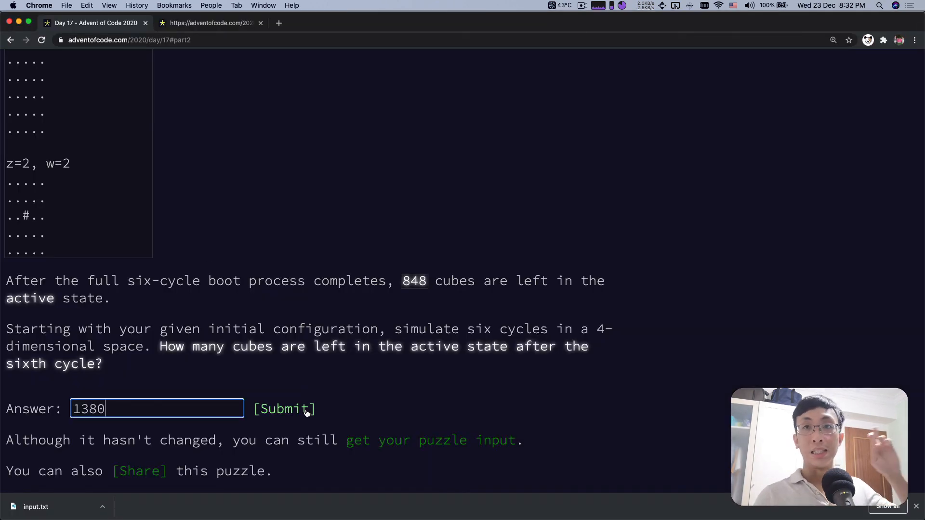
{"action": "left_click", "coordinate": [284, 409]}
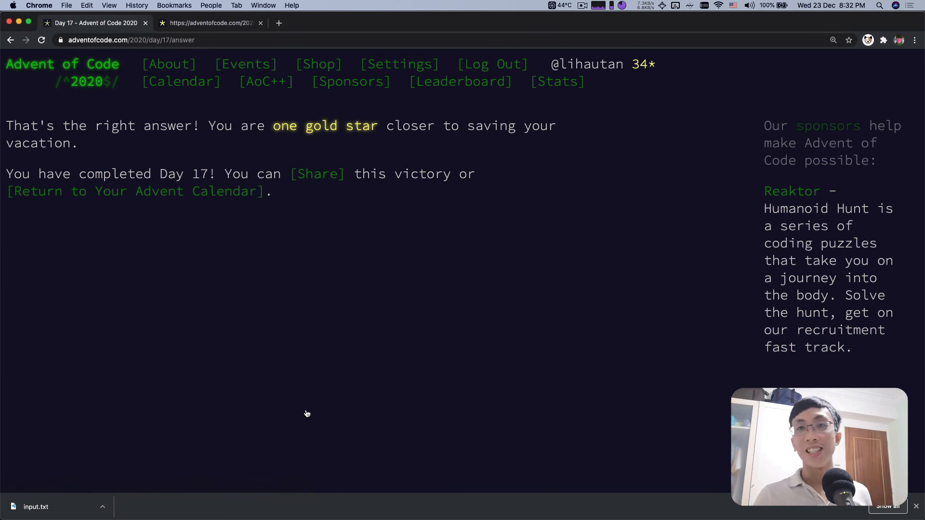